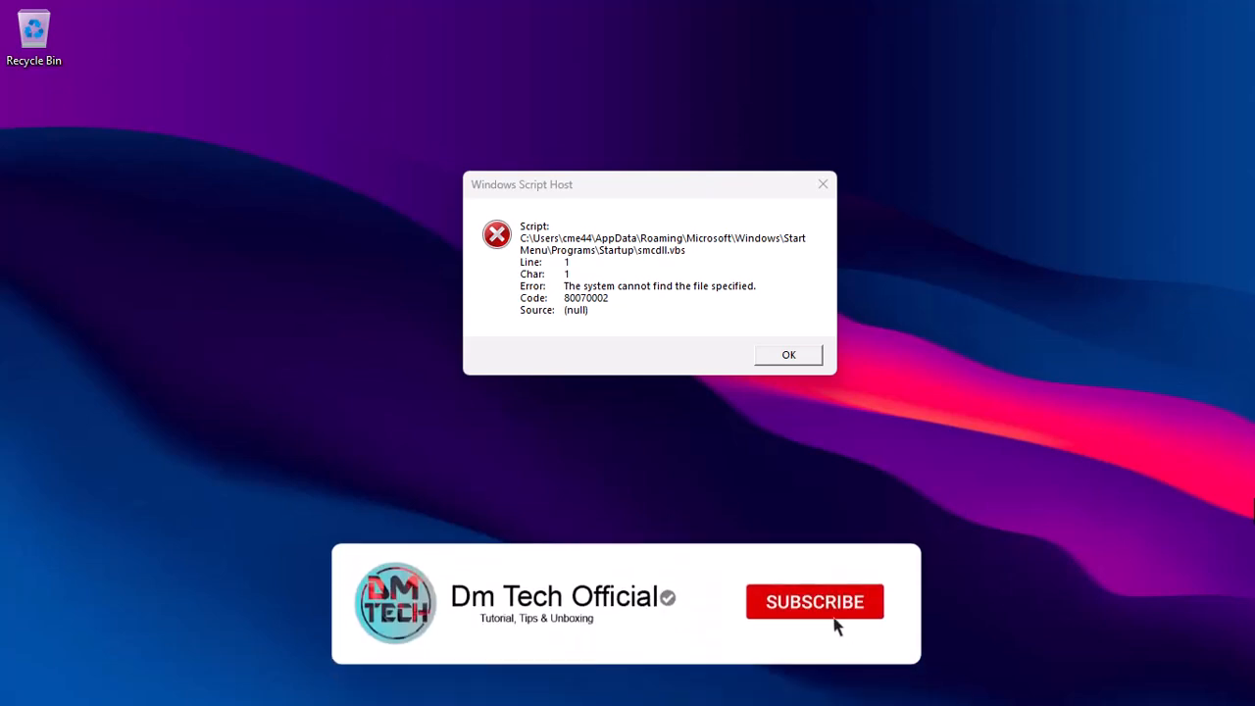
- Select Full scan under Virus & threat protection scan options in Windows Security
{"action": "left_click", "coordinate": [814, 601]}
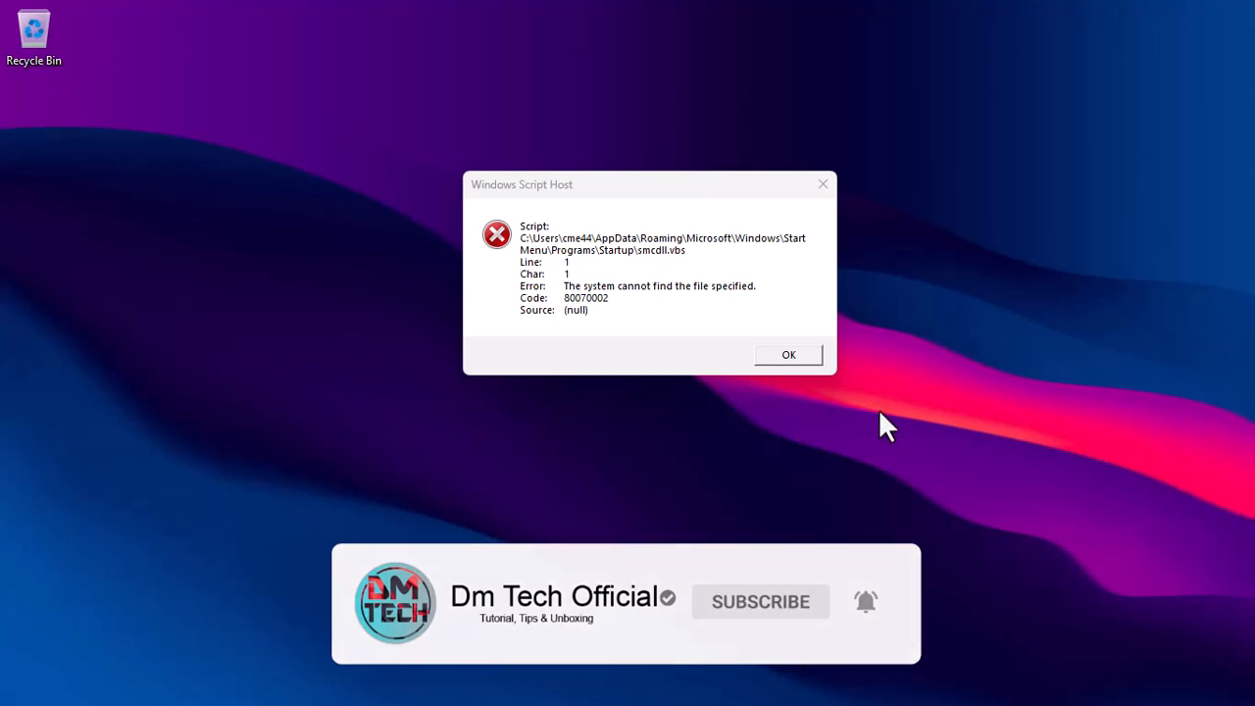
{"action": "mouse_move", "coordinate": [671, 220]}
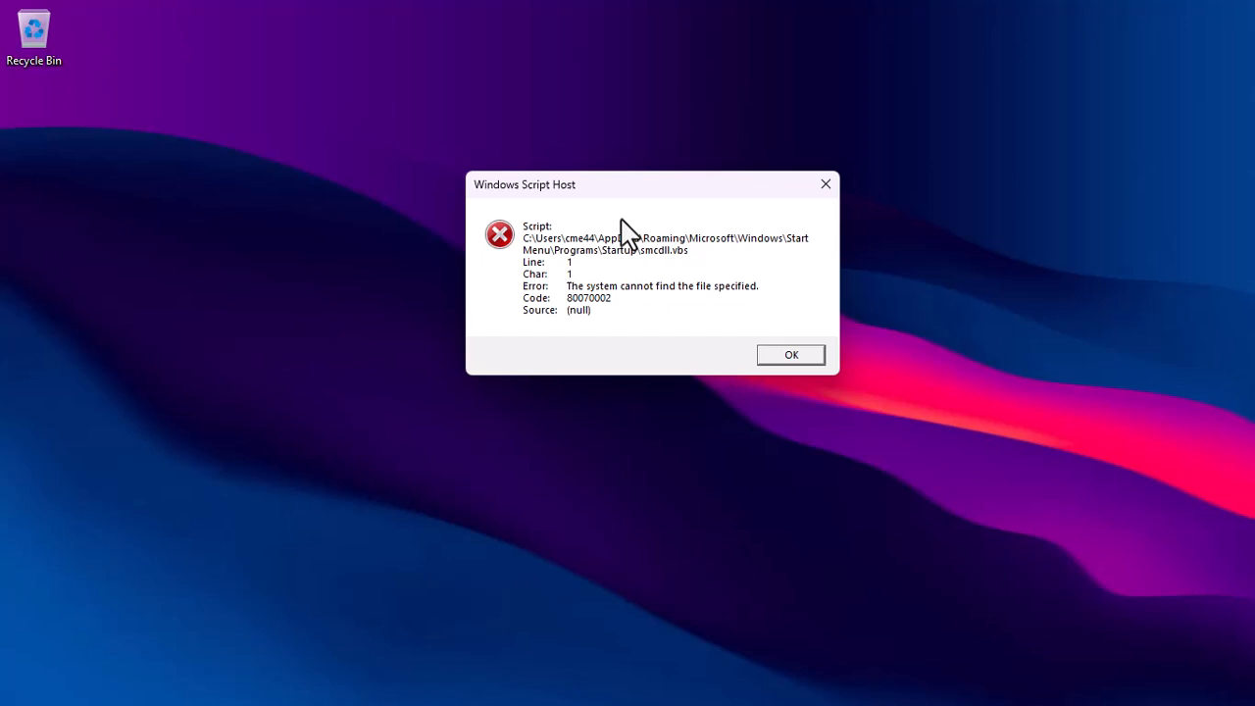
{"action": "mouse_move", "coordinate": [620, 333]}
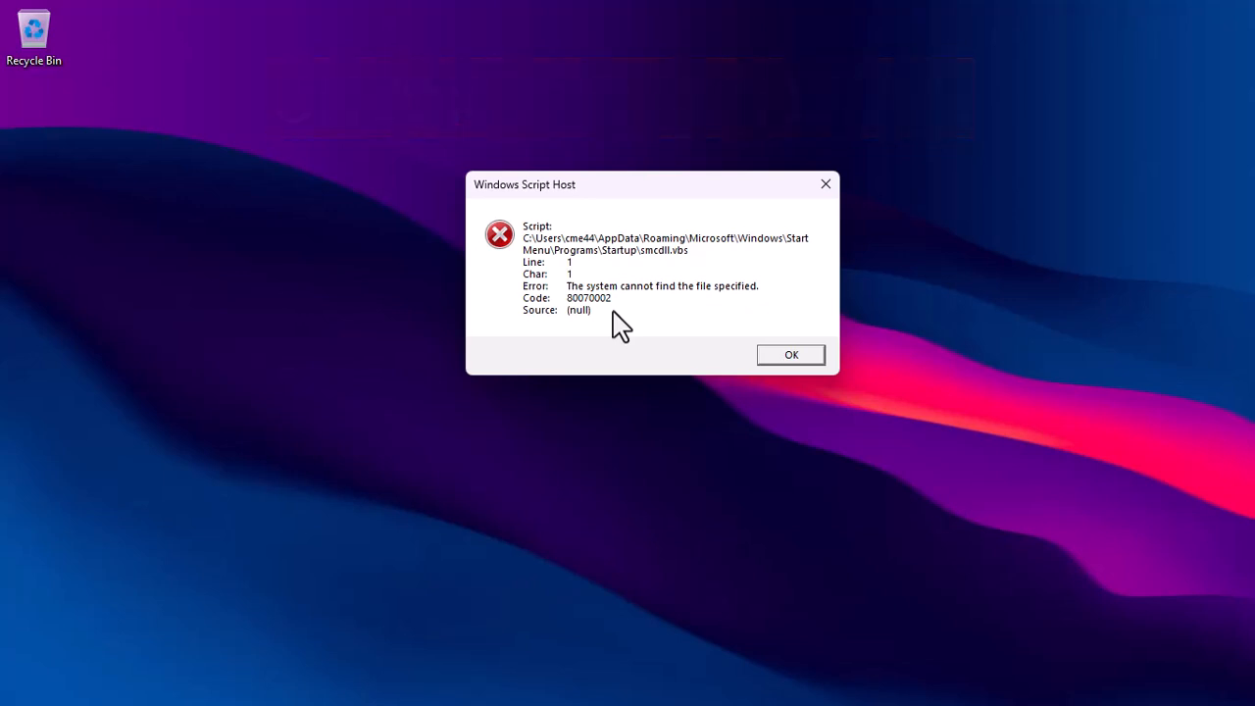
{"action": "mouse_move", "coordinate": [735, 402]}
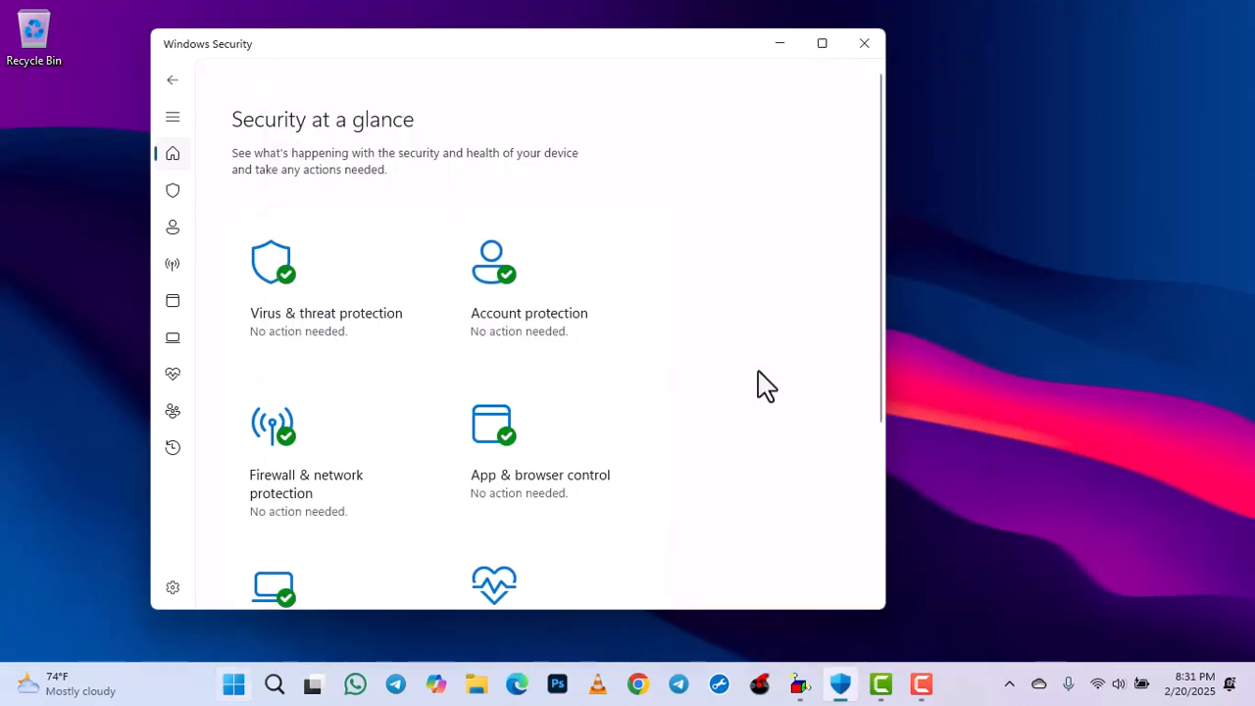
{"action": "mouse_move", "coordinate": [849, 304]}
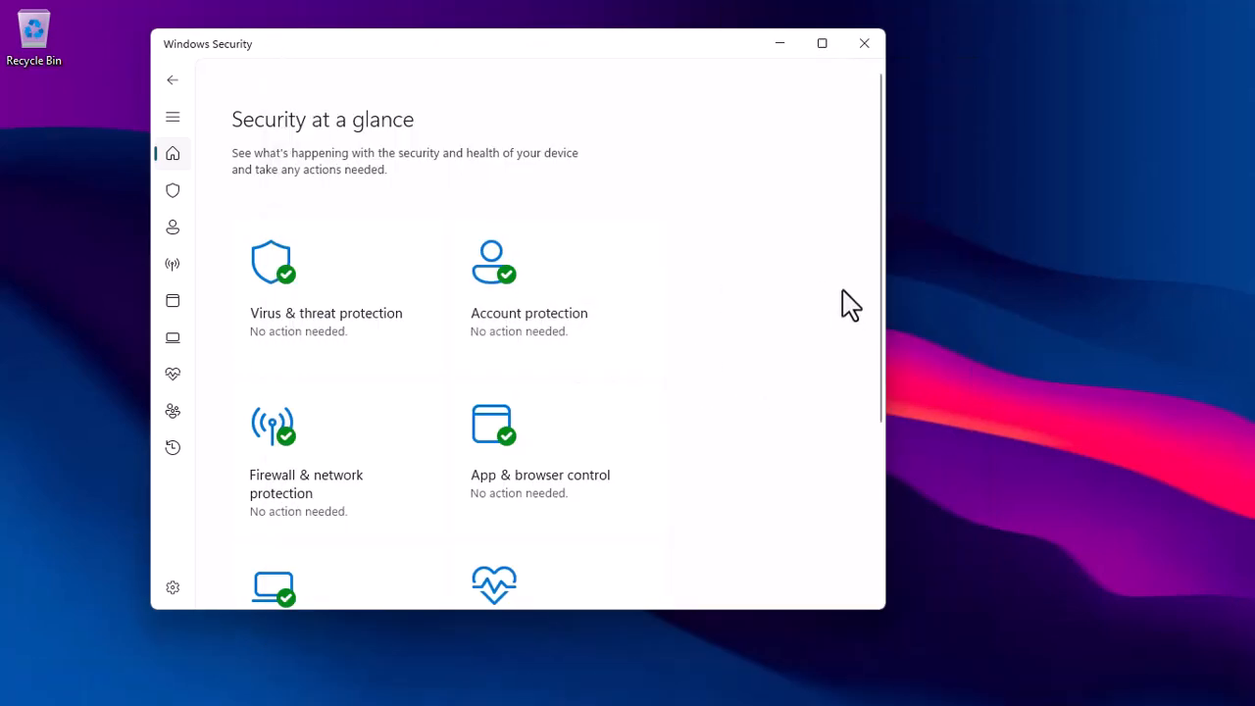
{"action": "mouse_move", "coordinate": [175, 196]}
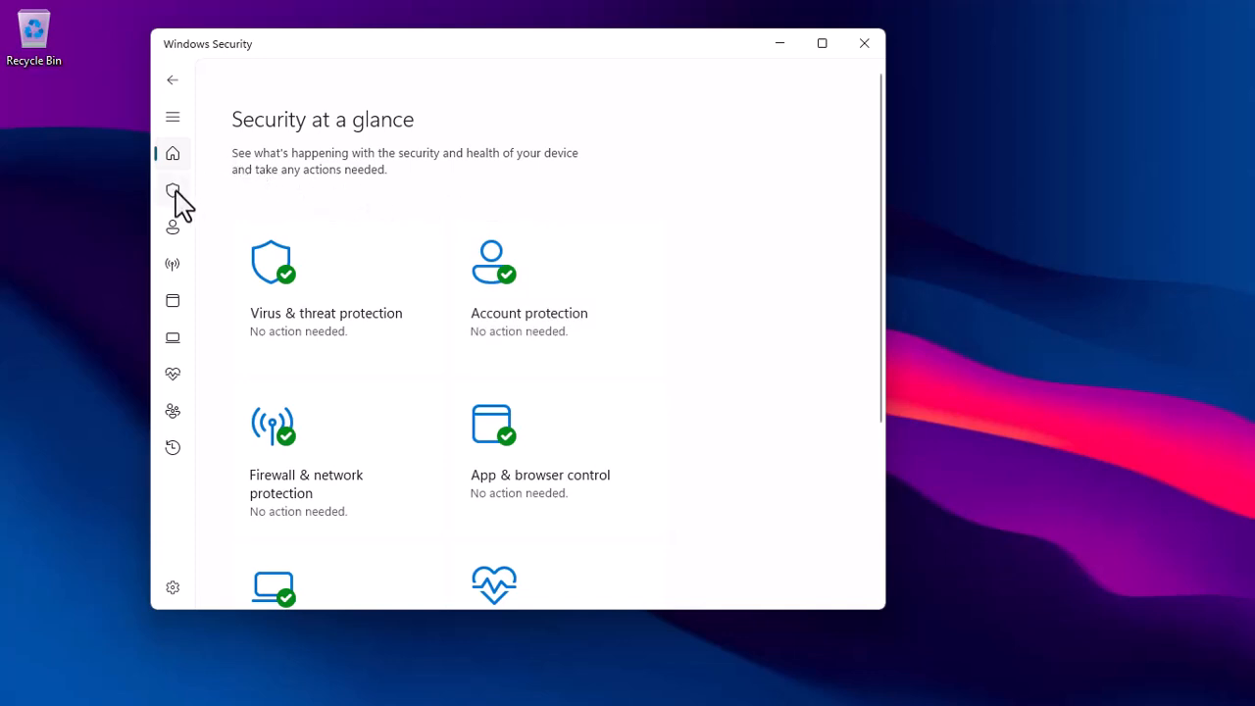
{"action": "left_click", "coordinate": [172, 189]}
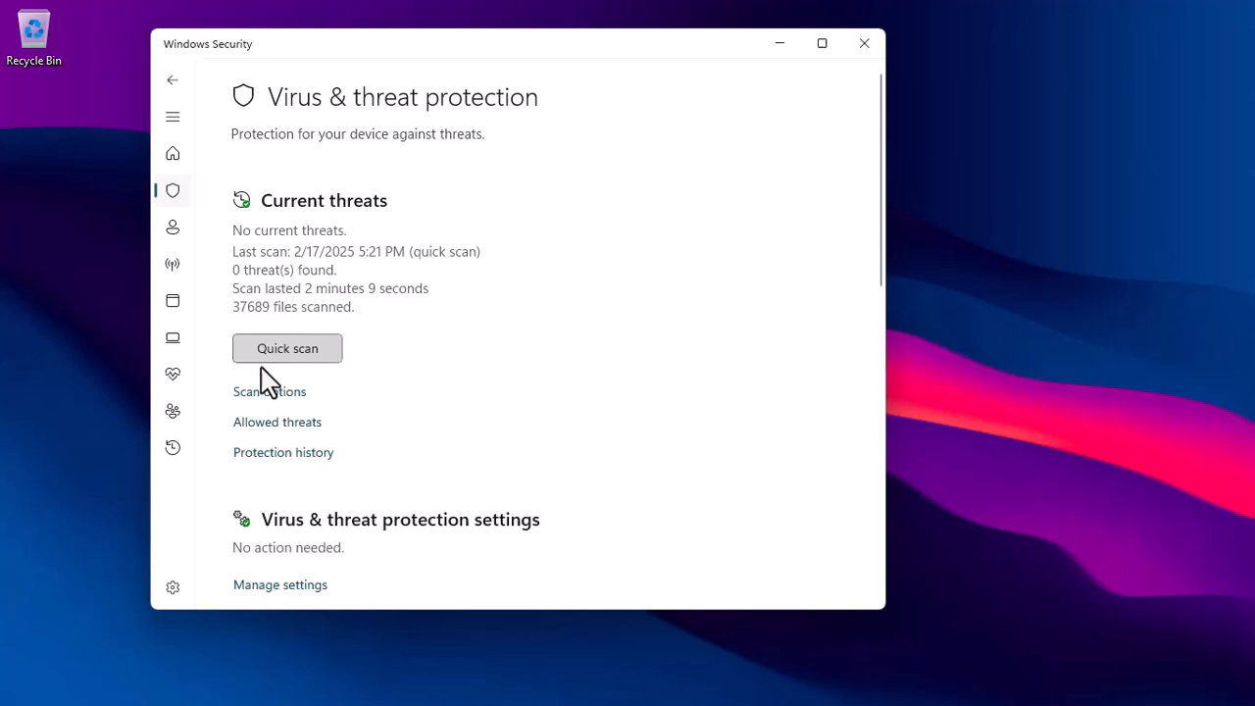
{"action": "left_click", "coordinate": [268, 391]}
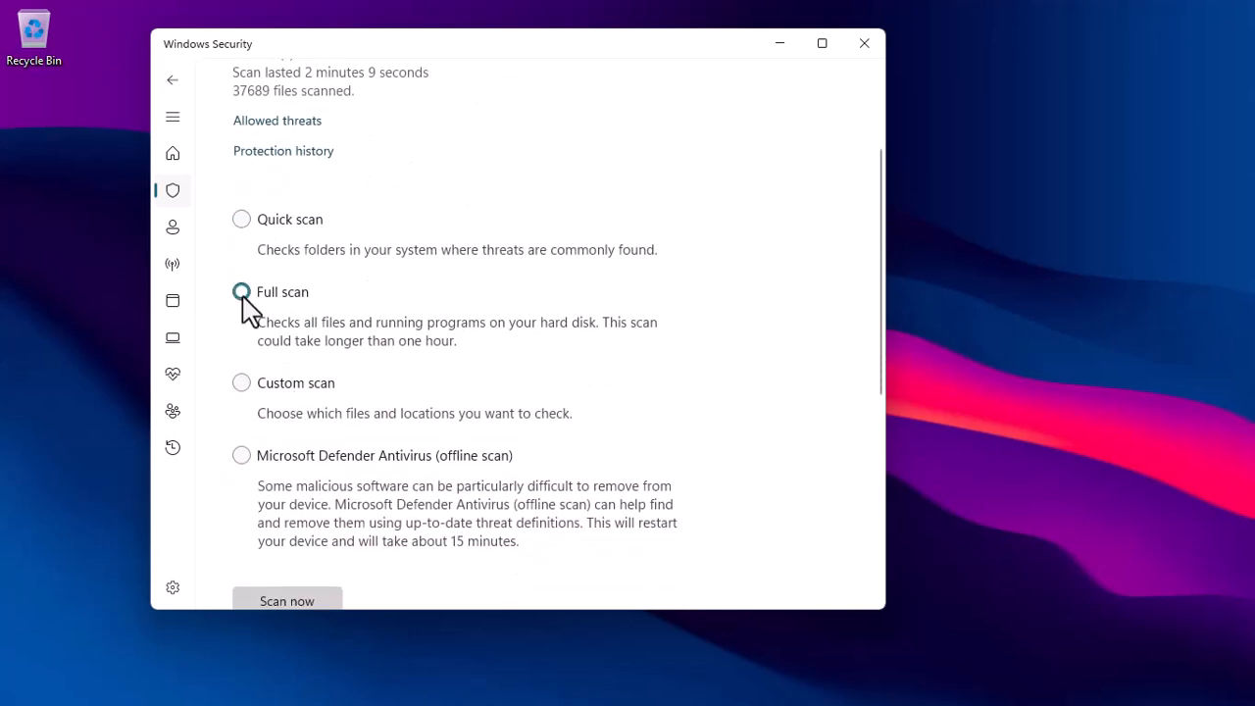
{"action": "scroll", "scroll_direction": "down", "scroll_amount": 3}
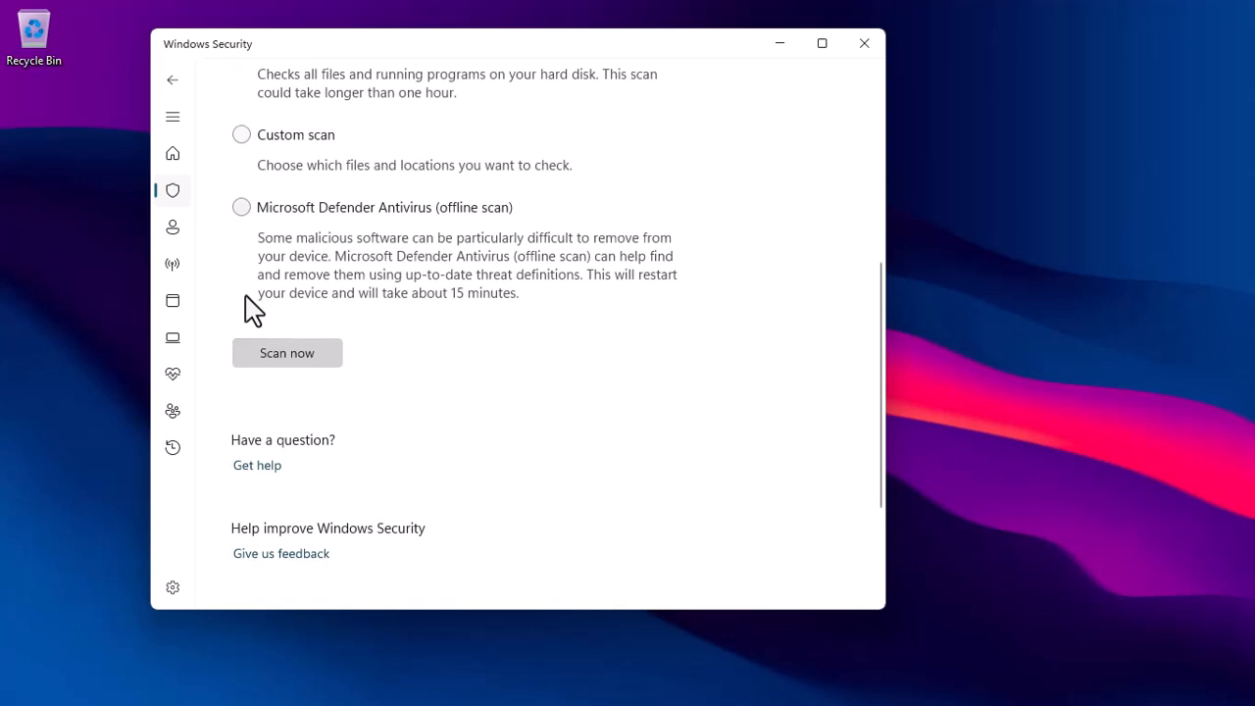
{"action": "mouse_move", "coordinate": [265, 367]}
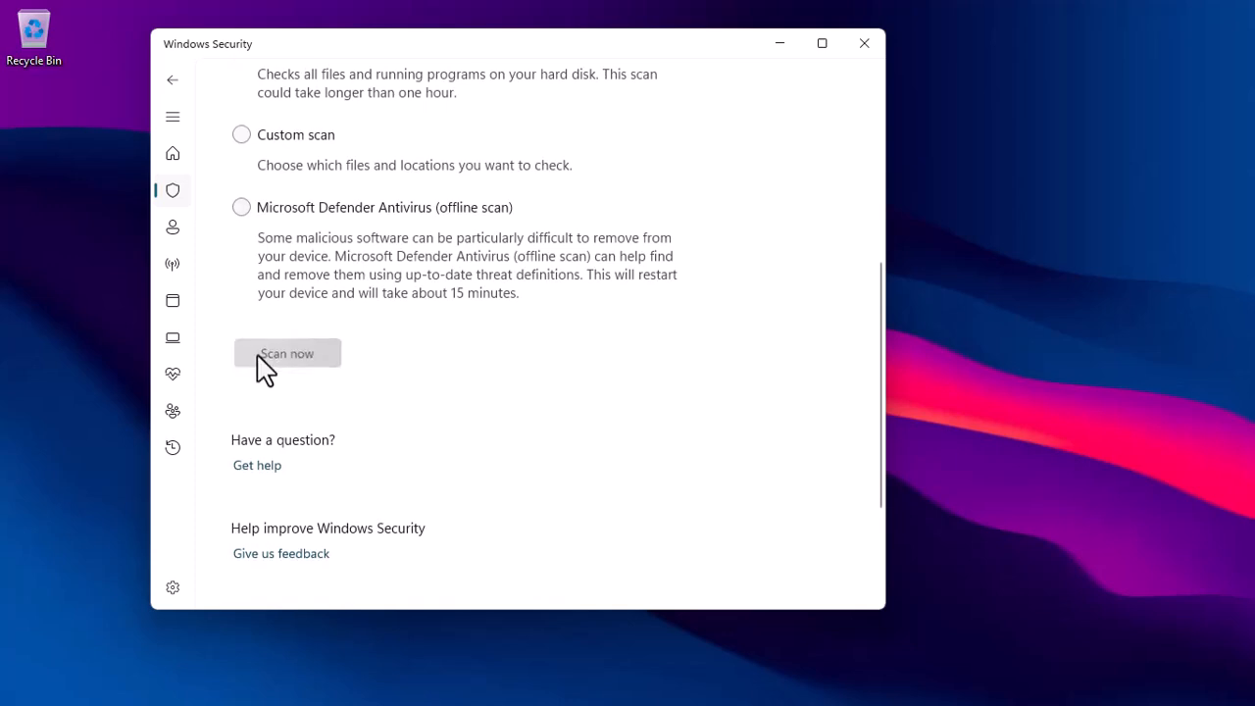
- Run the full scan and act on the HackTool and TrojanDownloader threats
{"action": "left_click", "coordinate": [286, 353]}
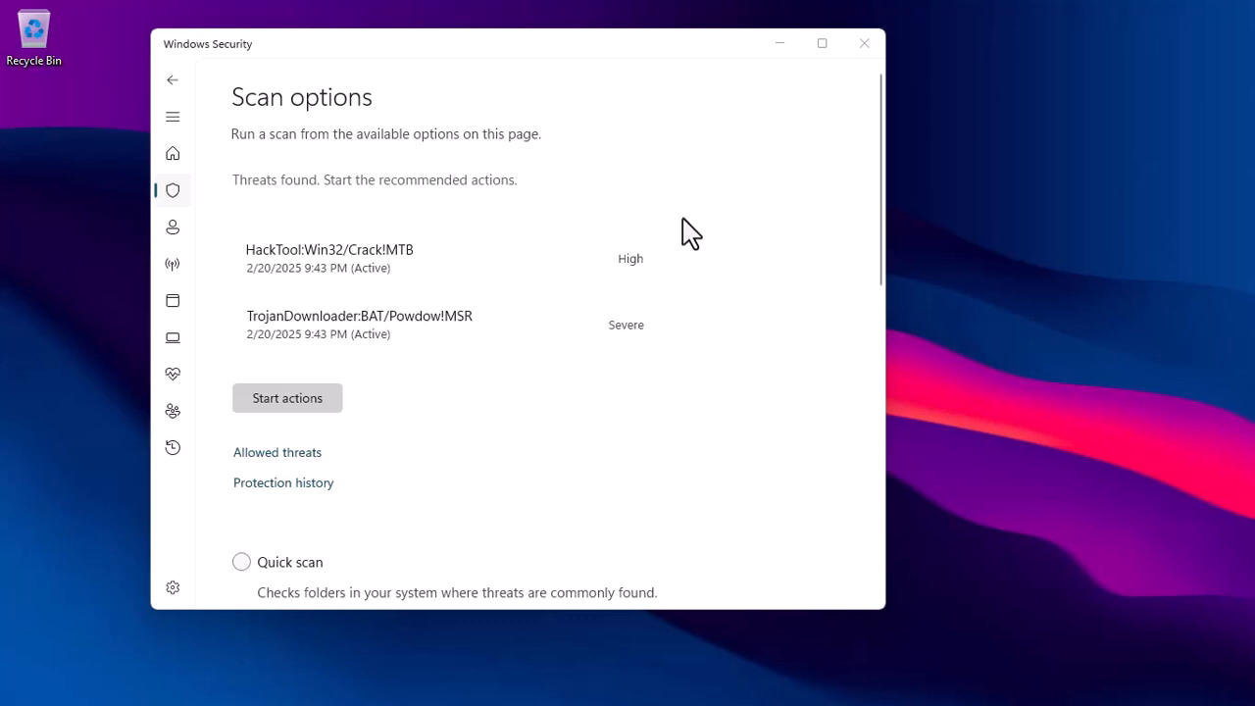
{"action": "mouse_move", "coordinate": [490, 451]}
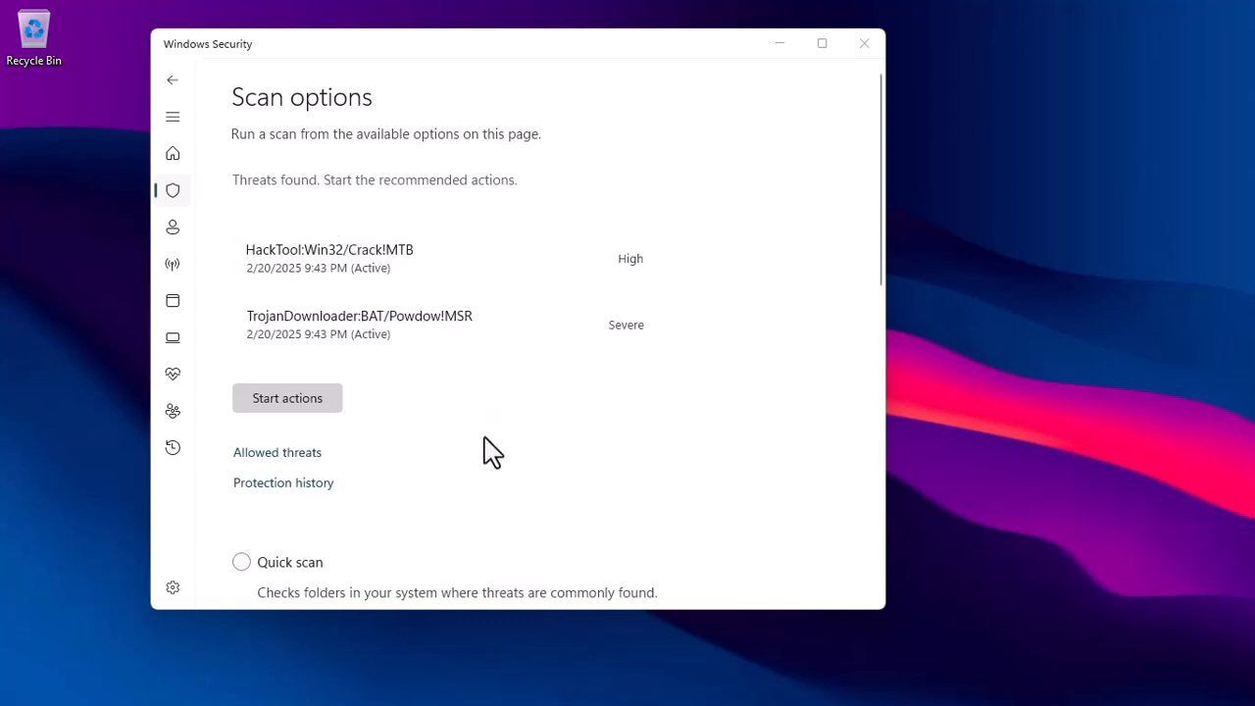
{"action": "mouse_move", "coordinate": [458, 416]}
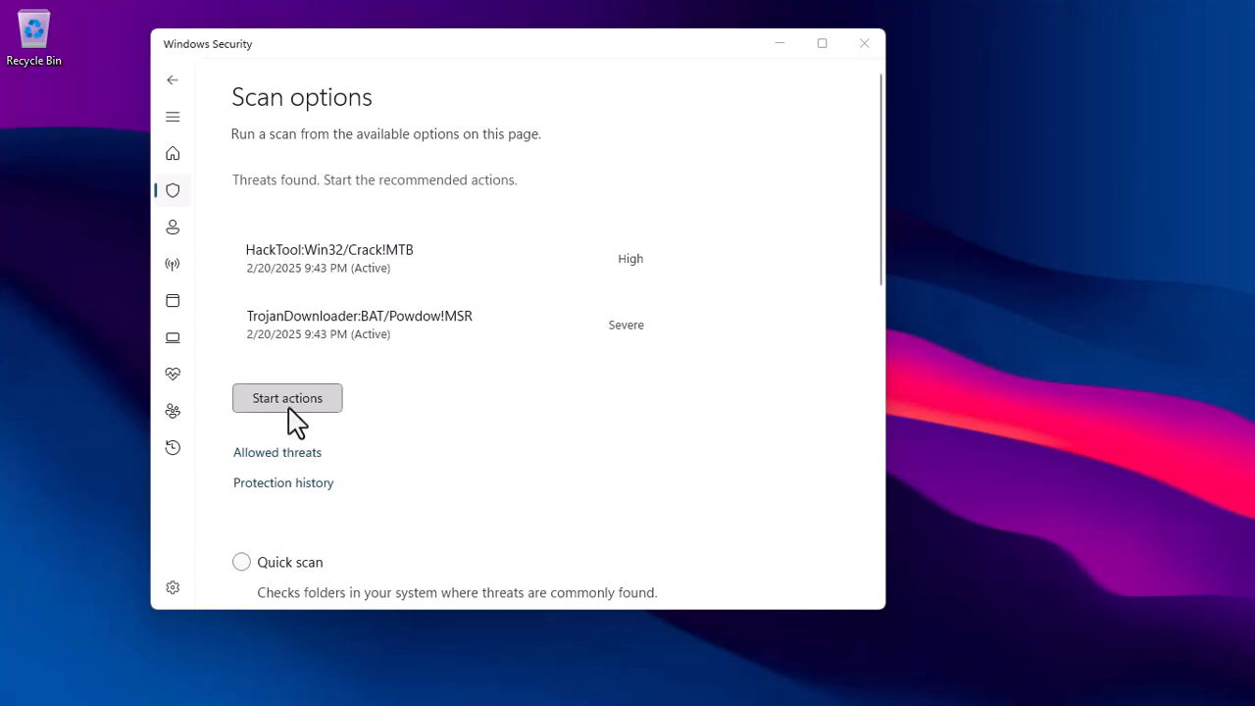
{"action": "left_click", "coordinate": [286, 397]}
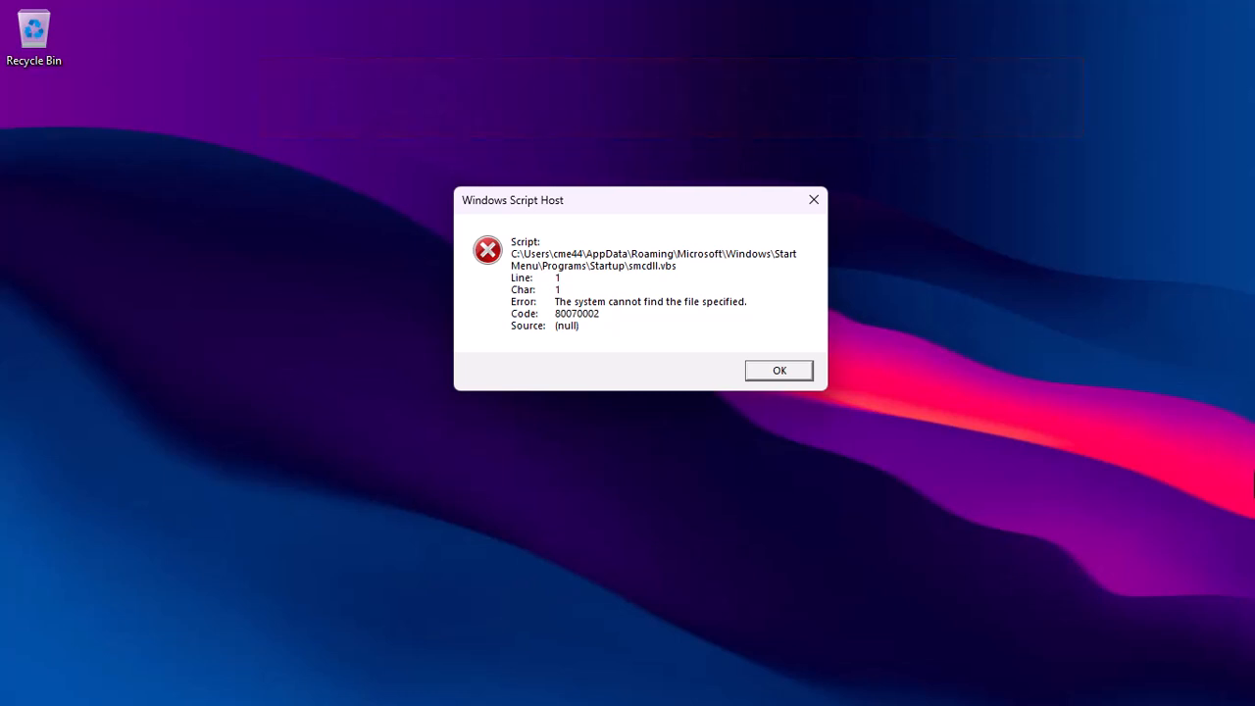
- Launch Registry Editor by running regedit from the Run box
{"action": "key", "text": "Win+r"}
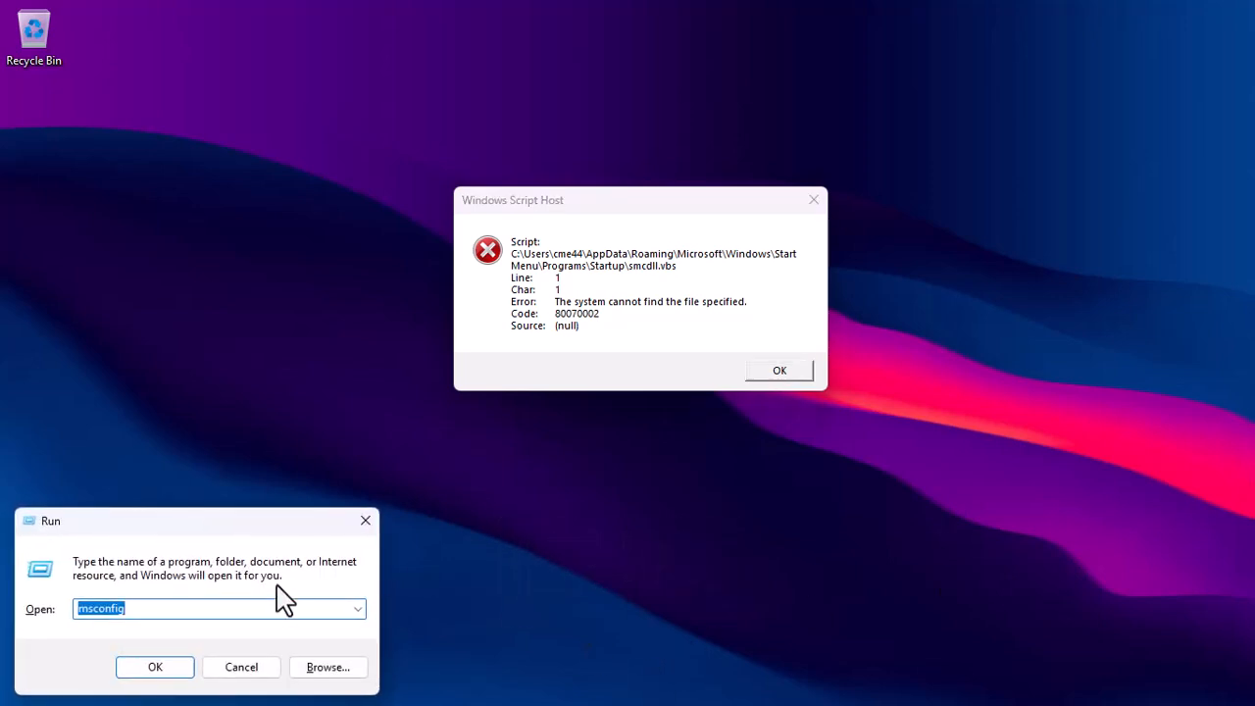
{"action": "type", "text": "regedit"}
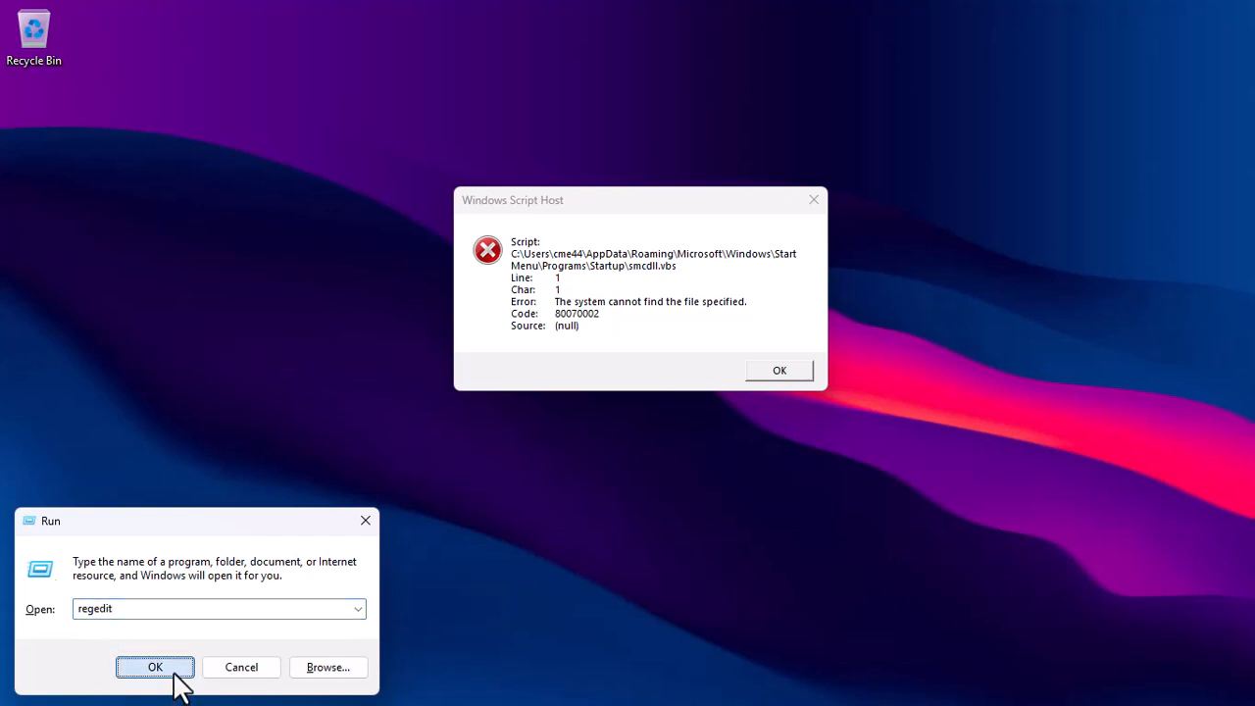
{"action": "left_click", "coordinate": [154, 666]}
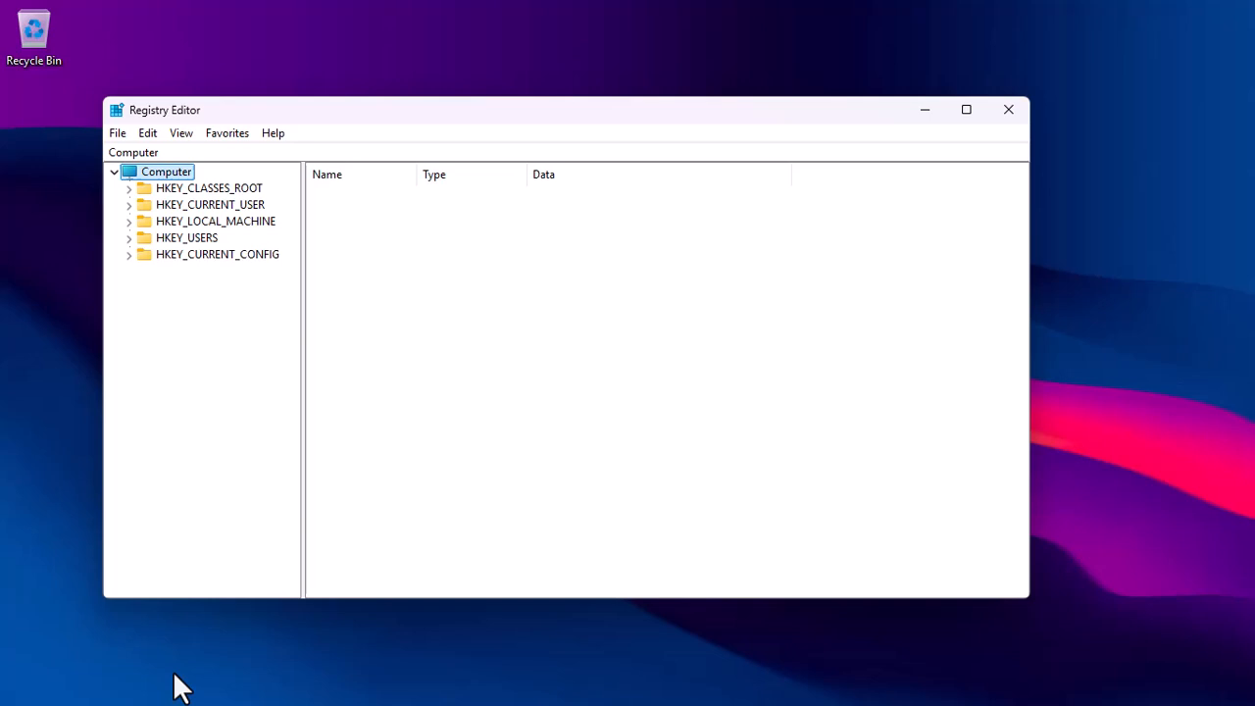
{"action": "mouse_move", "coordinate": [376, 365]}
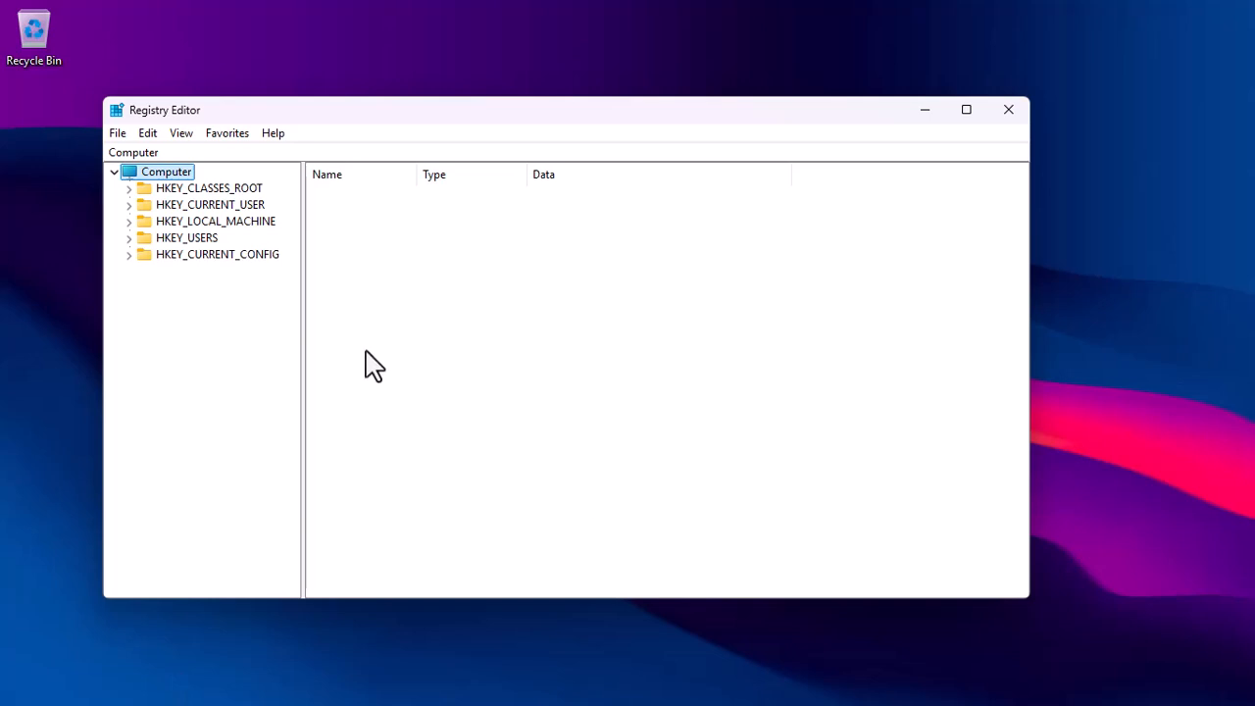
- Expand HKEY_CURRENT_USER\Software\Microsoft\Windows\CurrentVersion and scroll down to the Run key
{"action": "left_click", "coordinate": [128, 204]}
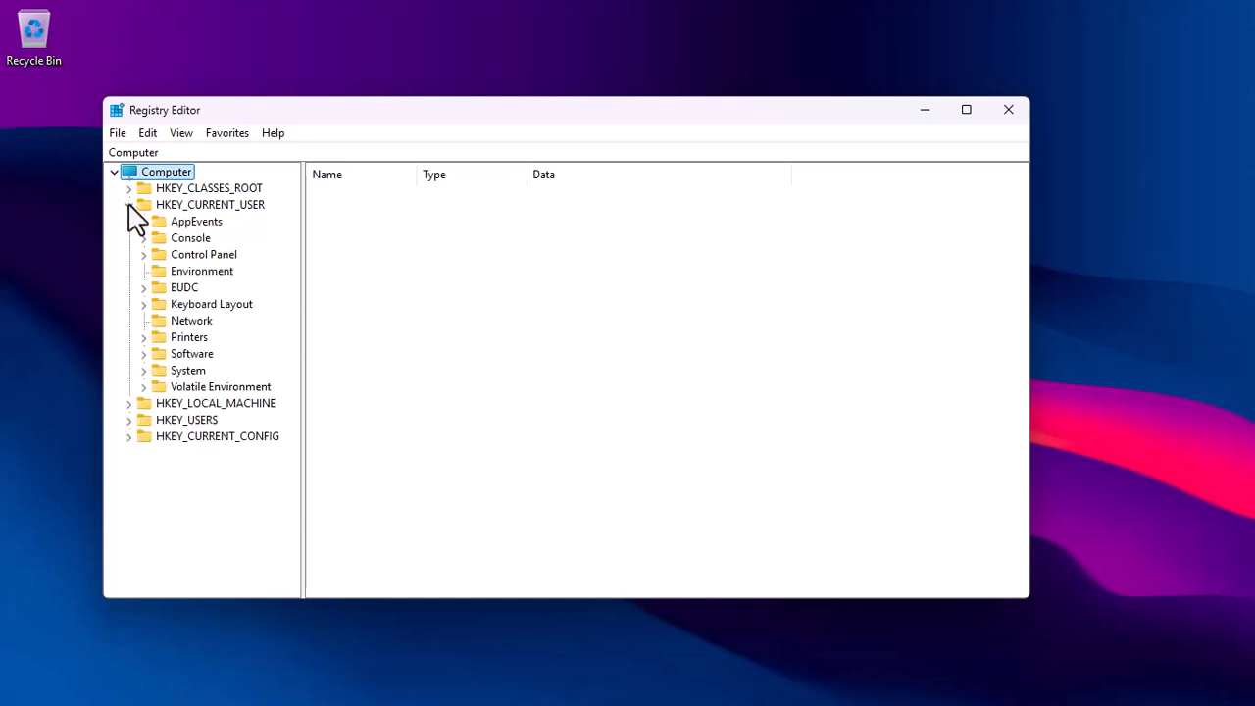
{"action": "left_click", "coordinate": [128, 204]}
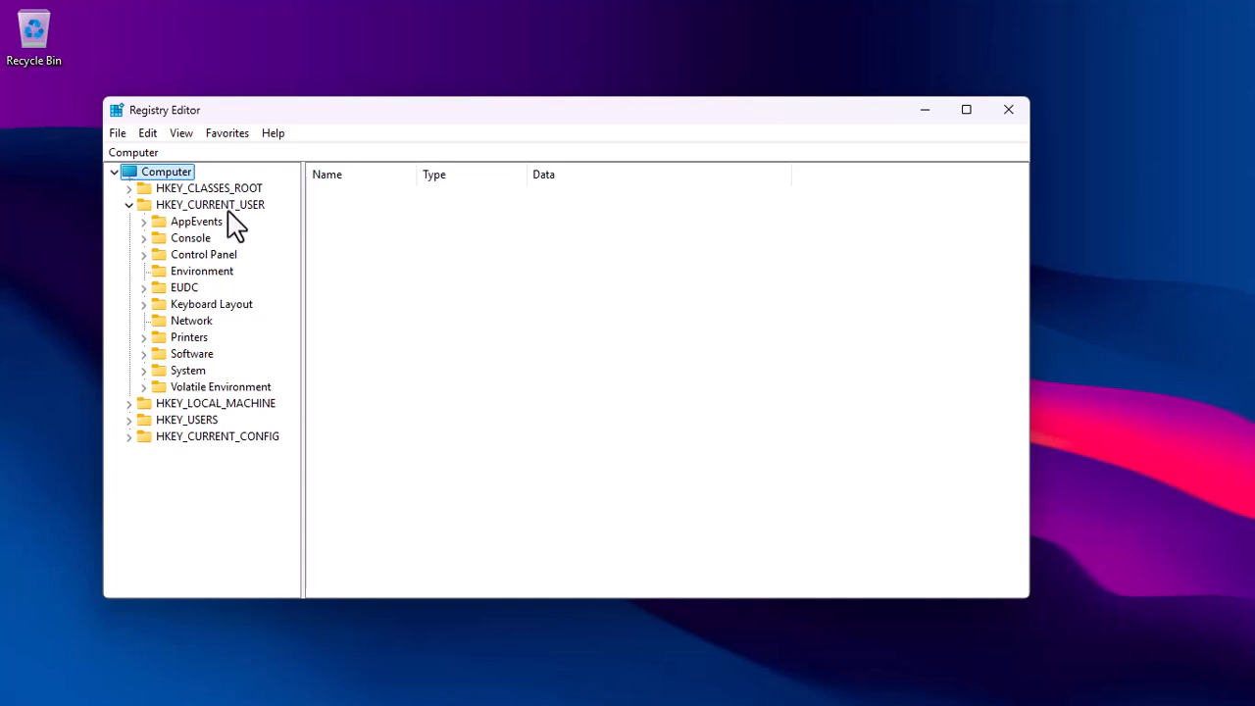
{"action": "mouse_move", "coordinate": [230, 363]}
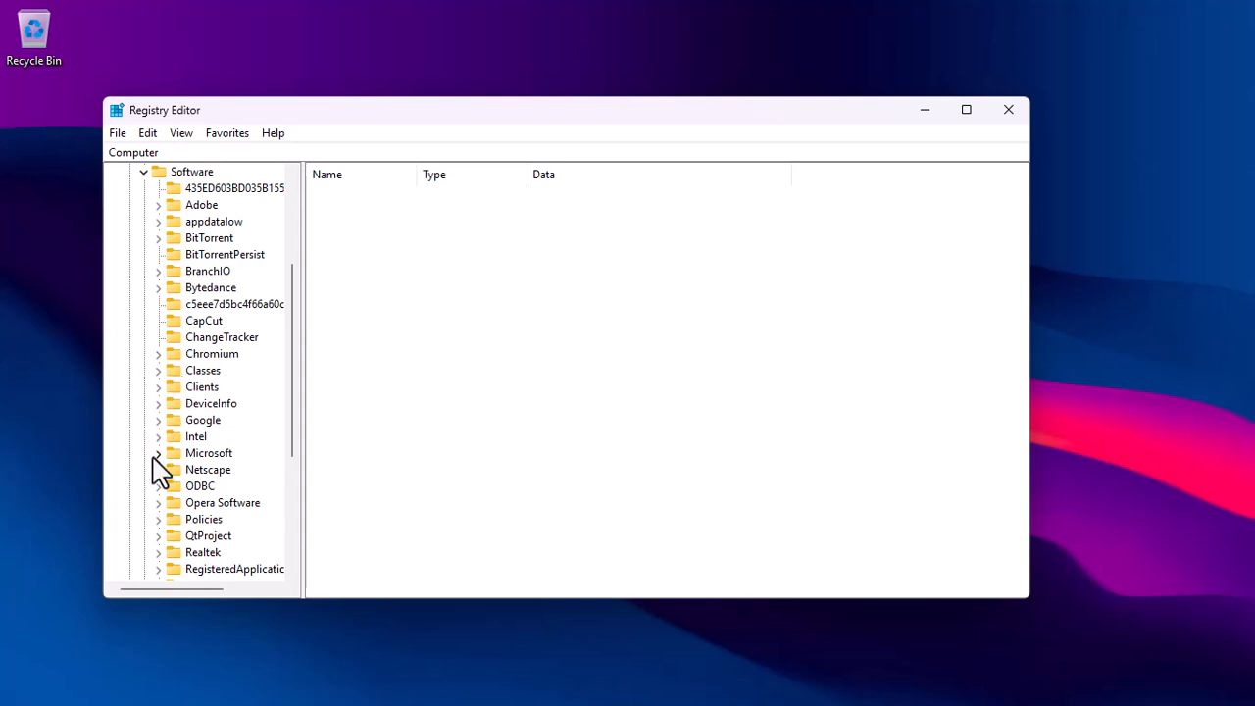
{"action": "left_click", "coordinate": [158, 453]}
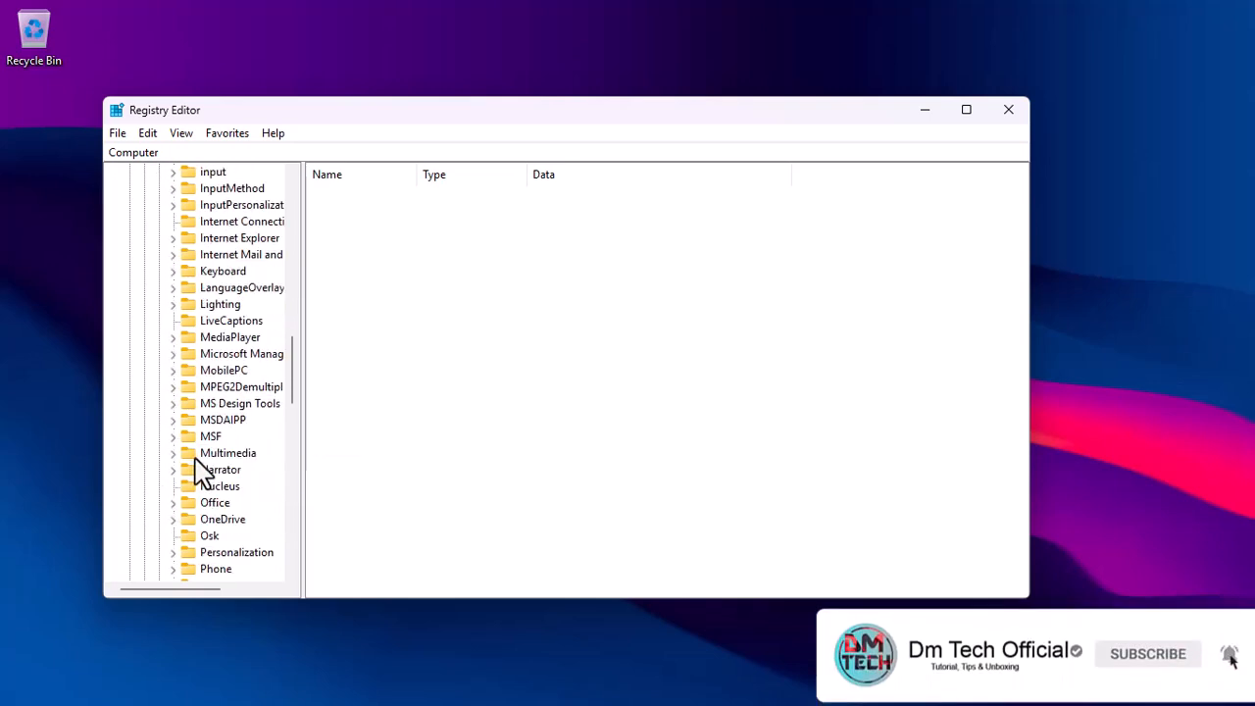
{"action": "scroll", "scroll_direction": "down", "scroll_amount": 3}
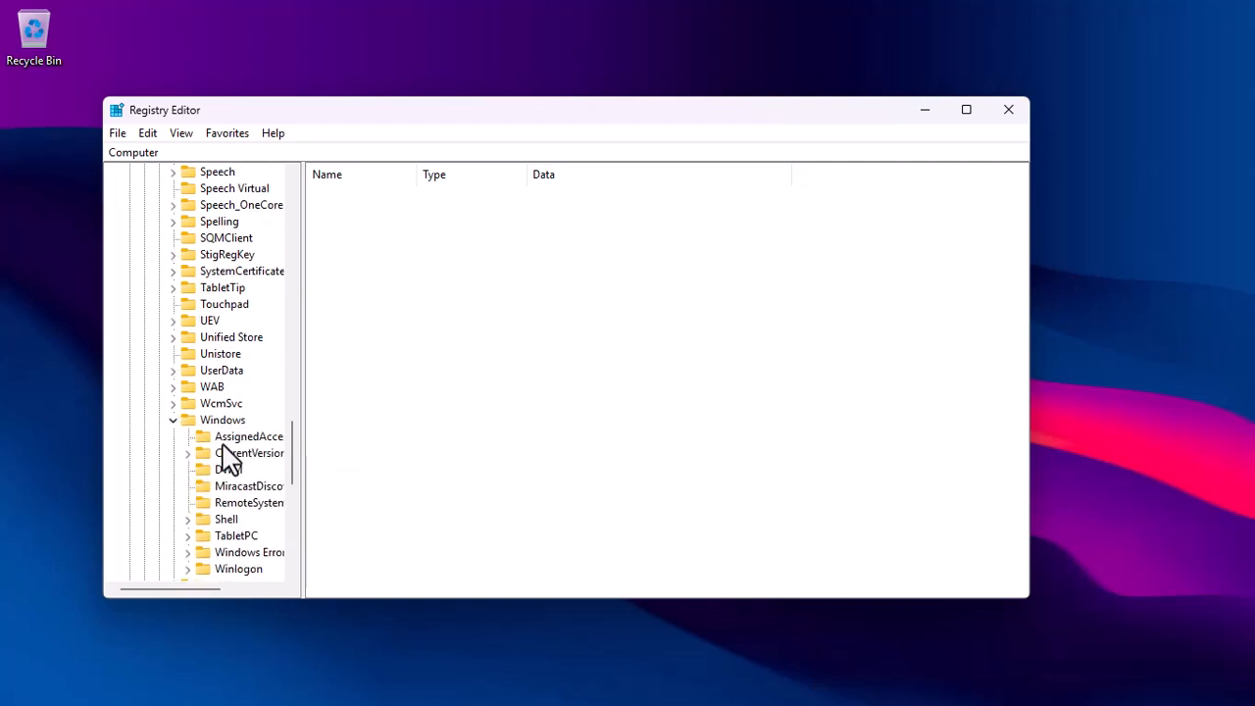
{"action": "scroll", "scroll_direction": "down", "scroll_amount": 3}
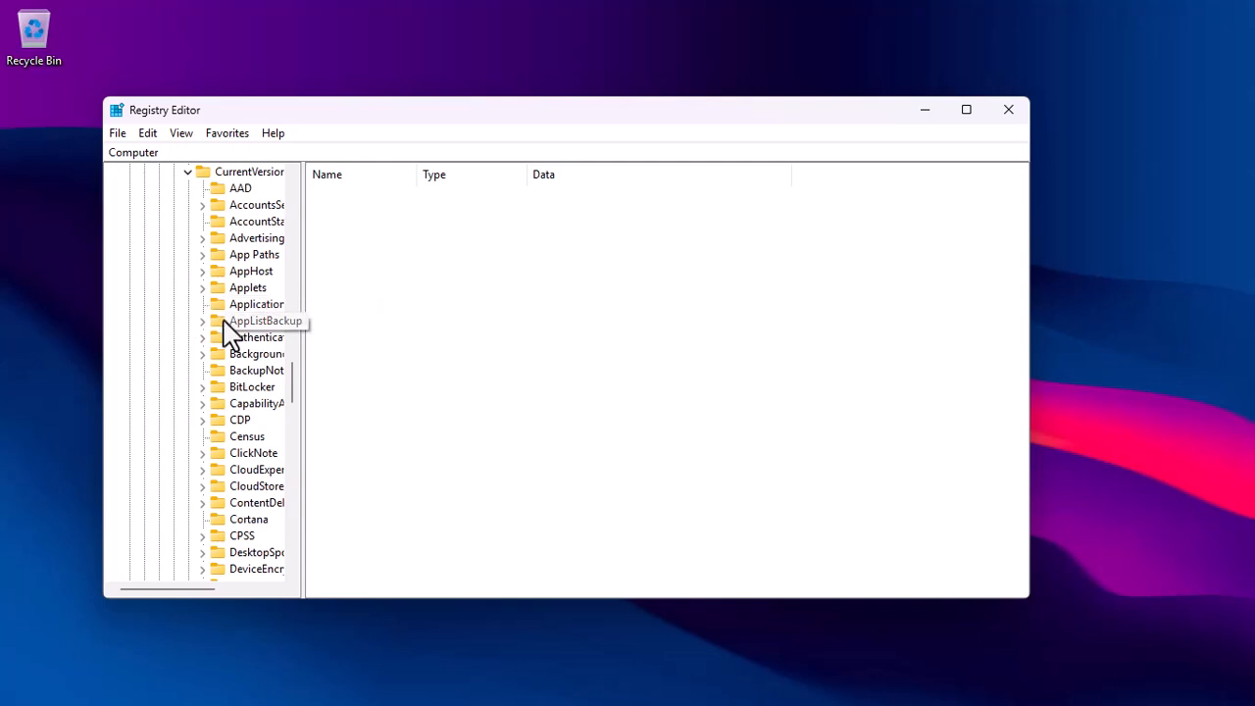
{"action": "scroll", "scroll_direction": "down", "scroll_amount": 3}
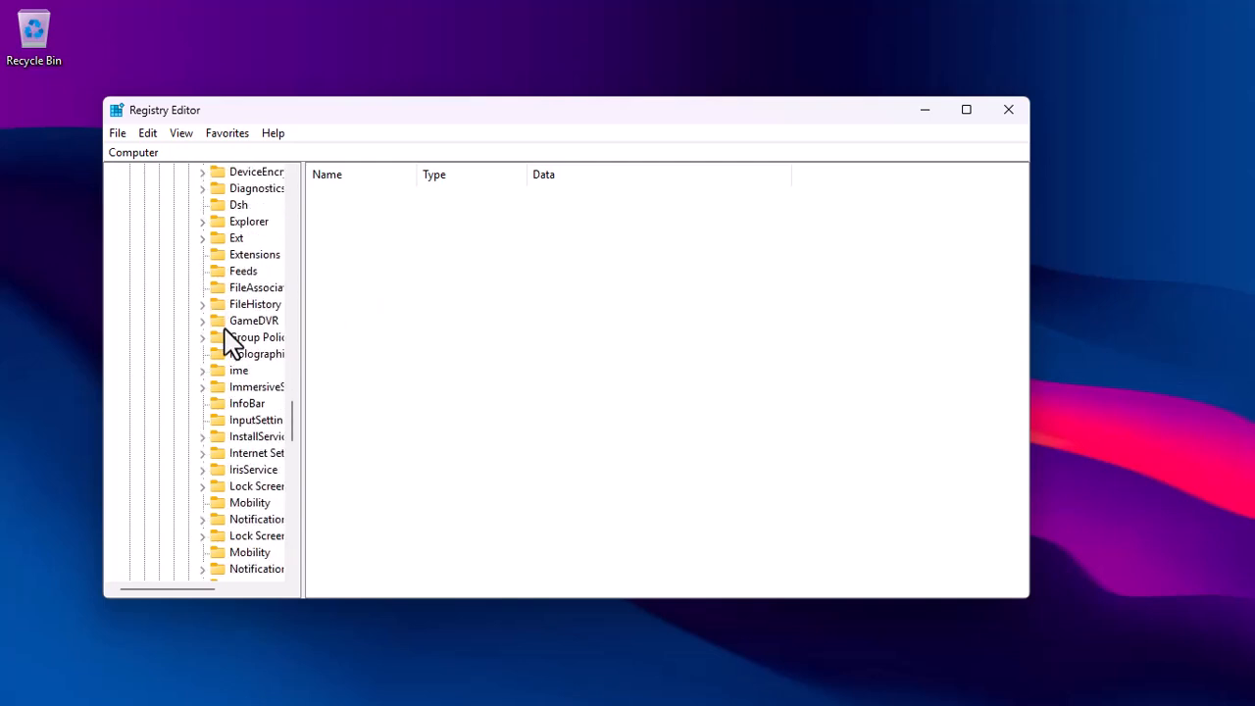
{"action": "scroll", "scroll_direction": "down", "scroll_amount": 3}
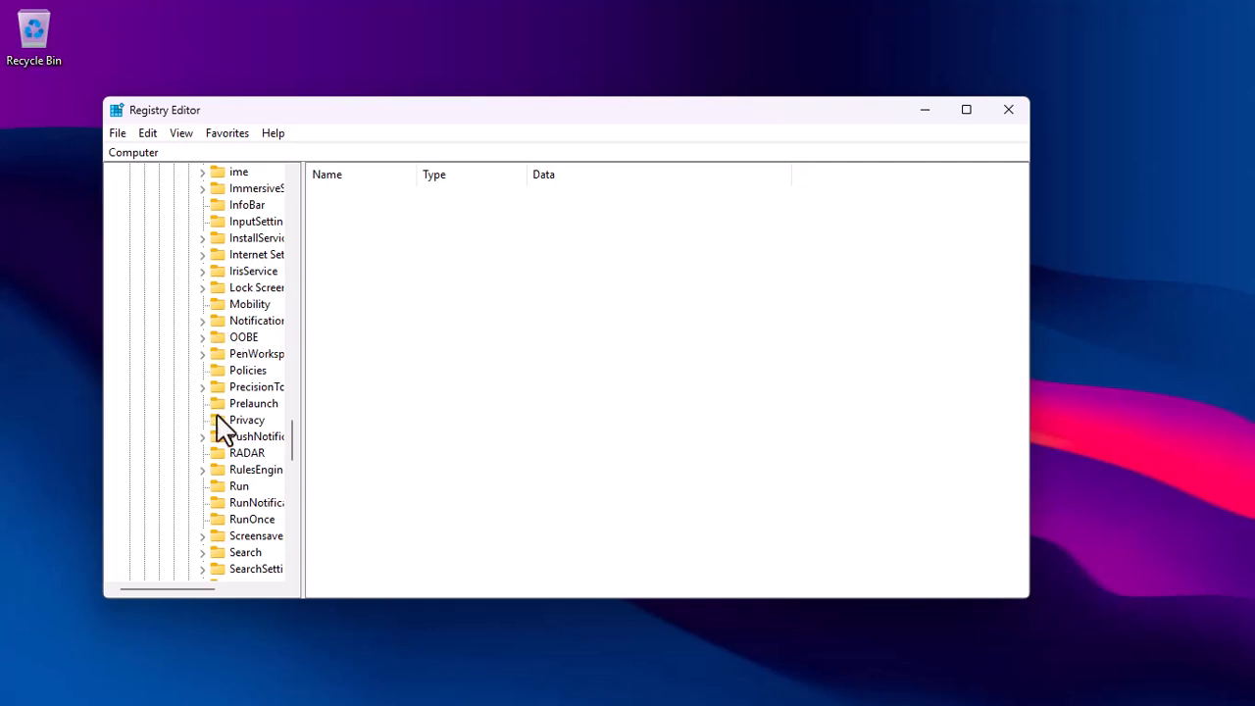
- Inspect the startup values in HKCU\...\CurrentVersion\Run, then close Registry Editor
{"action": "left_click", "coordinate": [238, 486]}
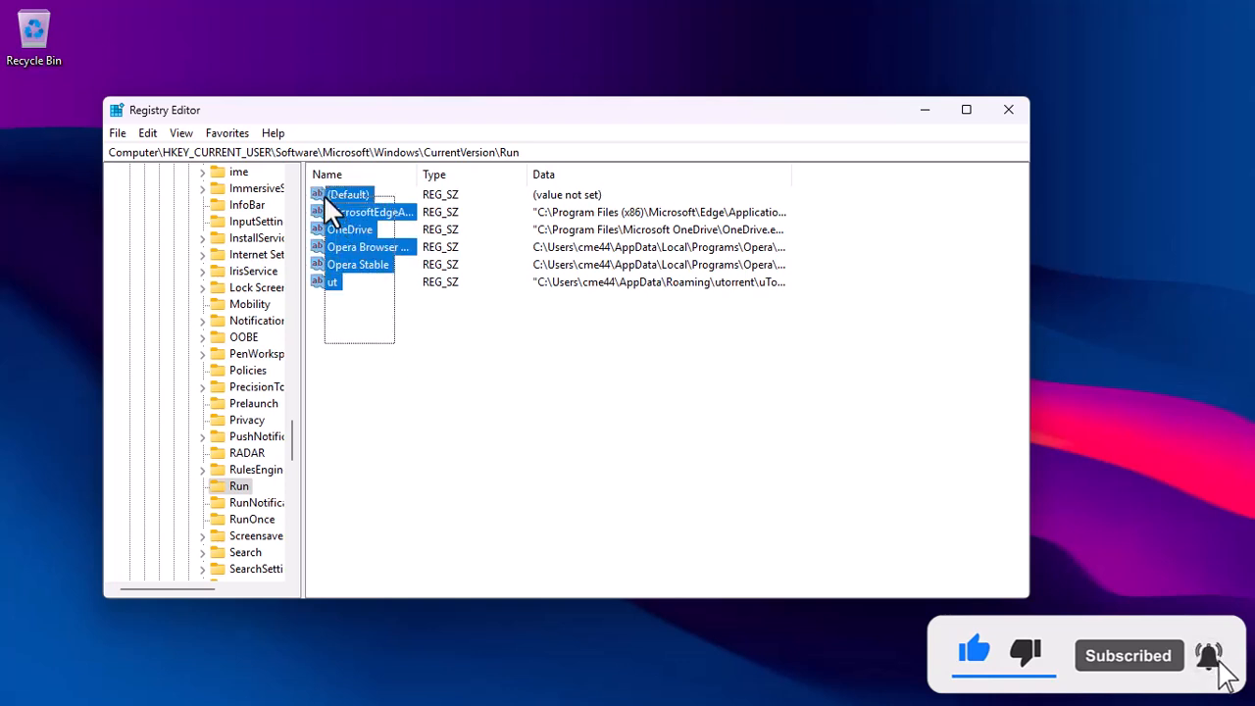
{"action": "left_click", "coordinate": [447, 338]}
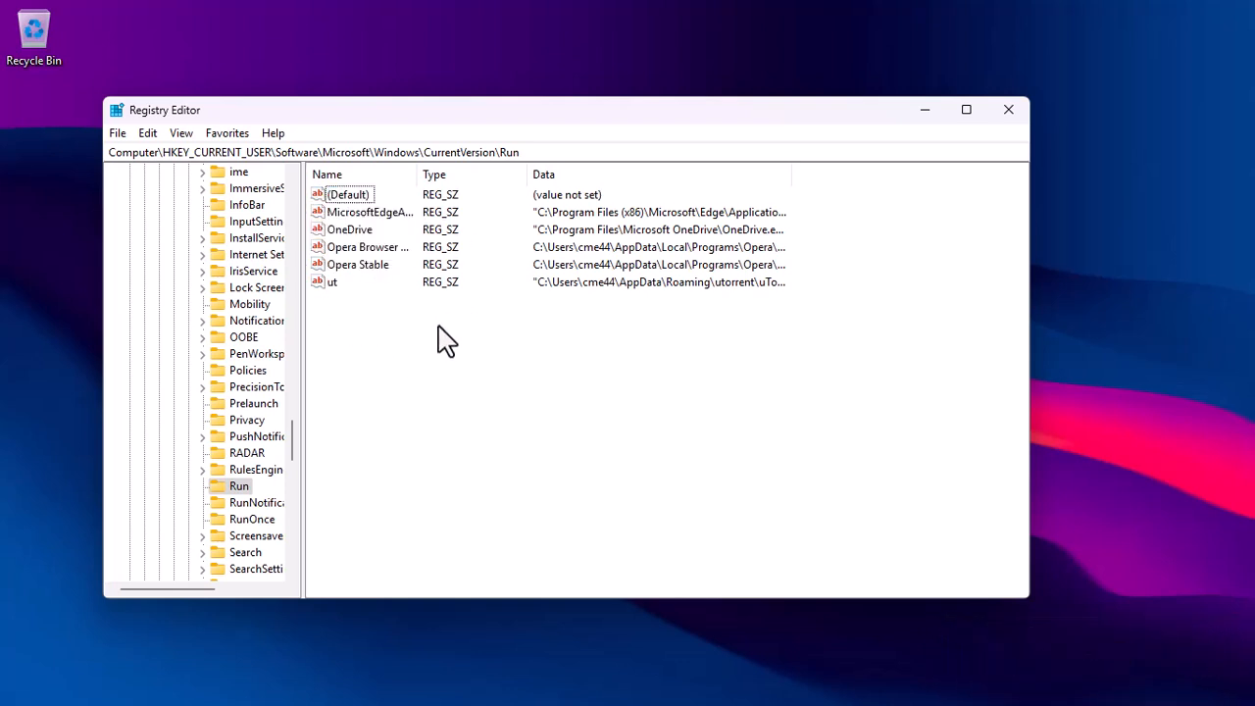
{"action": "double_click", "coordinate": [367, 212]}
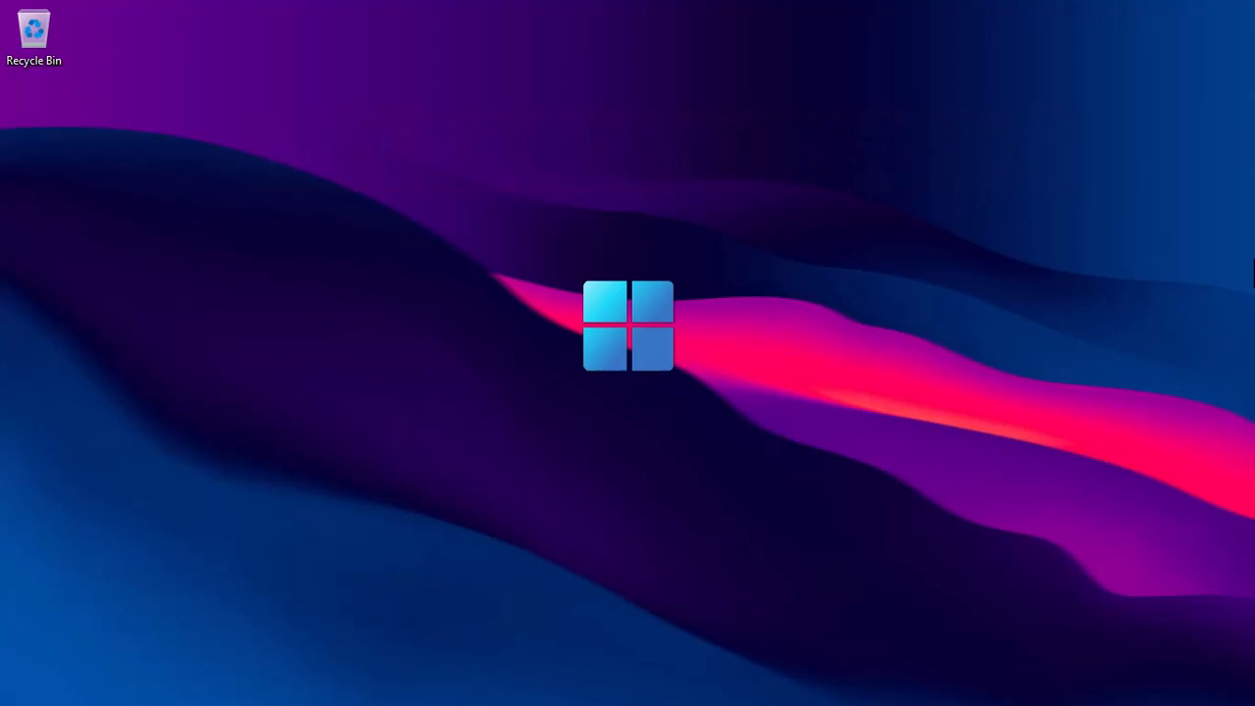
- Run msconfig from the Run box to open System Configuration
{"action": "key", "text": "Win+r"}
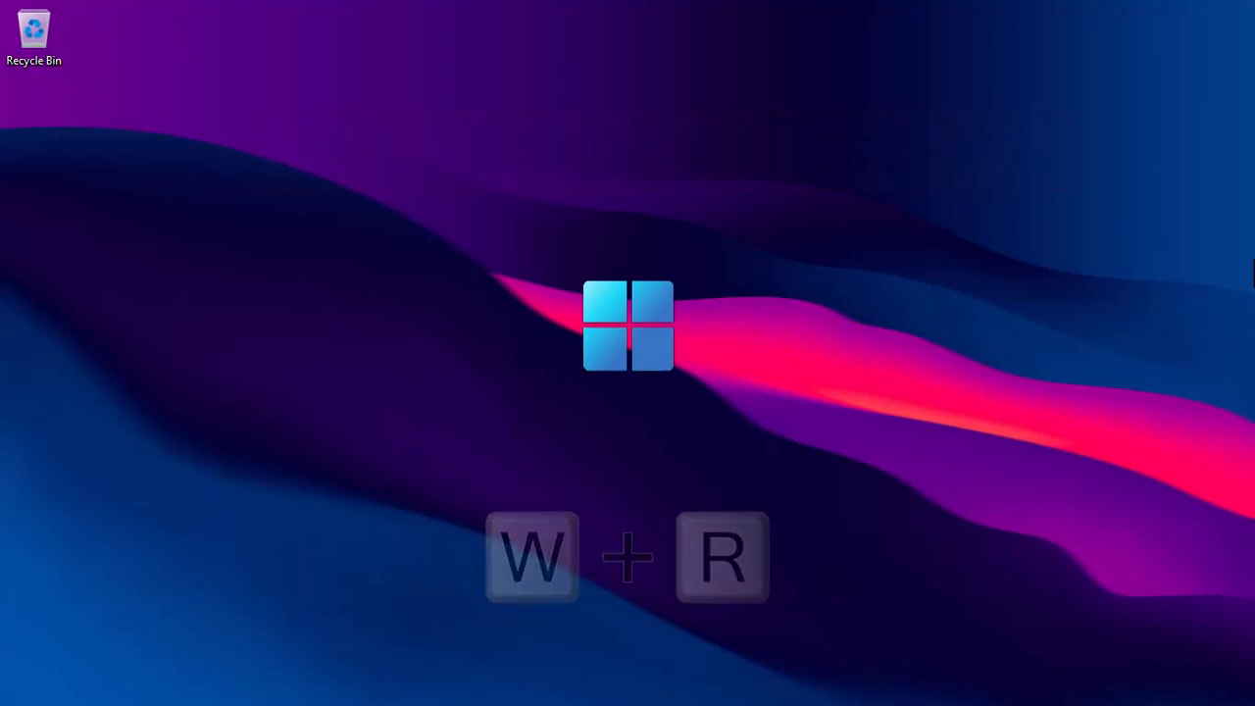
{"action": "key", "text": "win+r"}
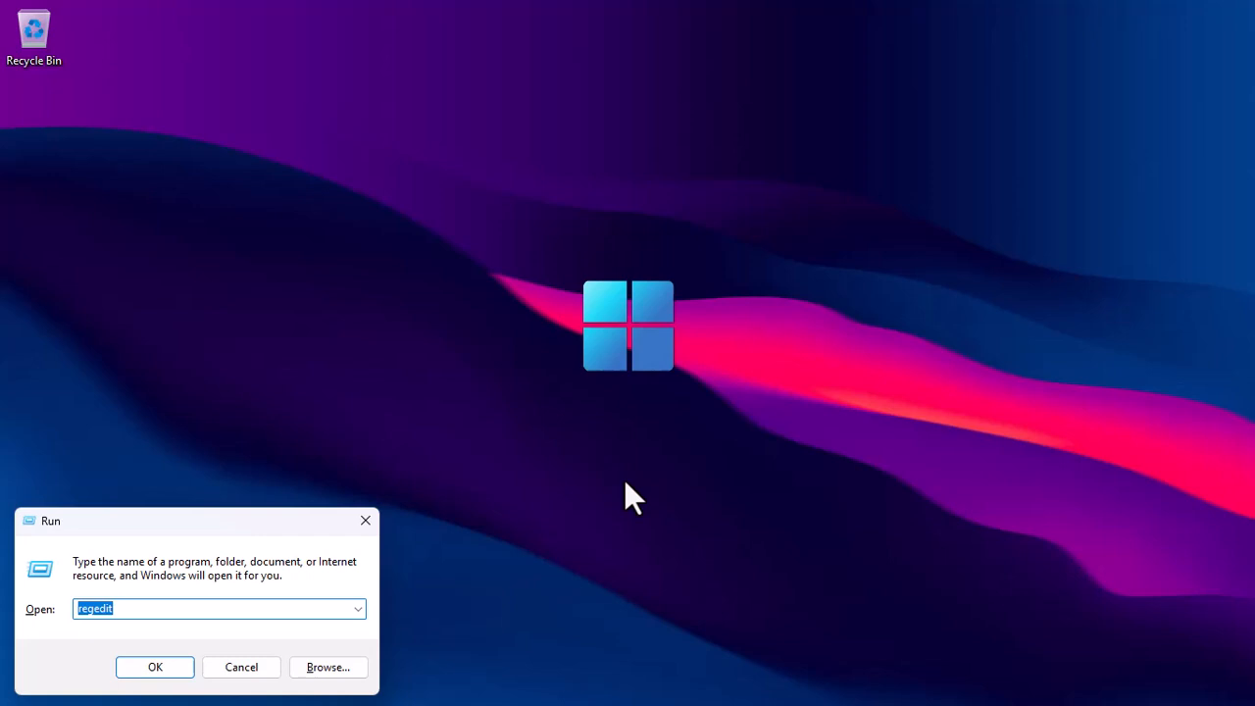
{"action": "left_click", "coordinate": [110, 607]}
{"action": "type", "text": "msconfig"}
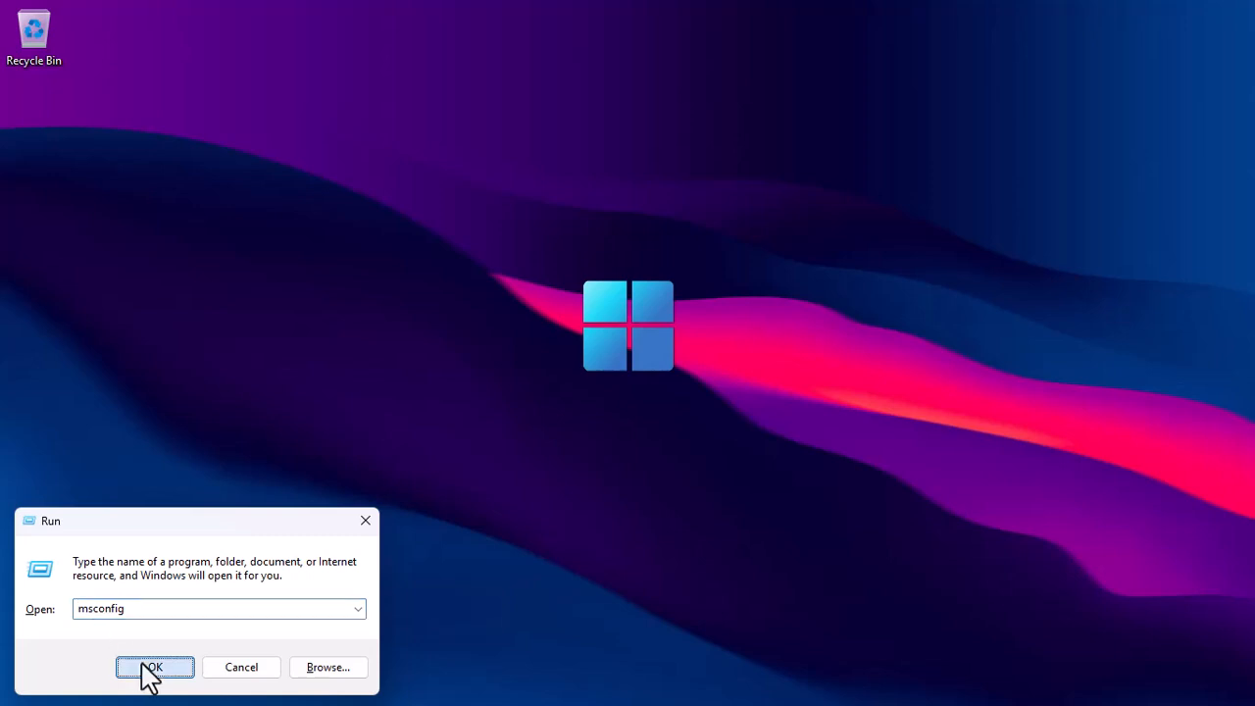
{"action": "left_click", "coordinate": [154, 667]}
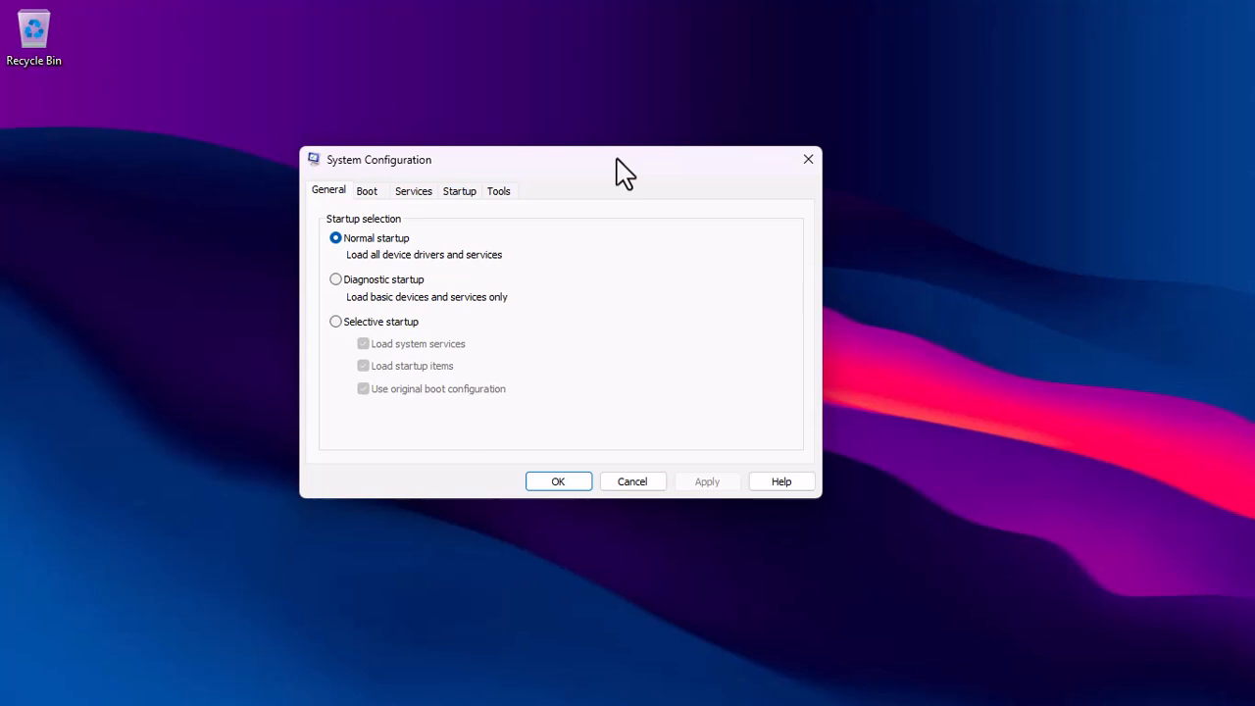
{"action": "mouse_move", "coordinate": [424, 205]}
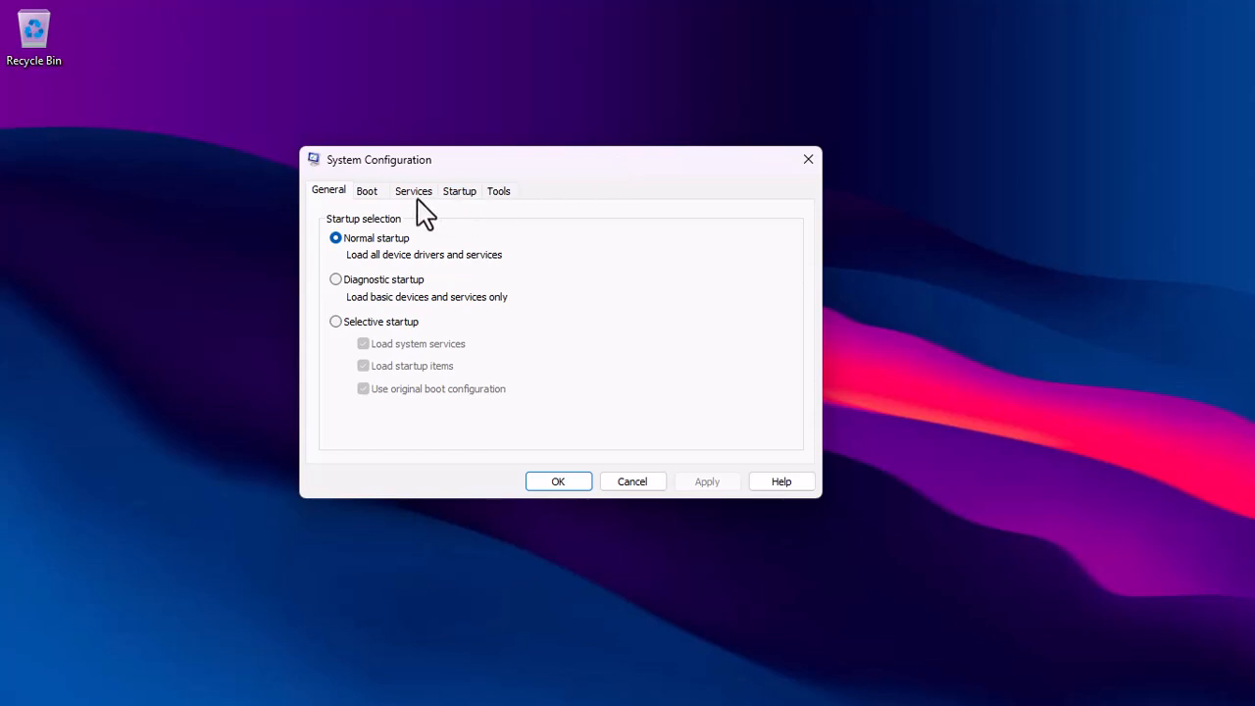
- Scroll through System Configuration's Services tab list, then bring up File Explorer
{"action": "left_click", "coordinate": [413, 190]}
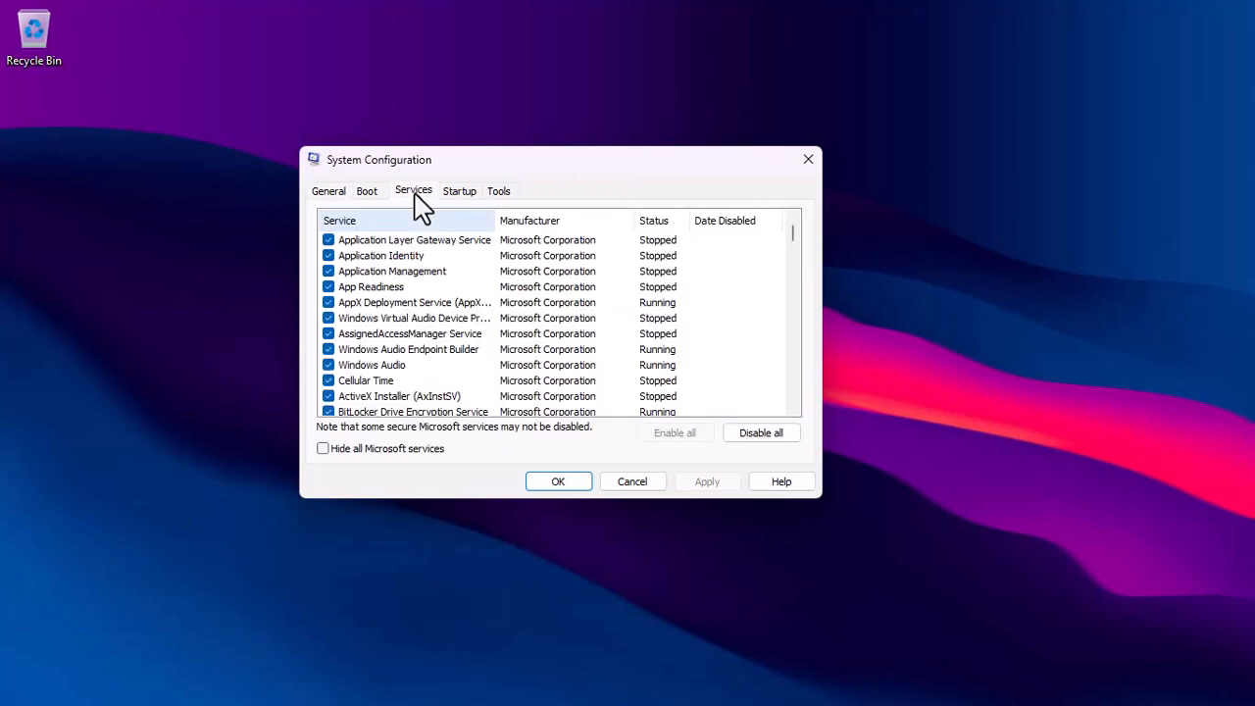
{"action": "scroll", "scroll_direction": "down", "scroll_amount": 3}
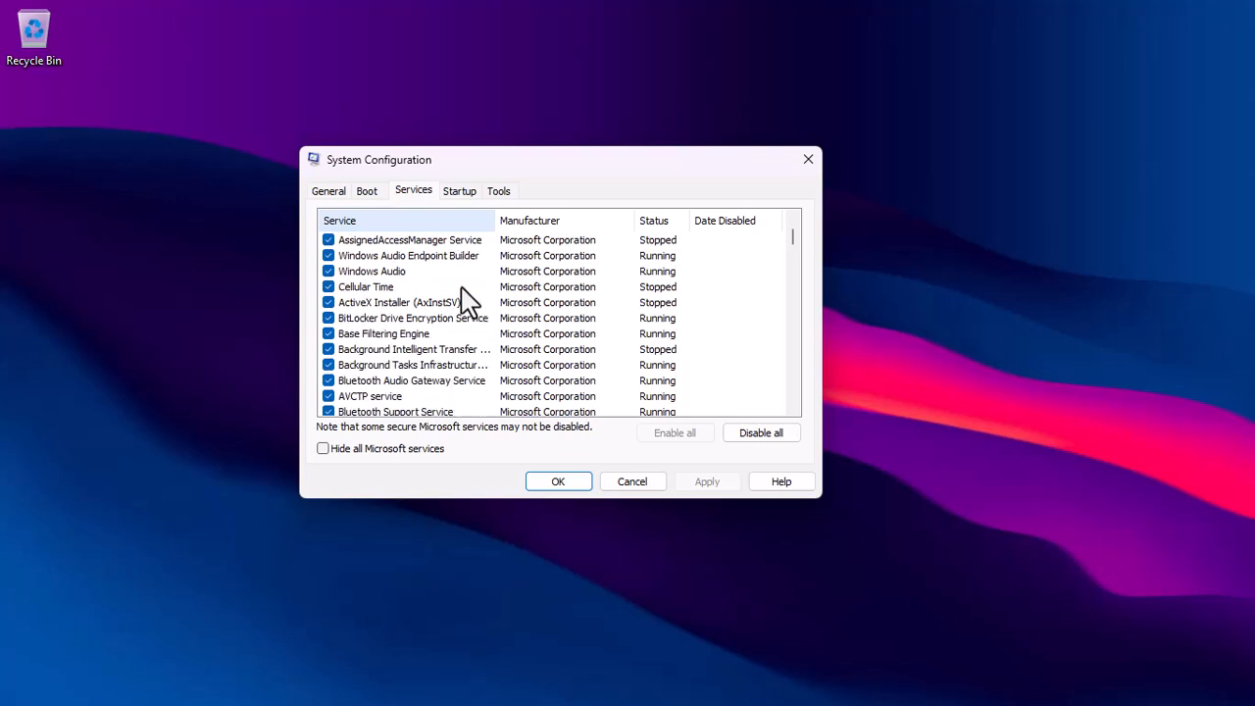
{"action": "scroll", "scroll_direction": "down", "scroll_amount": 3}
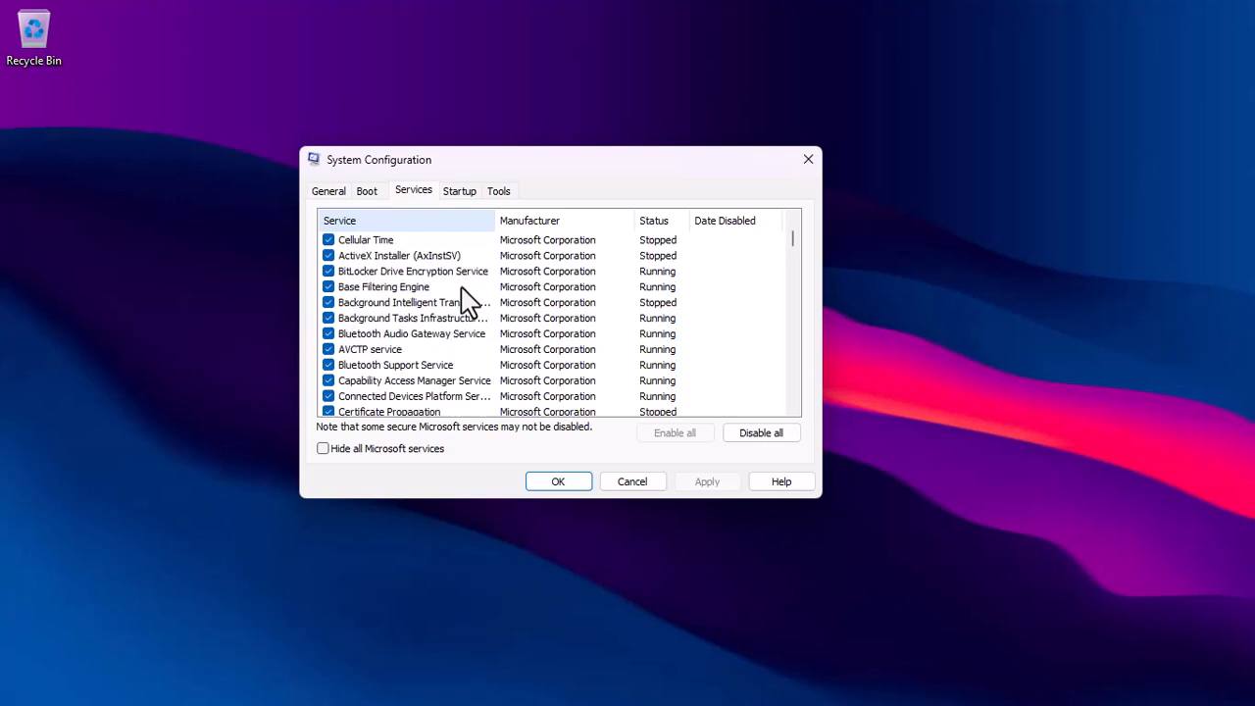
{"action": "scroll", "scroll_direction": "down", "scroll_amount": 3}
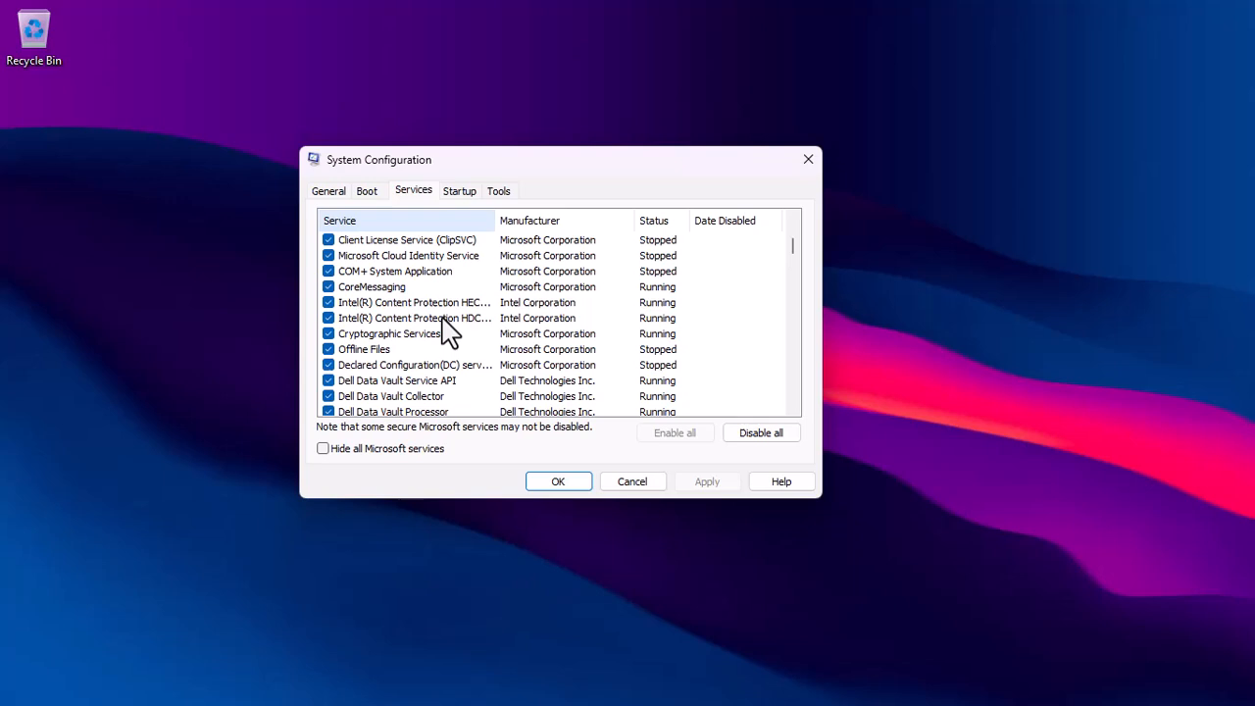
{"action": "scroll", "scroll_direction": "down", "scroll_amount": 3}
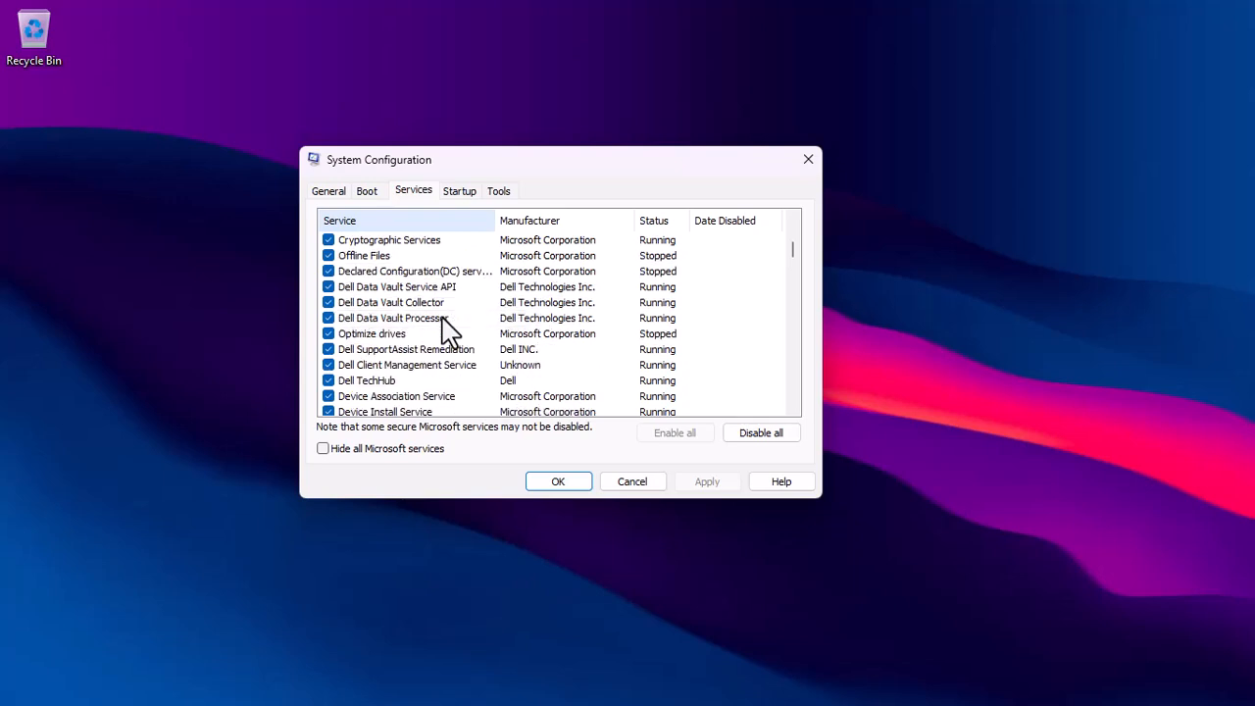
{"action": "scroll", "scroll_direction": "down", "scroll_amount": 3}
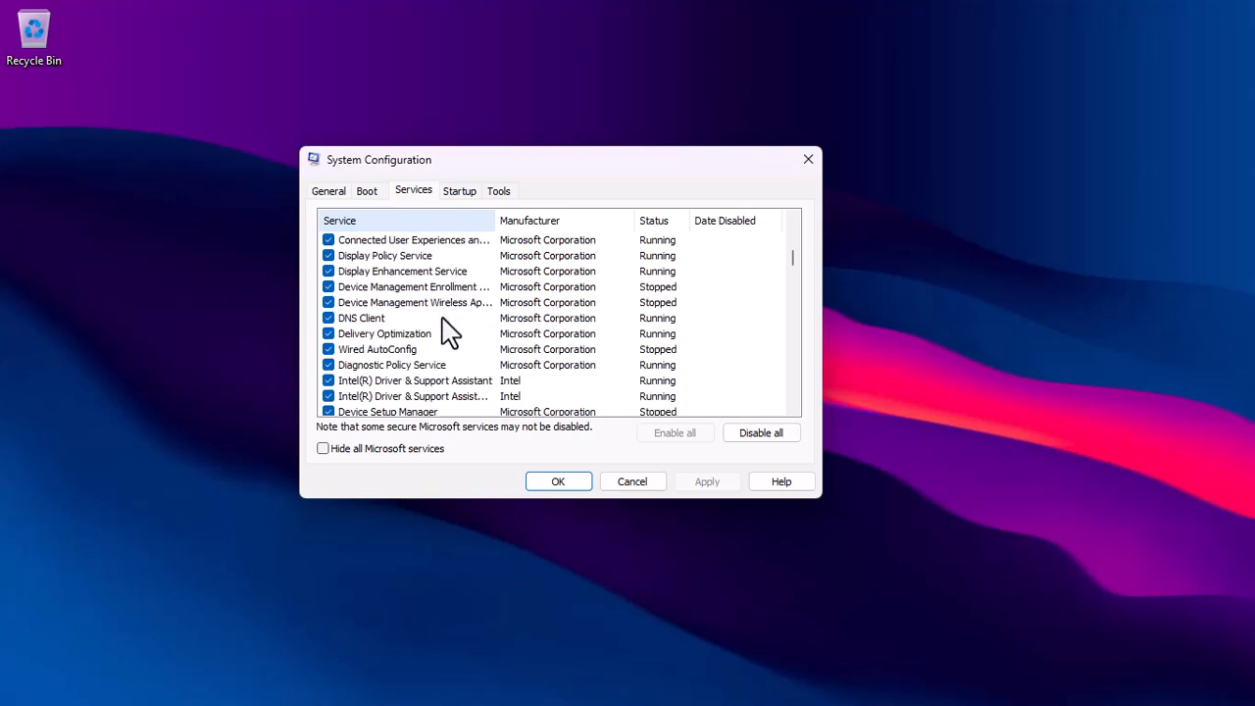
{"action": "scroll", "scroll_direction": "down", "scroll_amount": 3}
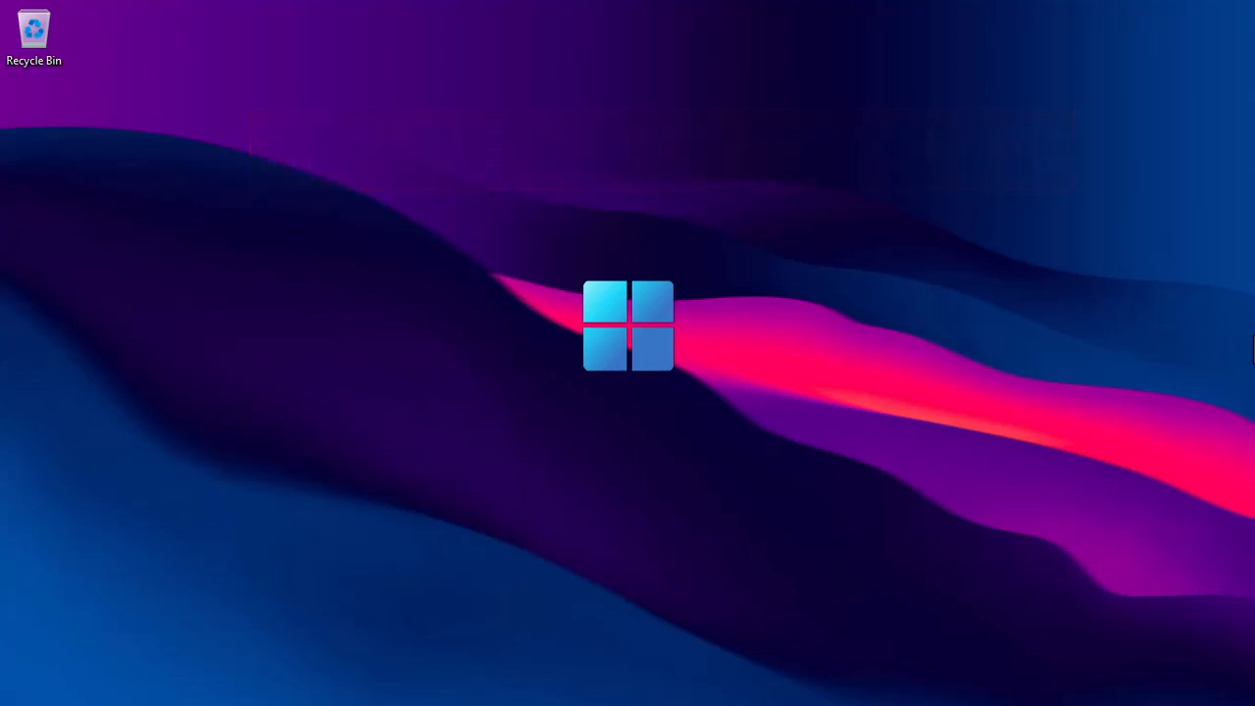
{"action": "key", "text": "Win+e"}
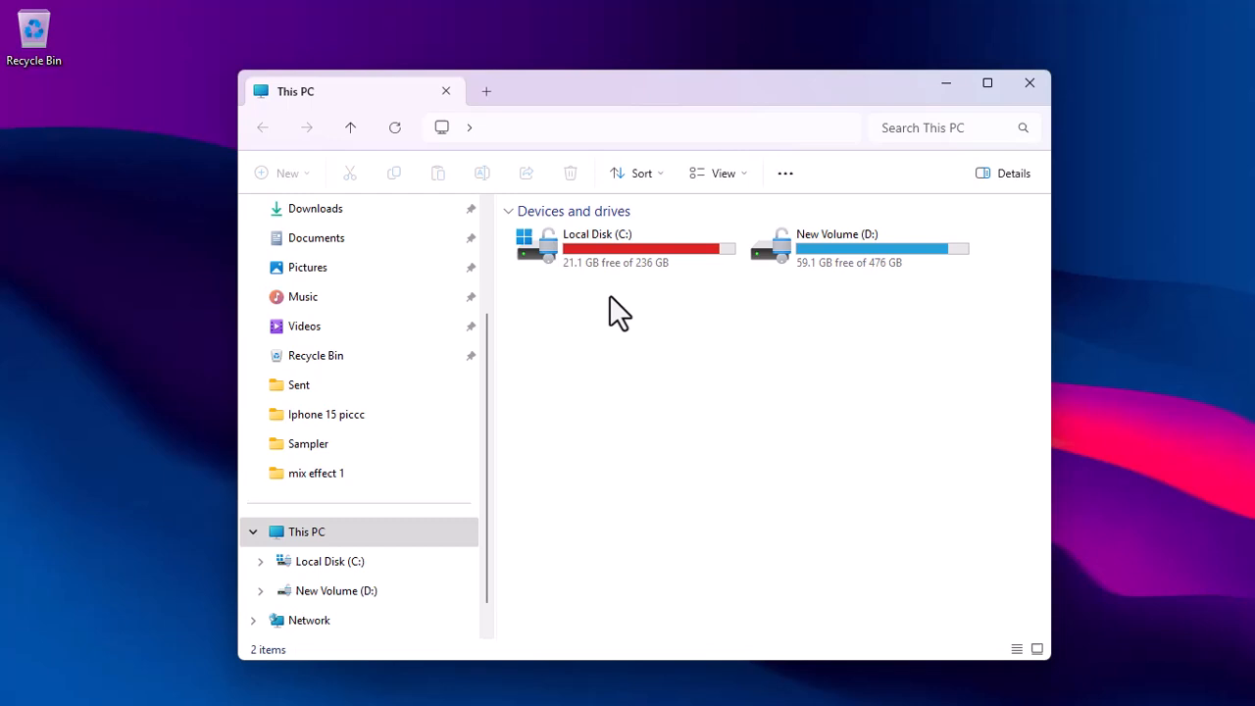
- Browse C:\Windows\System32 and search it for 'smc'
{"action": "double_click", "coordinate": [597, 245]}
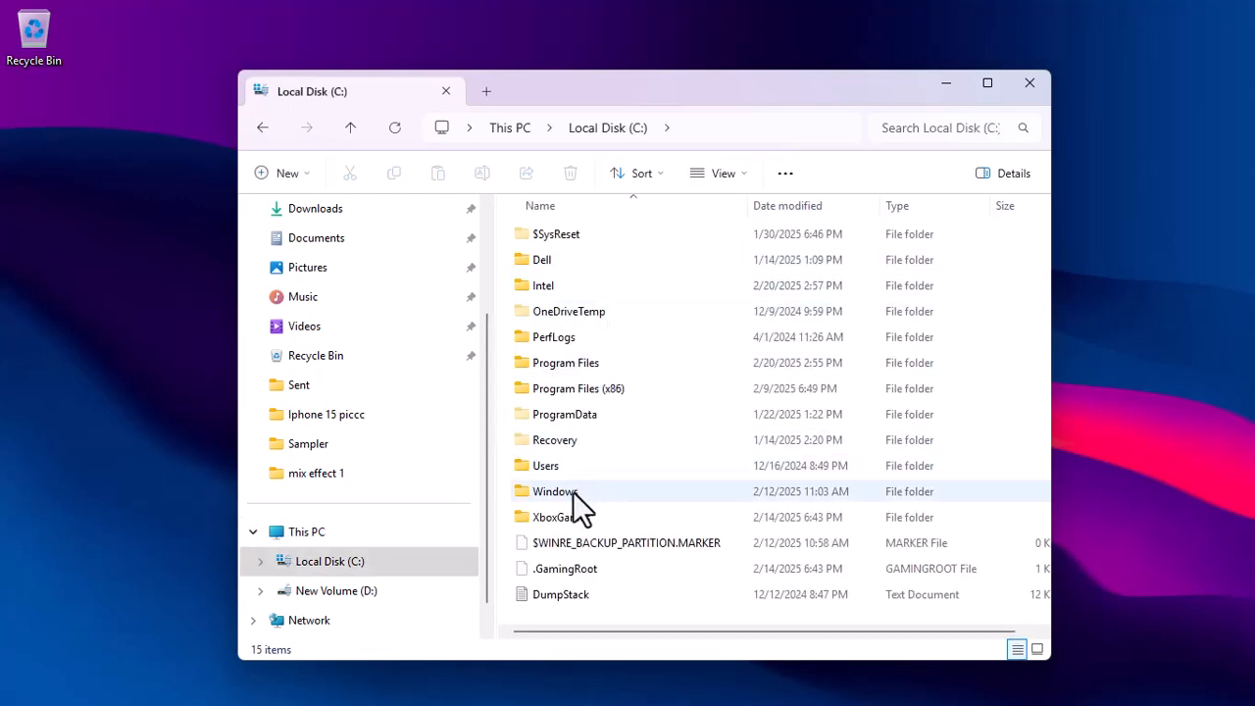
{"action": "double_click", "coordinate": [556, 491]}
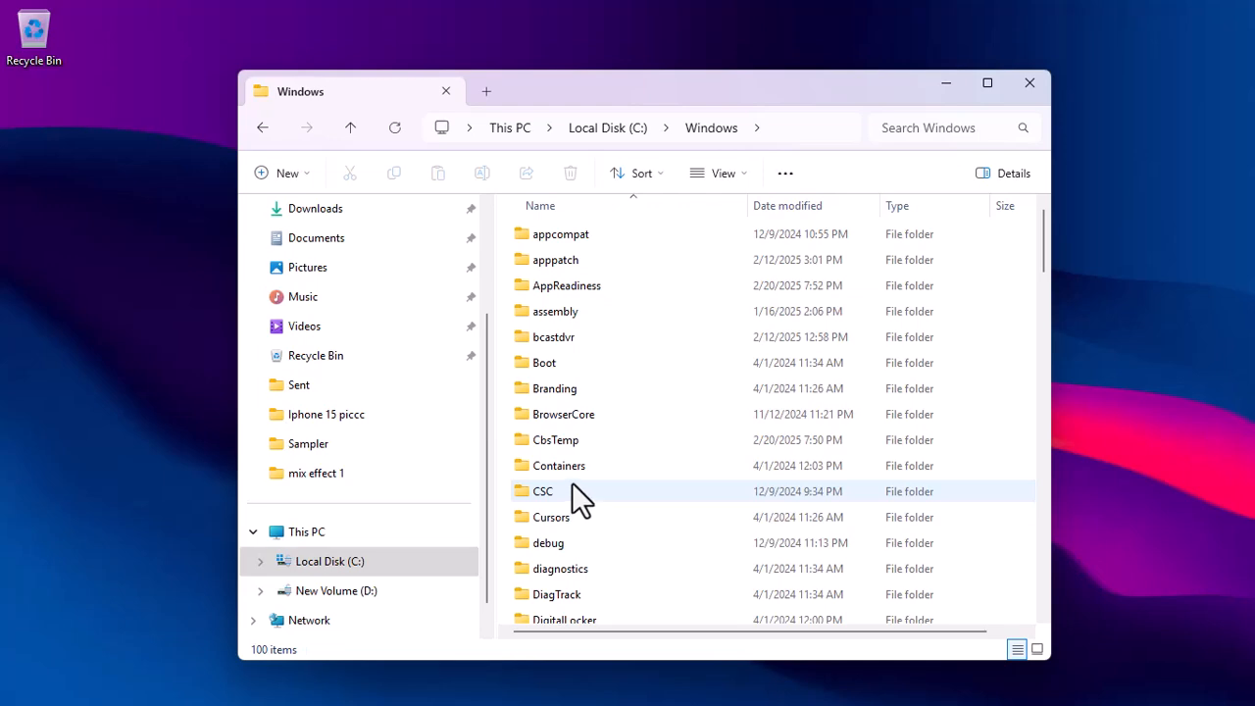
{"action": "scroll", "scroll_direction": "down", "scroll_amount": 3}
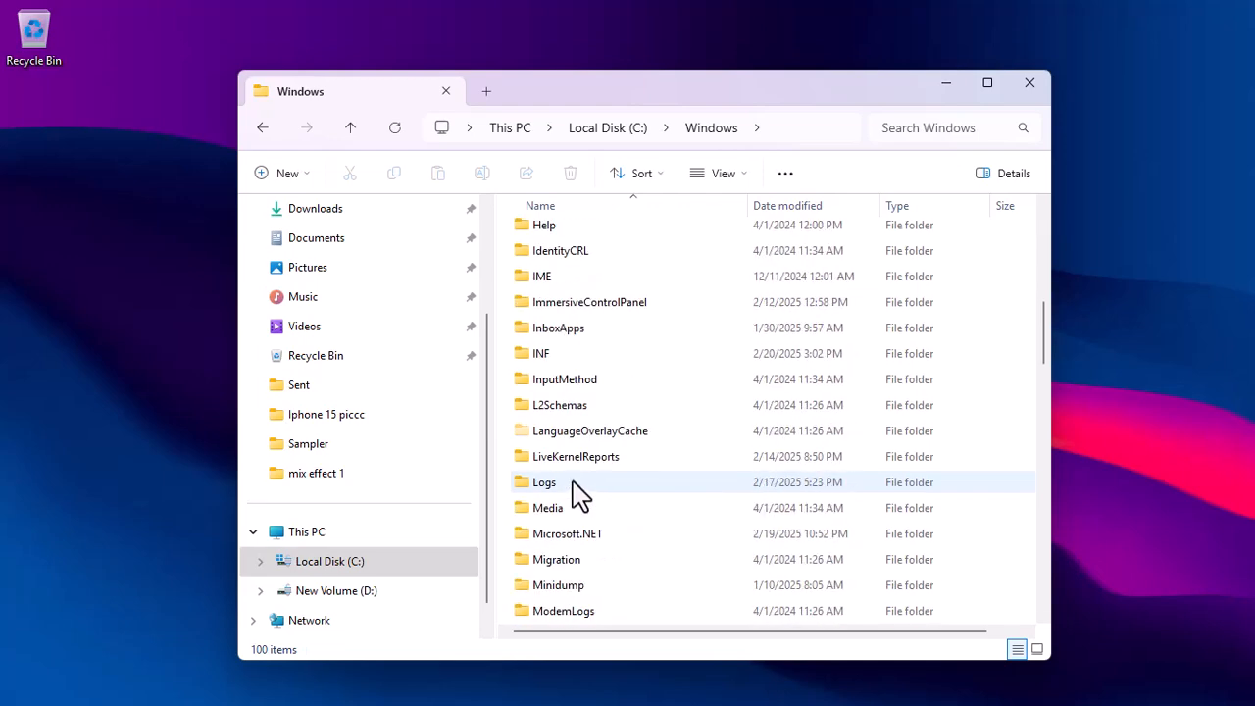
{"action": "scroll", "scroll_direction": "down", "scroll_amount": 3}
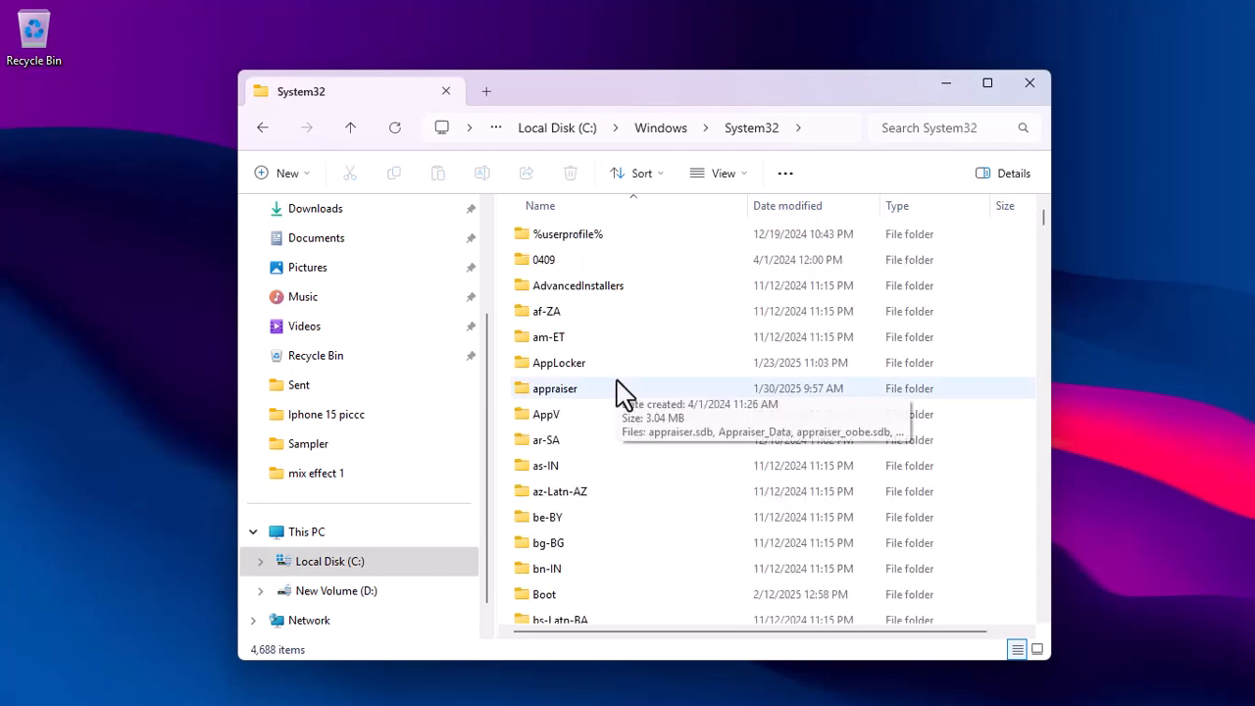
{"action": "mouse_move", "coordinate": [619, 392]}
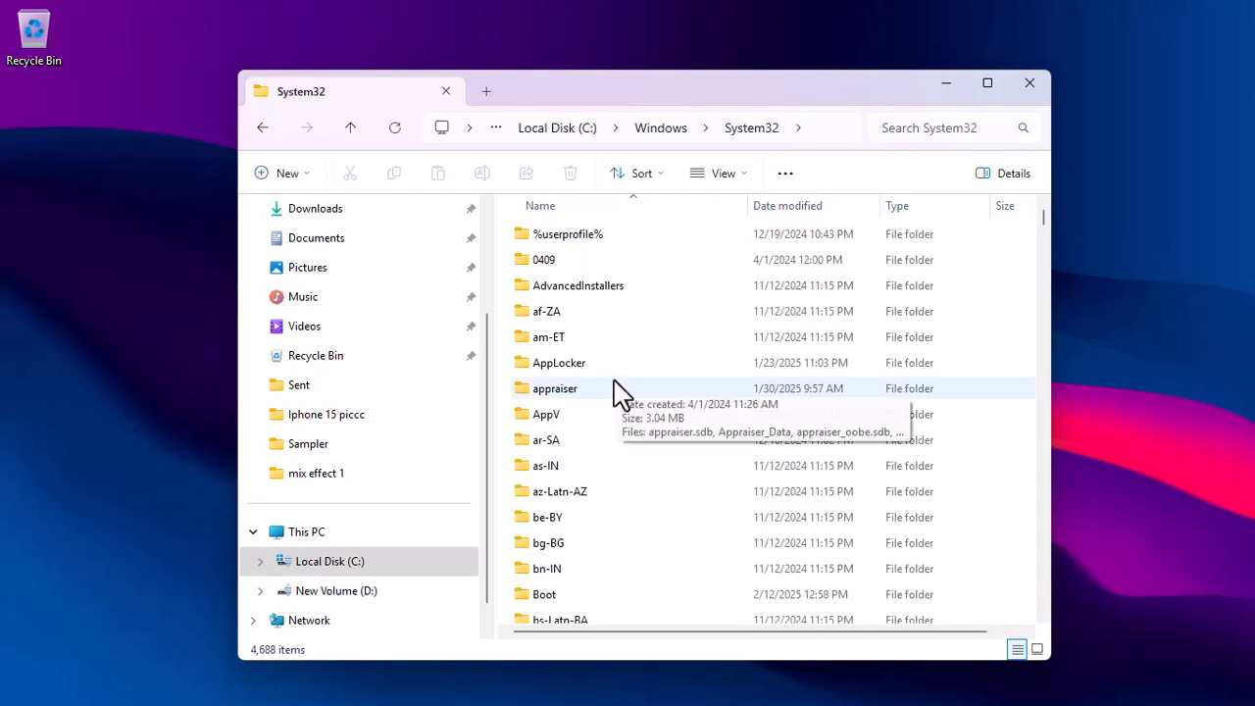
{"action": "scroll", "scroll_direction": "down", "scroll_amount": 3}
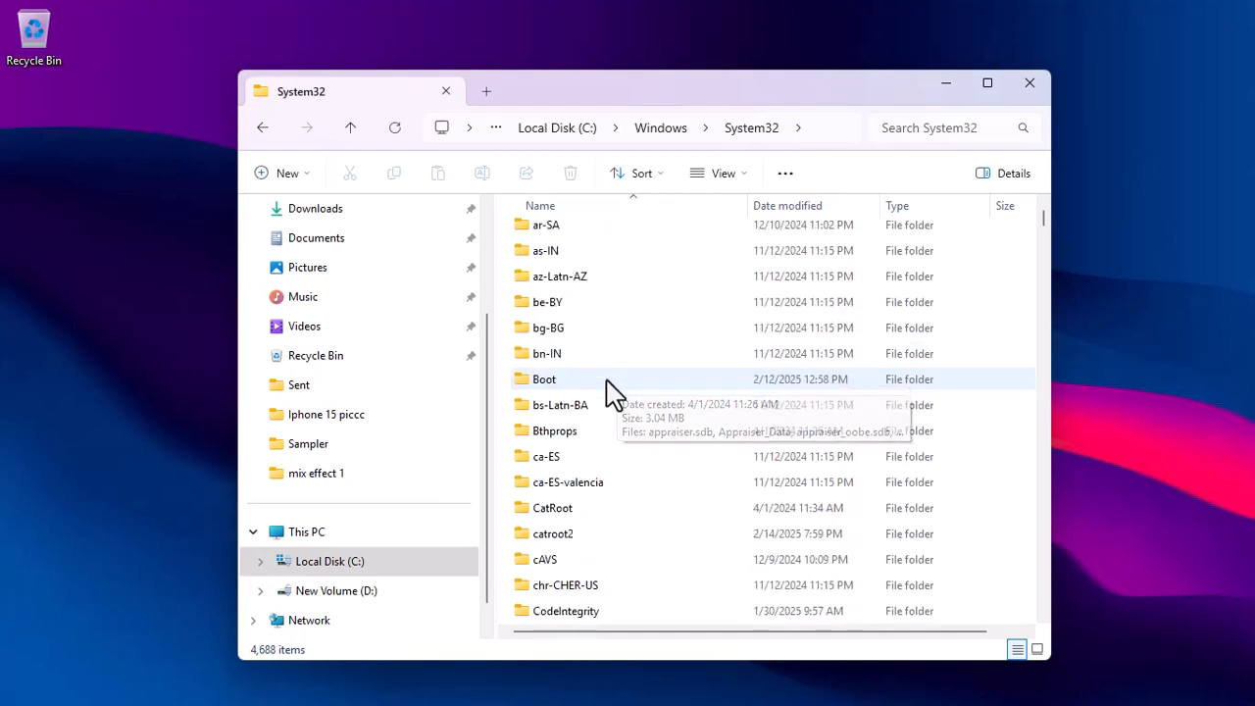
{"action": "scroll", "scroll_direction": "down", "scroll_amount": 3}
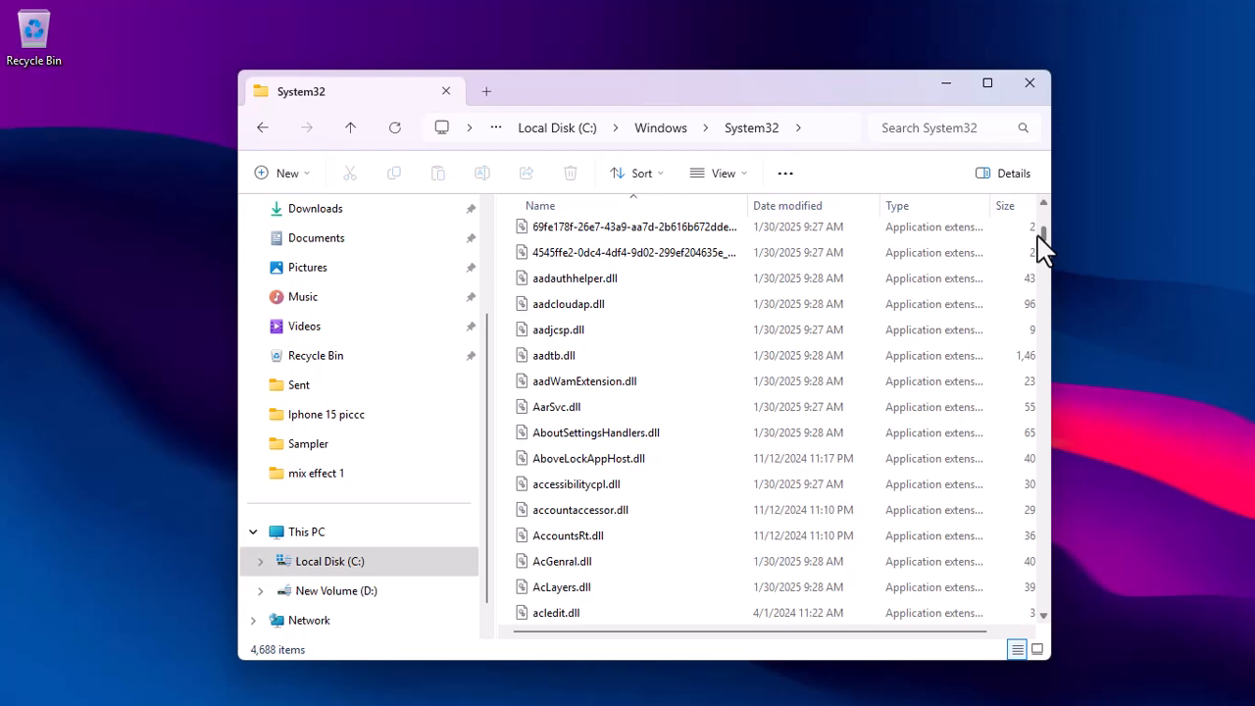
{"action": "scroll", "scroll_direction": "down", "scroll_amount": 3}
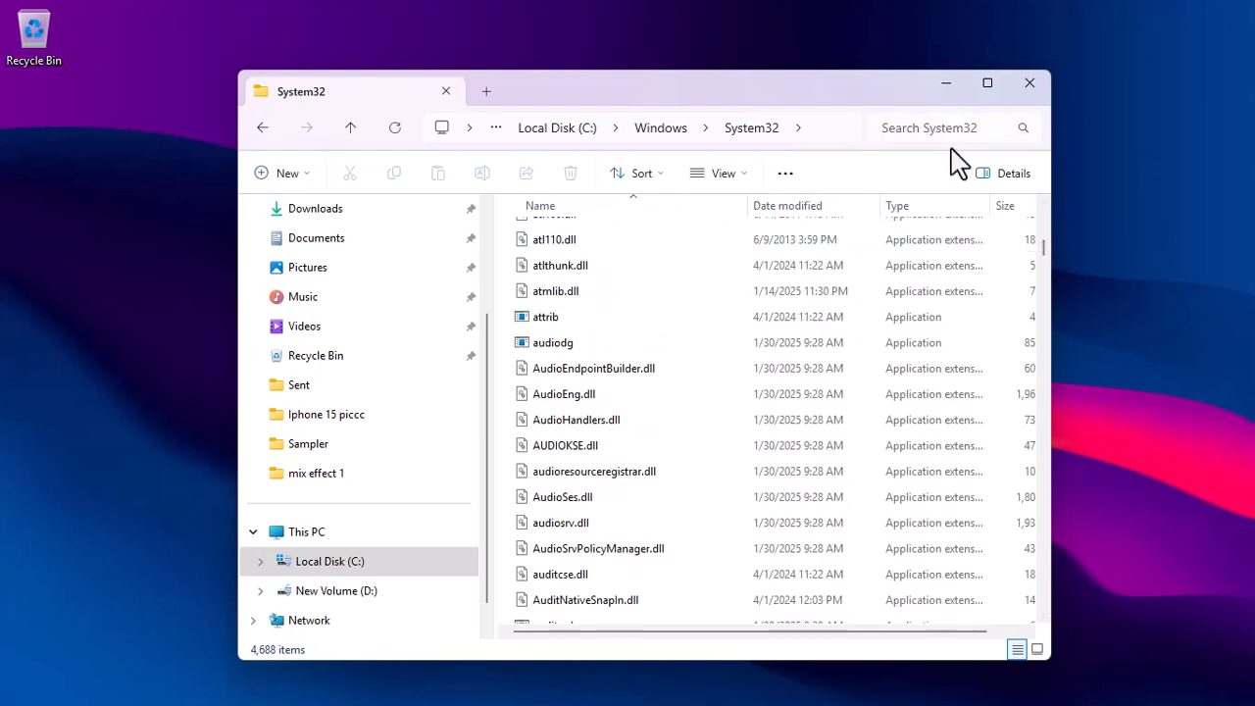
{"action": "left_click", "coordinate": [941, 127]}
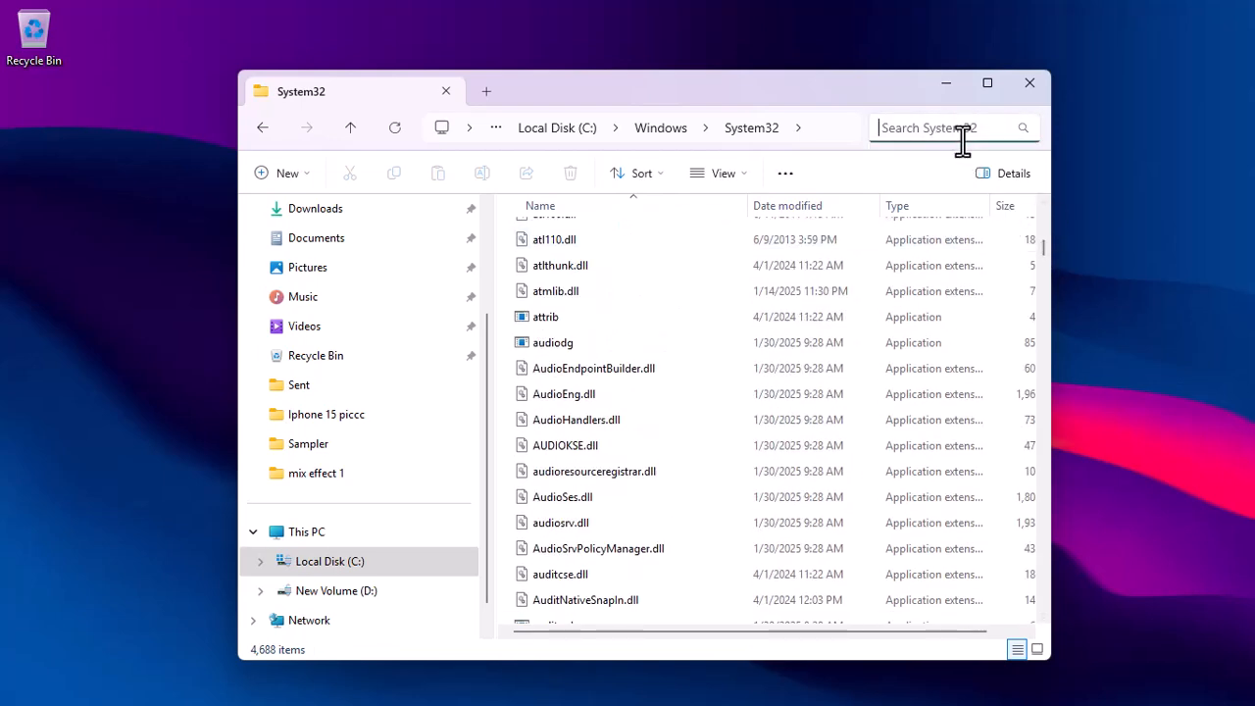
{"action": "type", "text": "smc"}
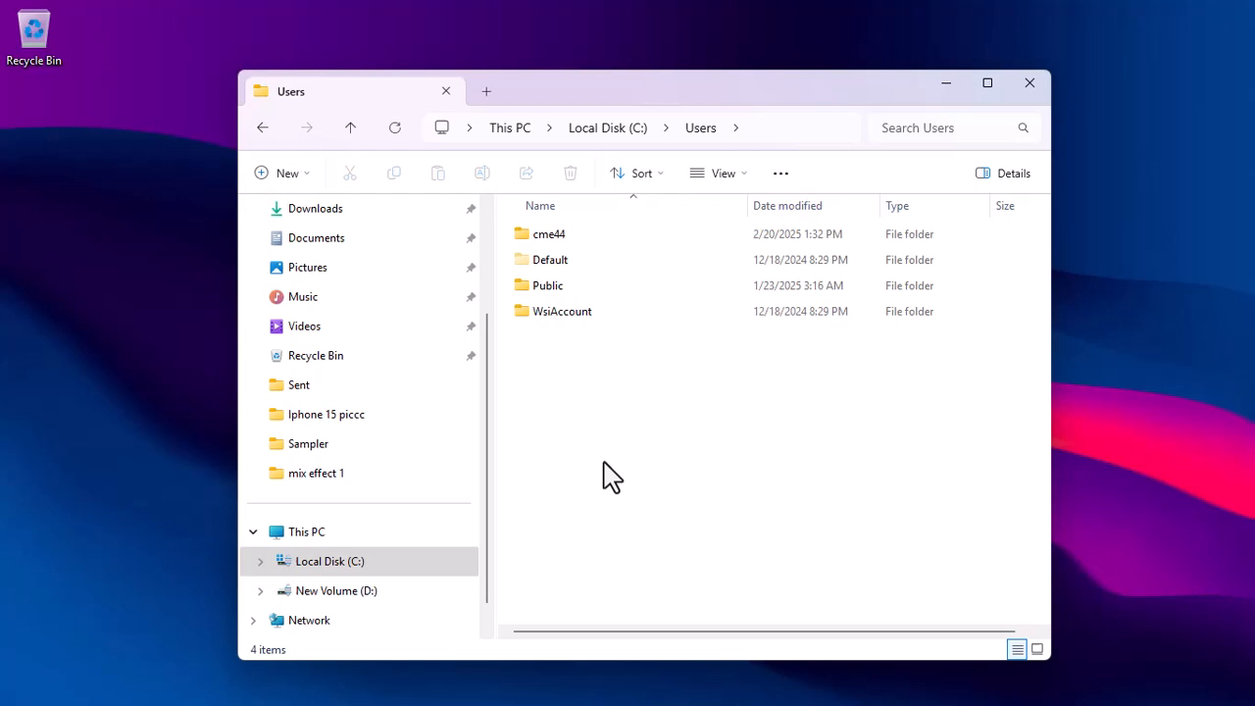
- Open the cme44 profile folder, then AppData\Roaming to view its application folders
{"action": "left_click", "coordinate": [548, 233]}
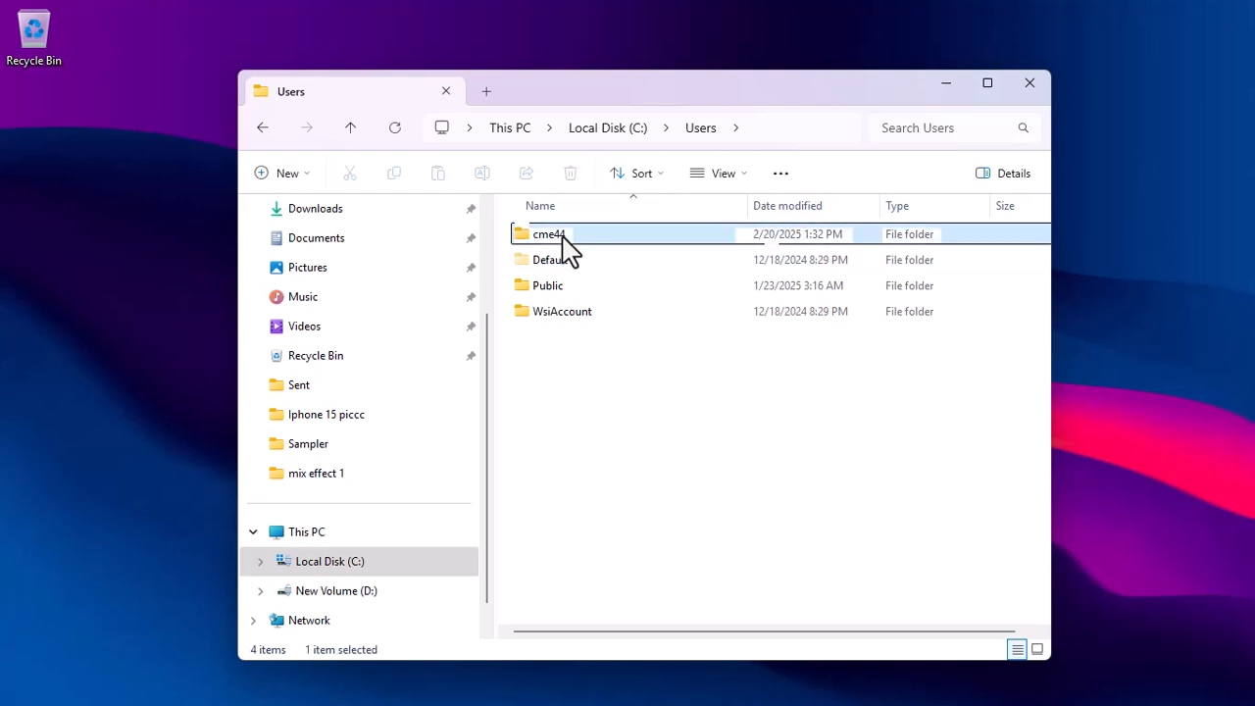
{"action": "double_click", "coordinate": [549, 233]}
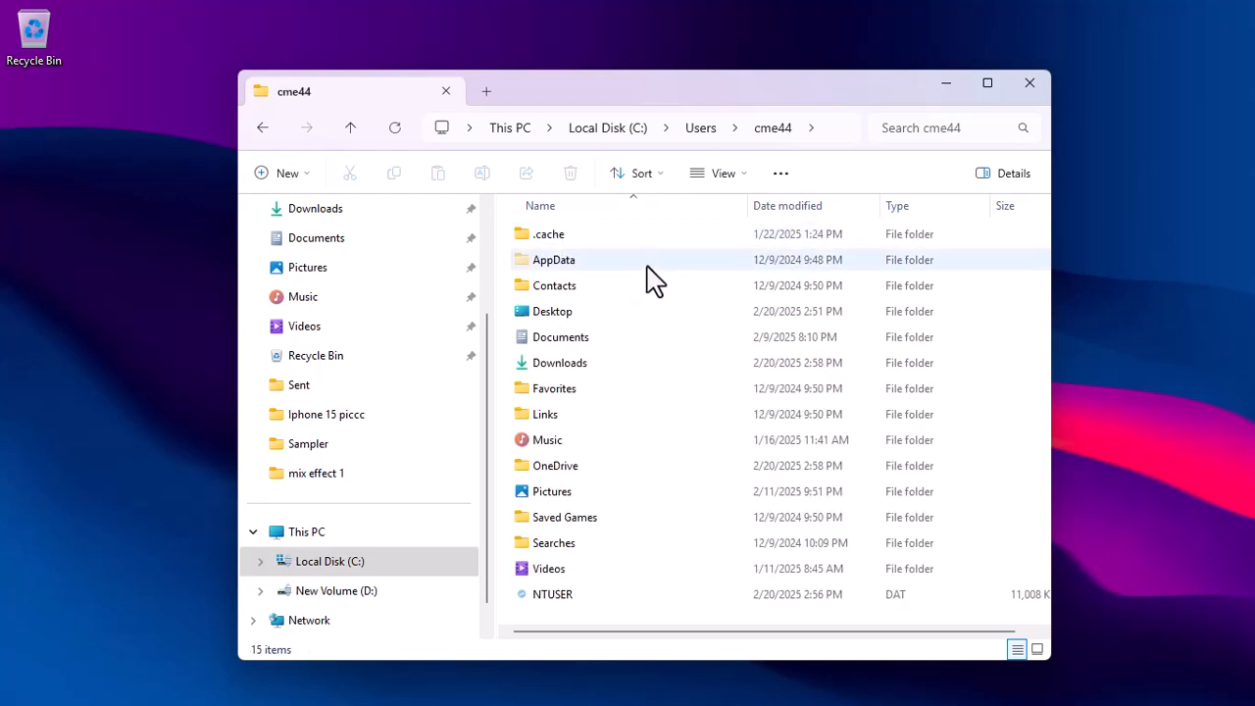
{"action": "double_click", "coordinate": [554, 258]}
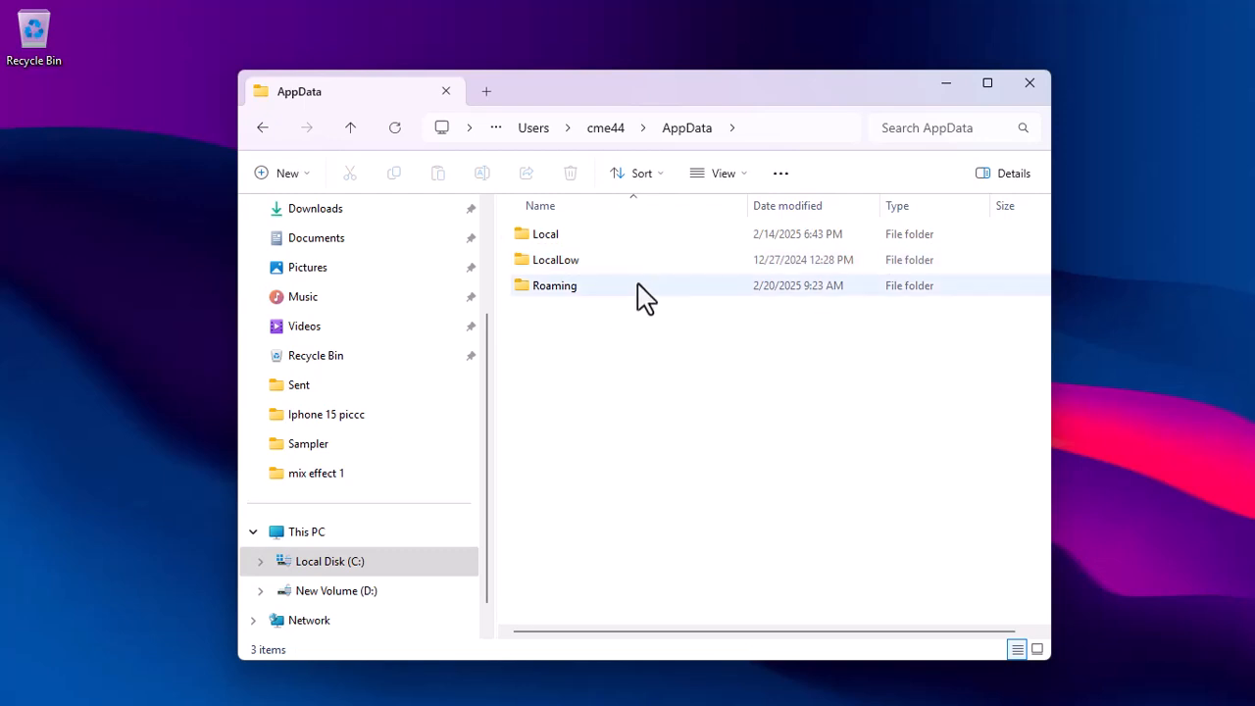
{"action": "double_click", "coordinate": [555, 285]}
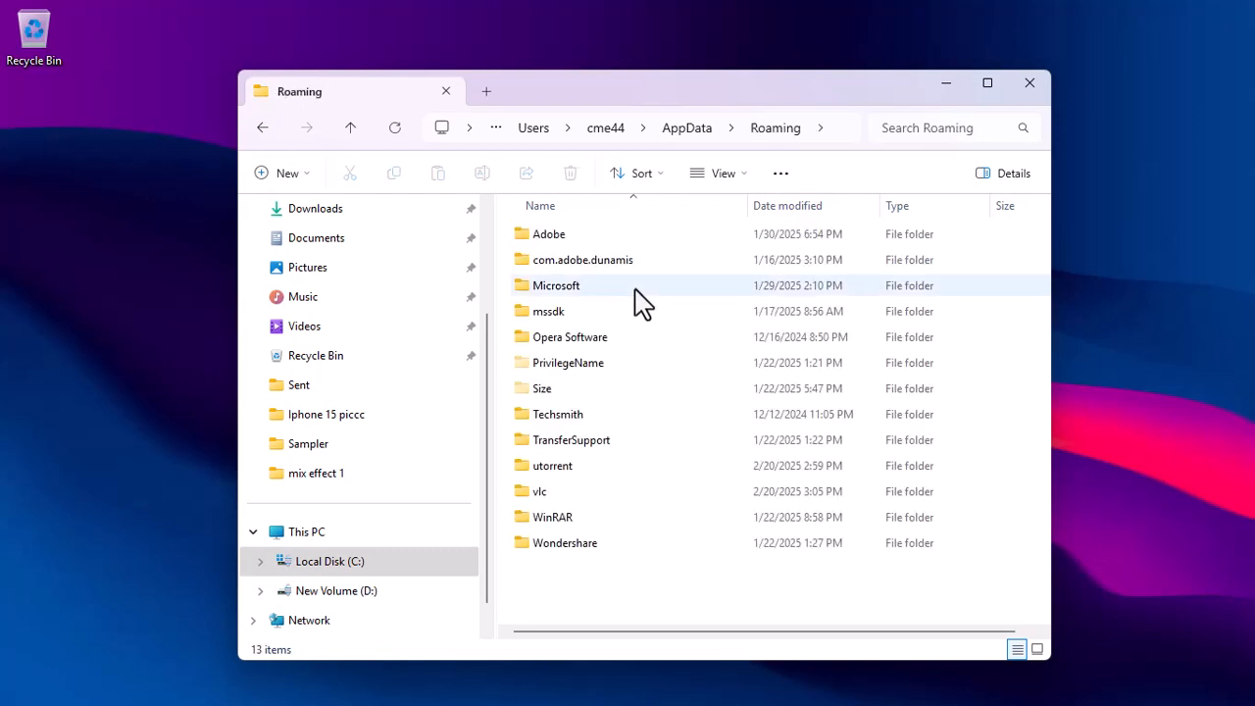
{"action": "mouse_move", "coordinate": [627, 294]}
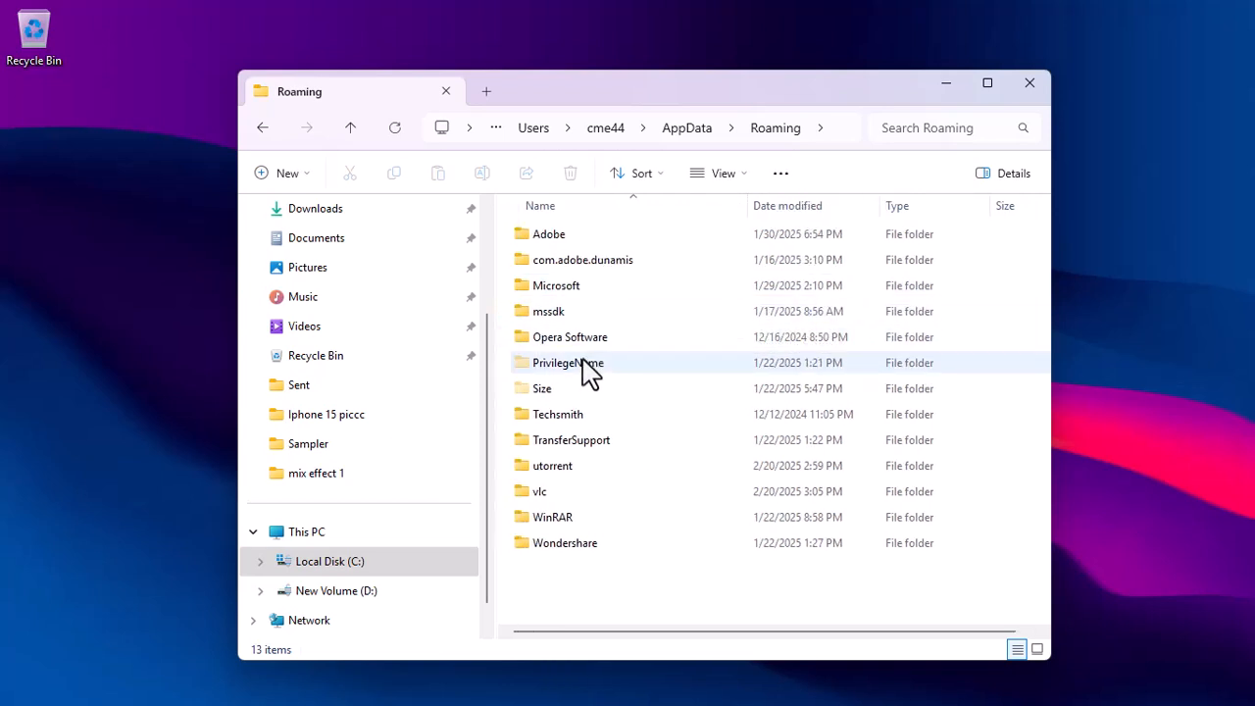
{"action": "mouse_move", "coordinate": [596, 543]}
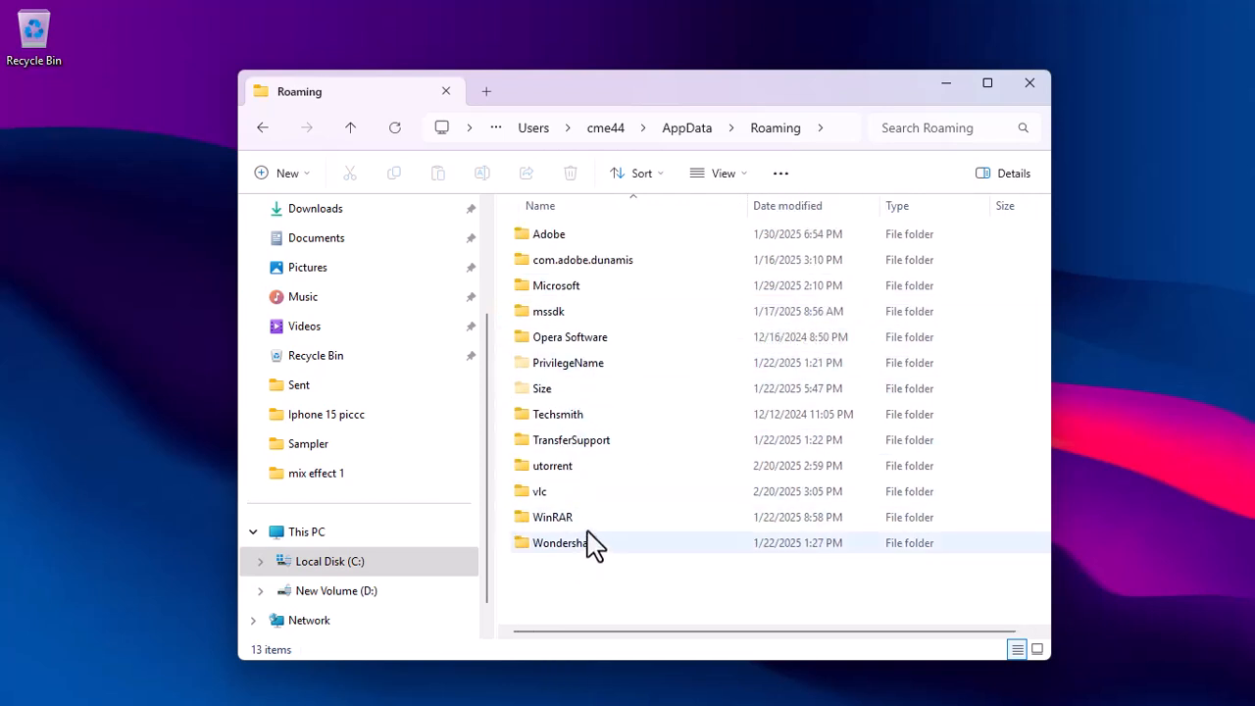
{"action": "mouse_move", "coordinate": [676, 282]}
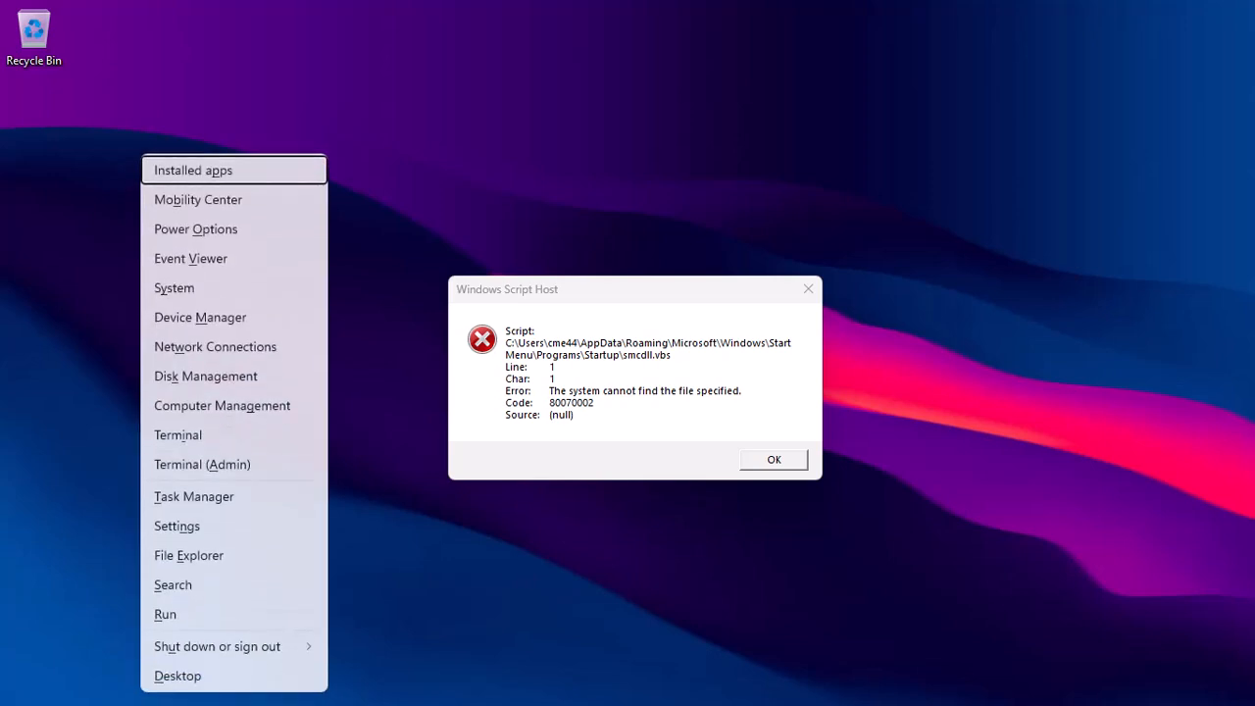
{"action": "mouse_move", "coordinate": [267, 529]}
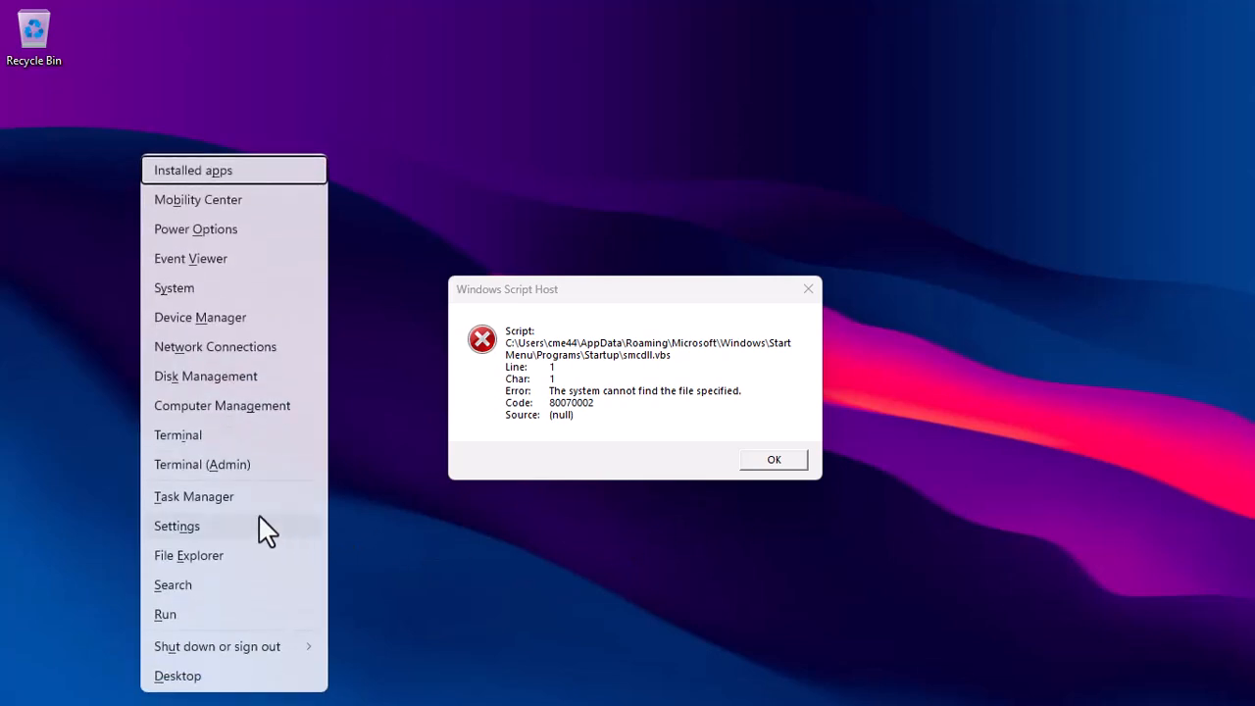
- Launch Task Manager from the Win+X menu with the script error still showing
{"action": "left_click", "coordinate": [193, 496]}
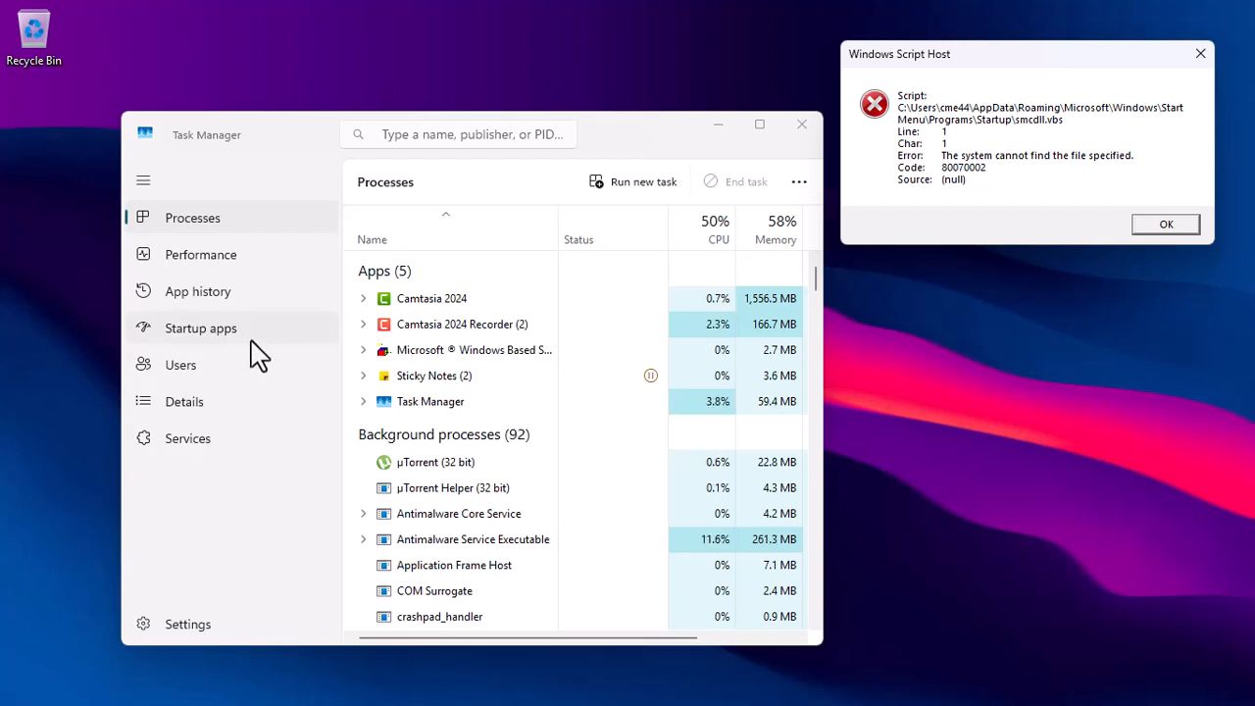
- Disable the smcdll entry under Startup apps and open its Startup folder in File Explorer
{"action": "left_click", "coordinate": [200, 328]}
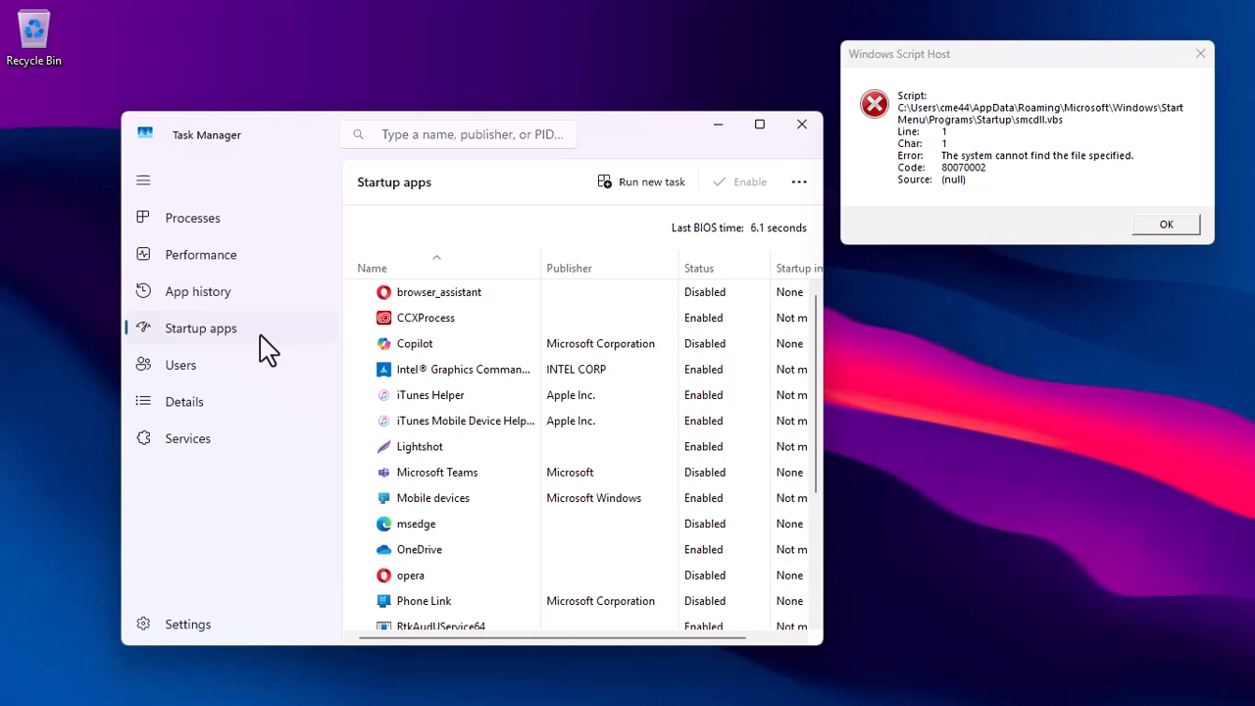
{"action": "mouse_move", "coordinate": [466, 412]}
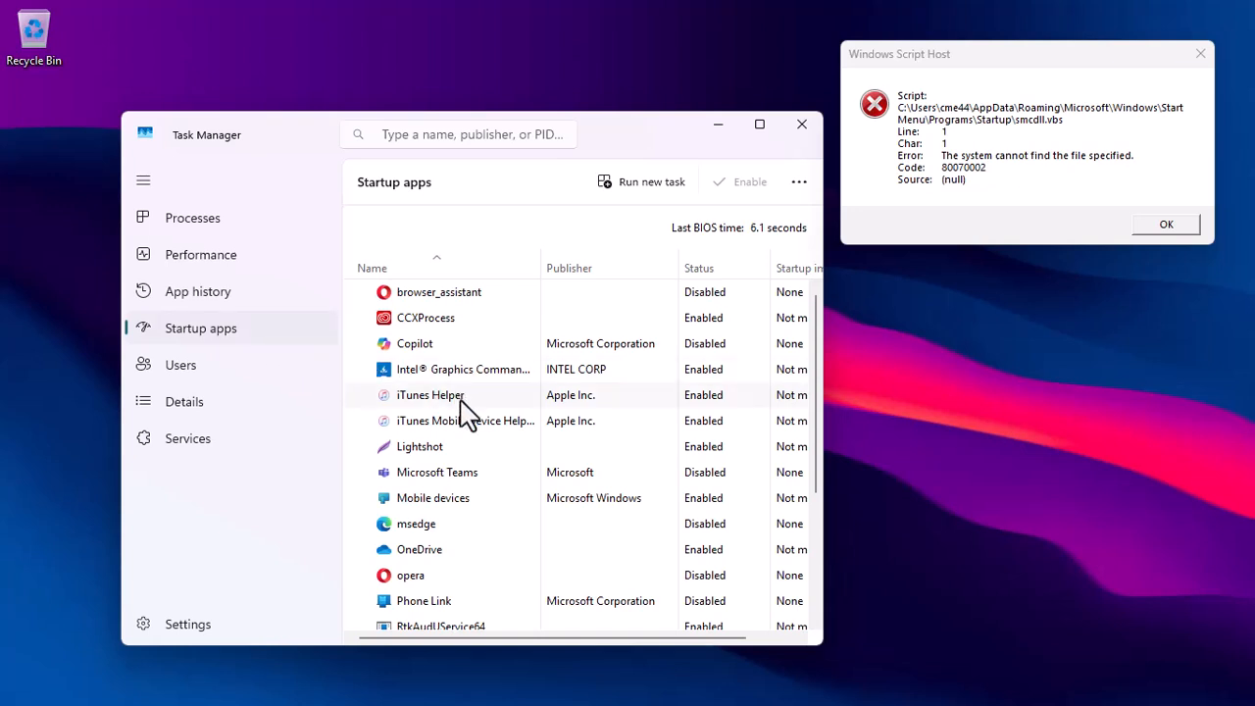
{"action": "scroll", "scroll_direction": "down", "scroll_amount": 3}
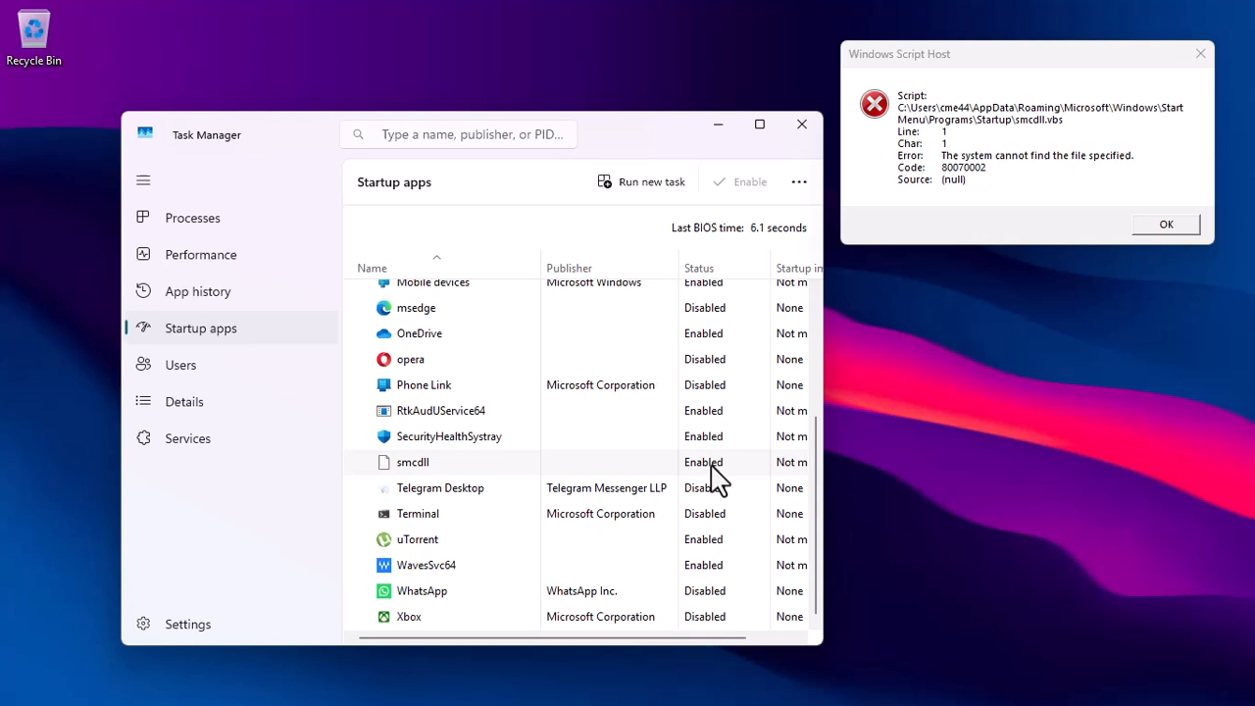
{"action": "right_click", "coordinate": [411, 462]}
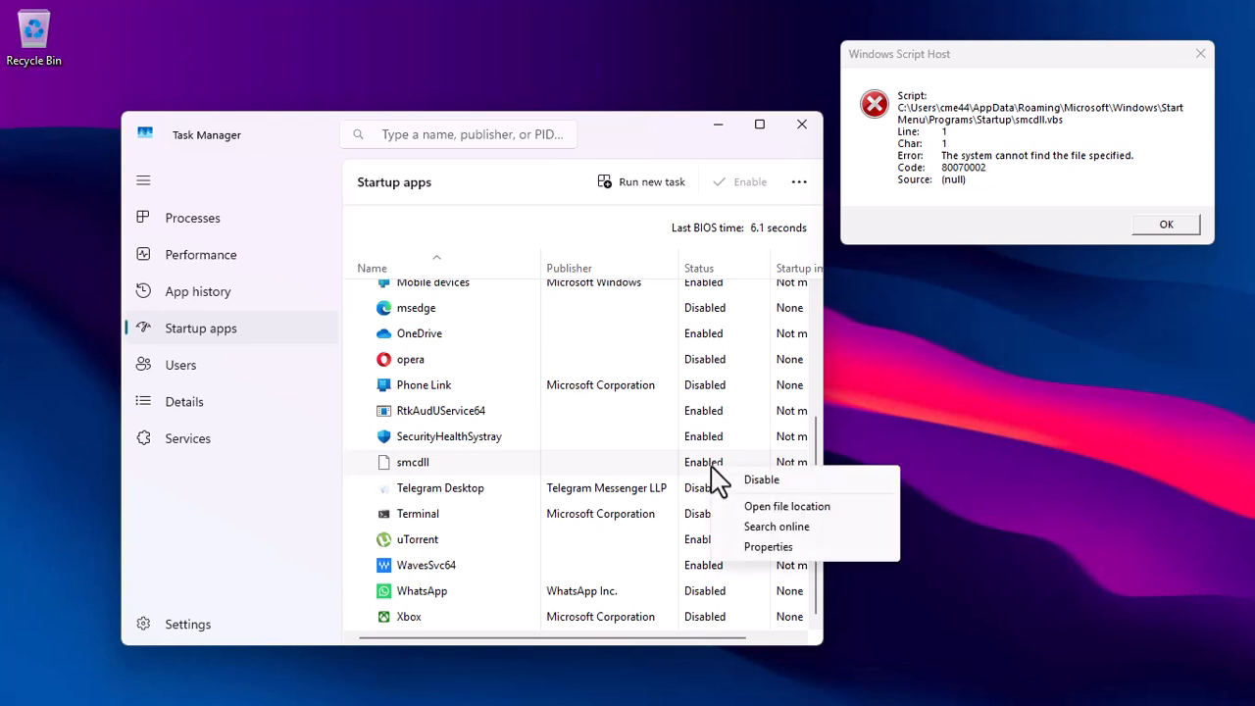
{"action": "left_click", "coordinate": [761, 479]}
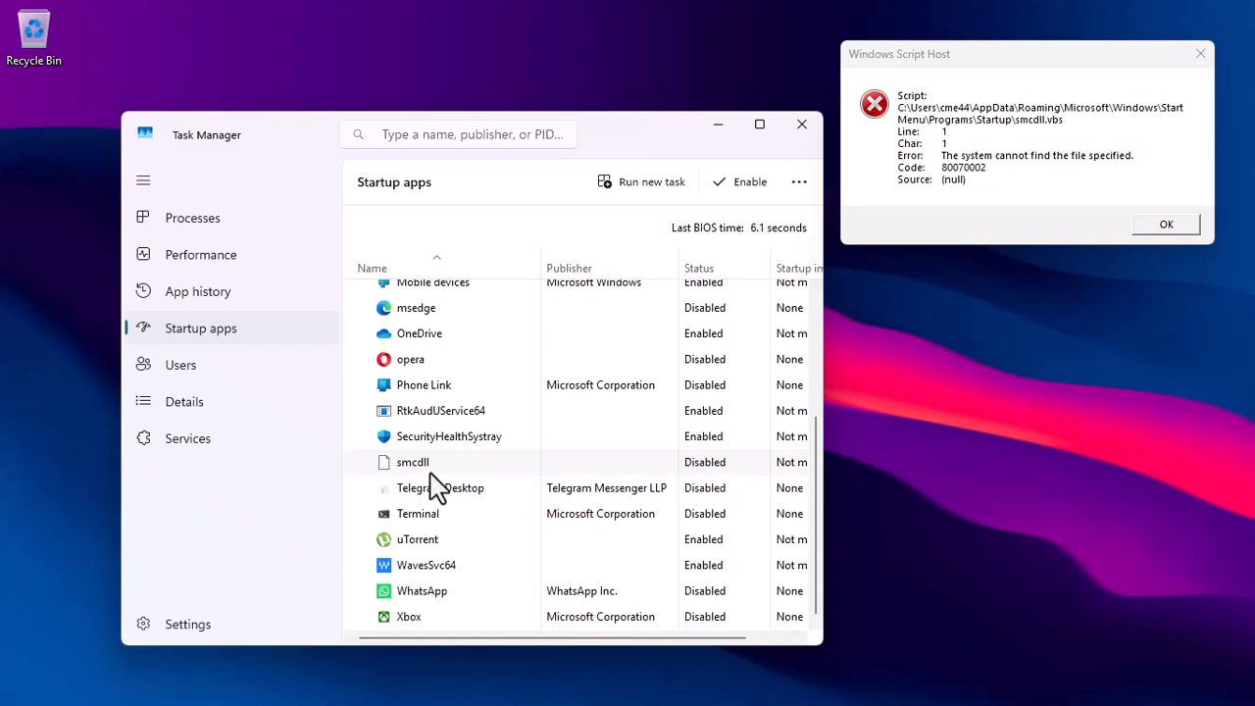
{"action": "right_click", "coordinate": [411, 462]}
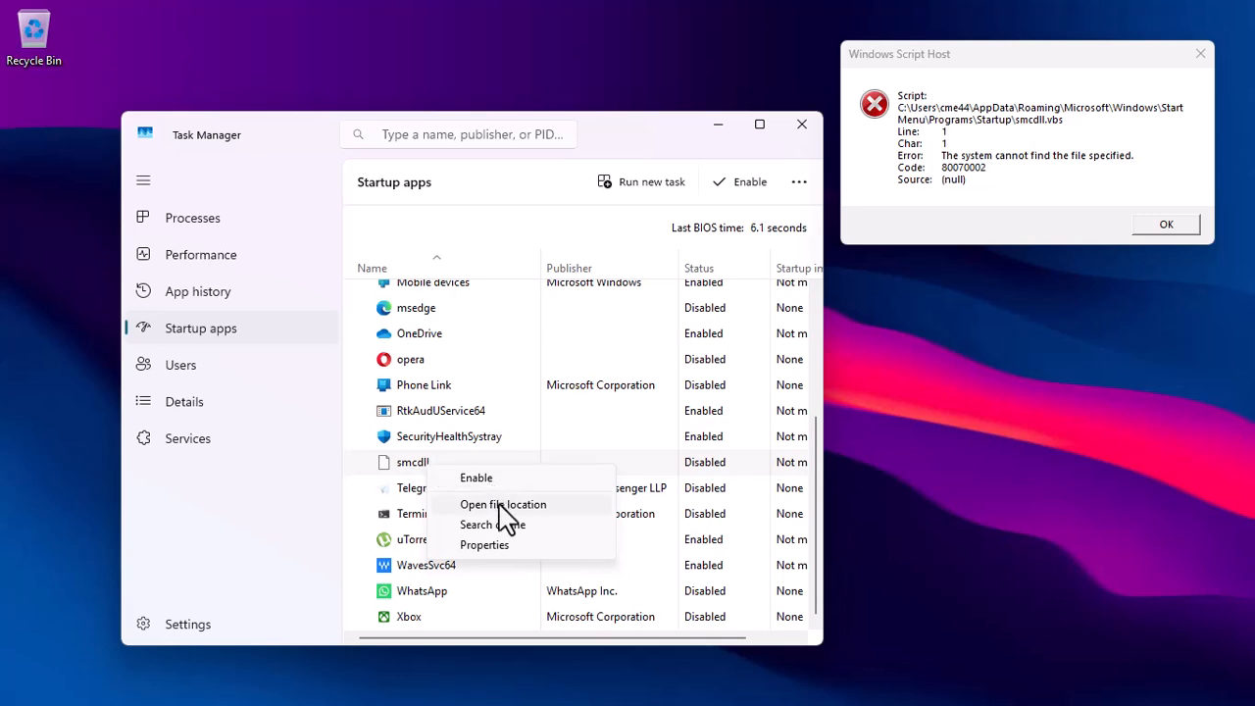
{"action": "left_click", "coordinate": [503, 503]}
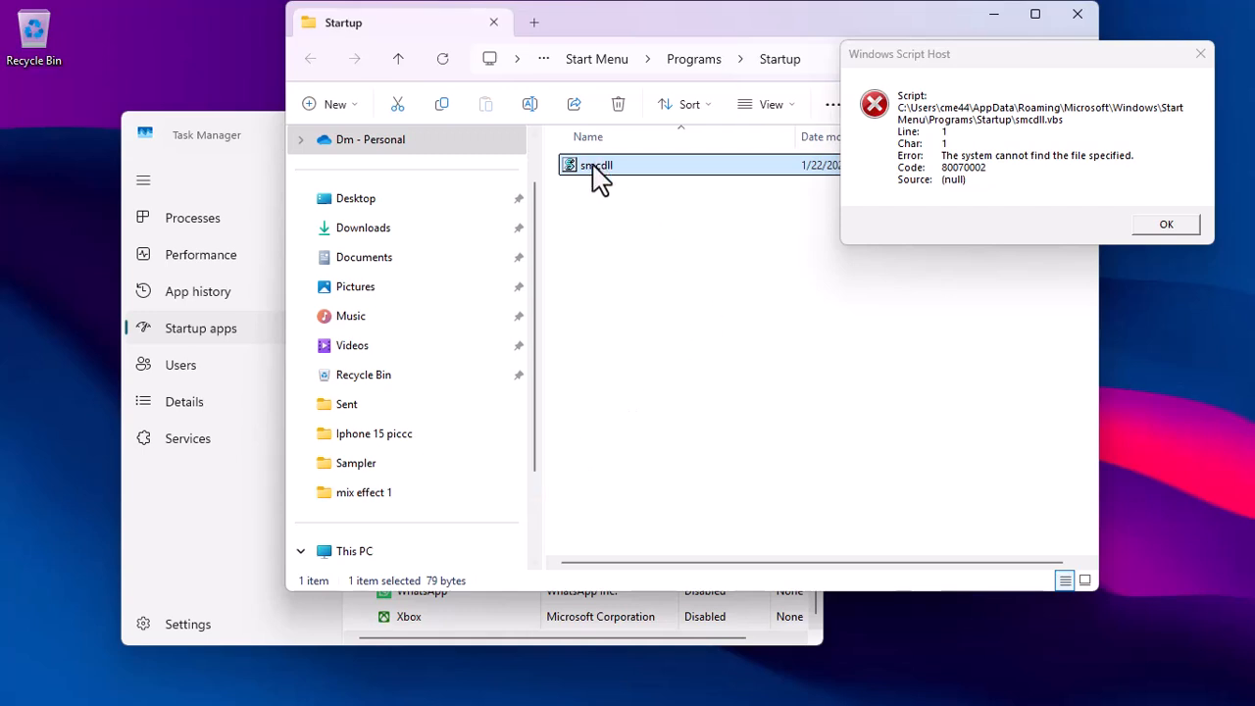
- Permanently delete the smcdll script from the Startup folder and close Task Manager
{"action": "right_click", "coordinate": [596, 164]}
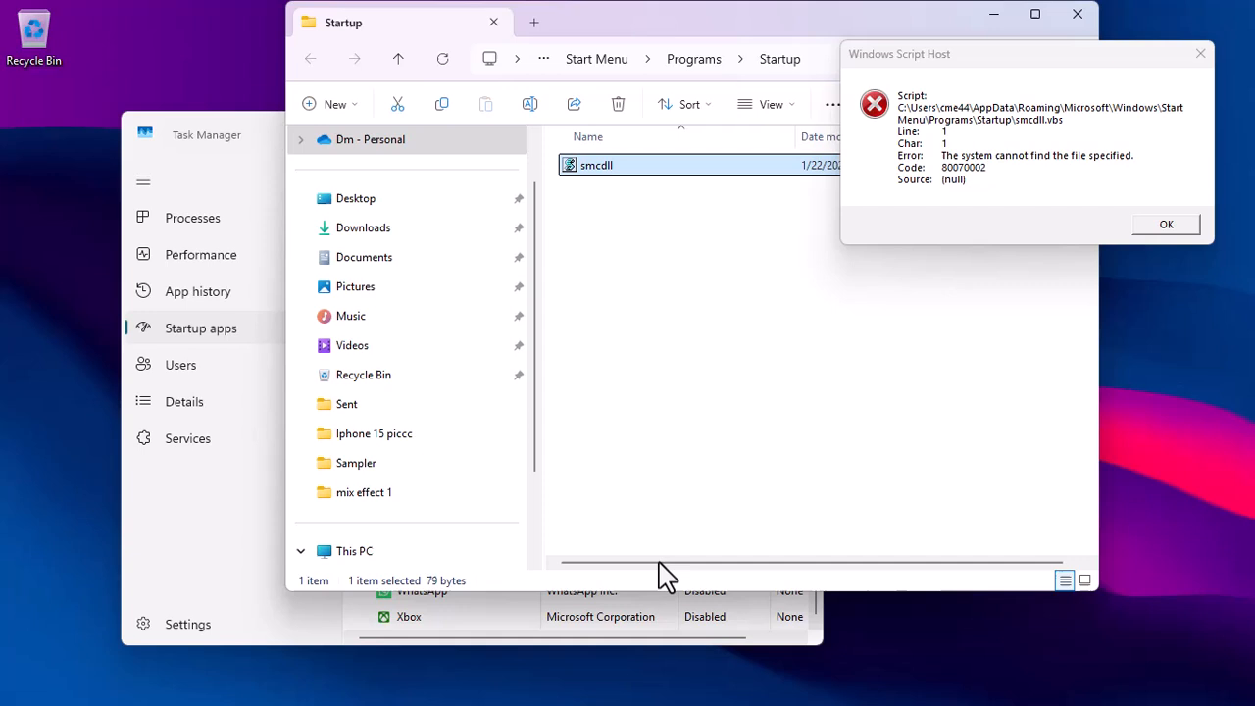
{"action": "right_click", "coordinate": [596, 165]}
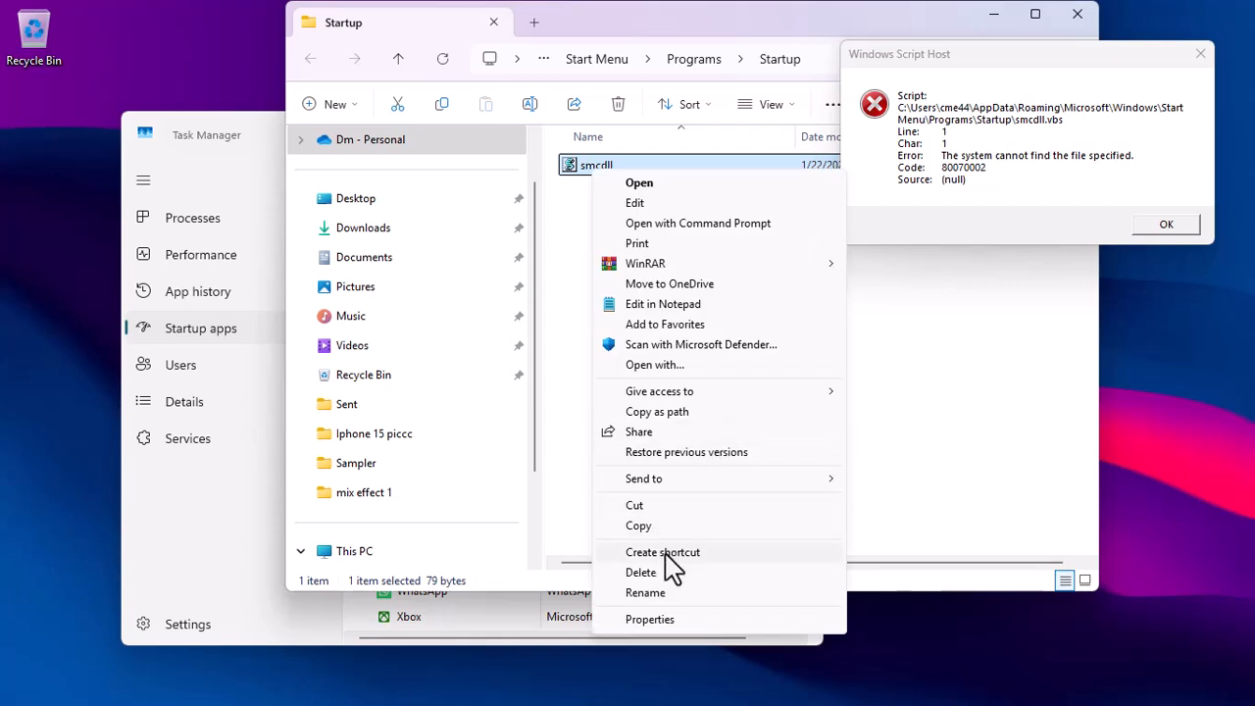
{"action": "left_click", "coordinate": [640, 571]}
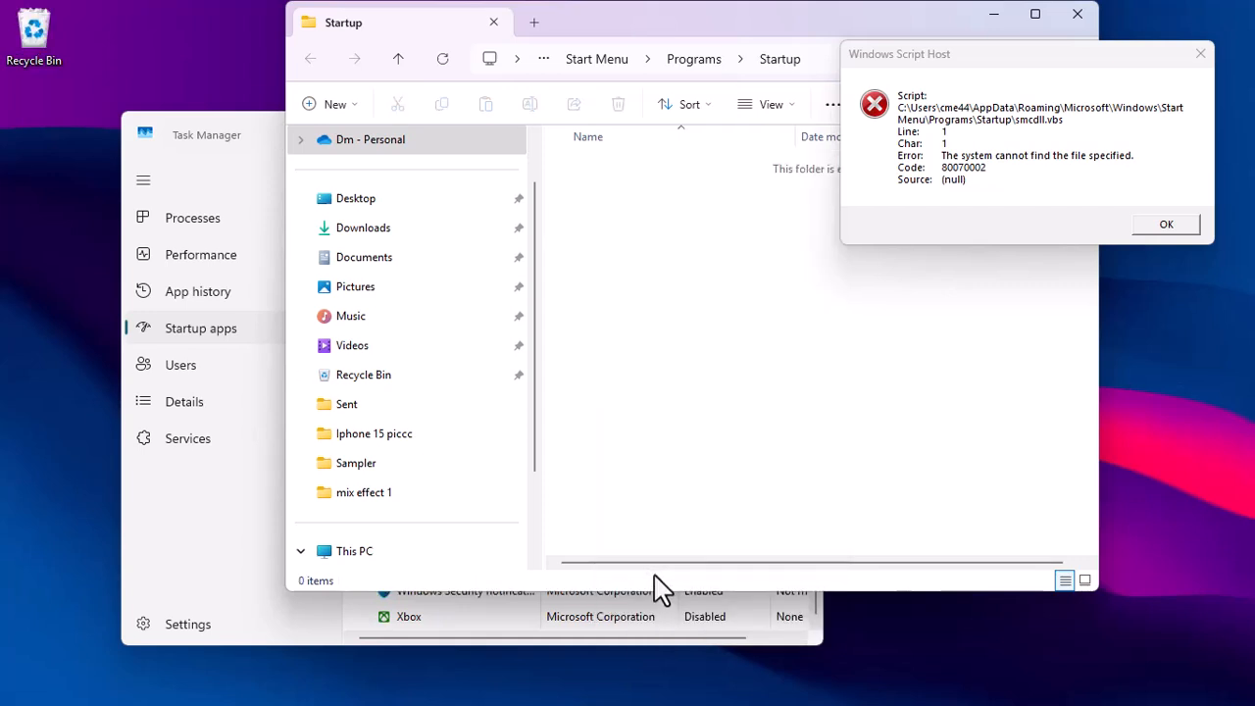
{"action": "right_click", "coordinate": [33, 30]}
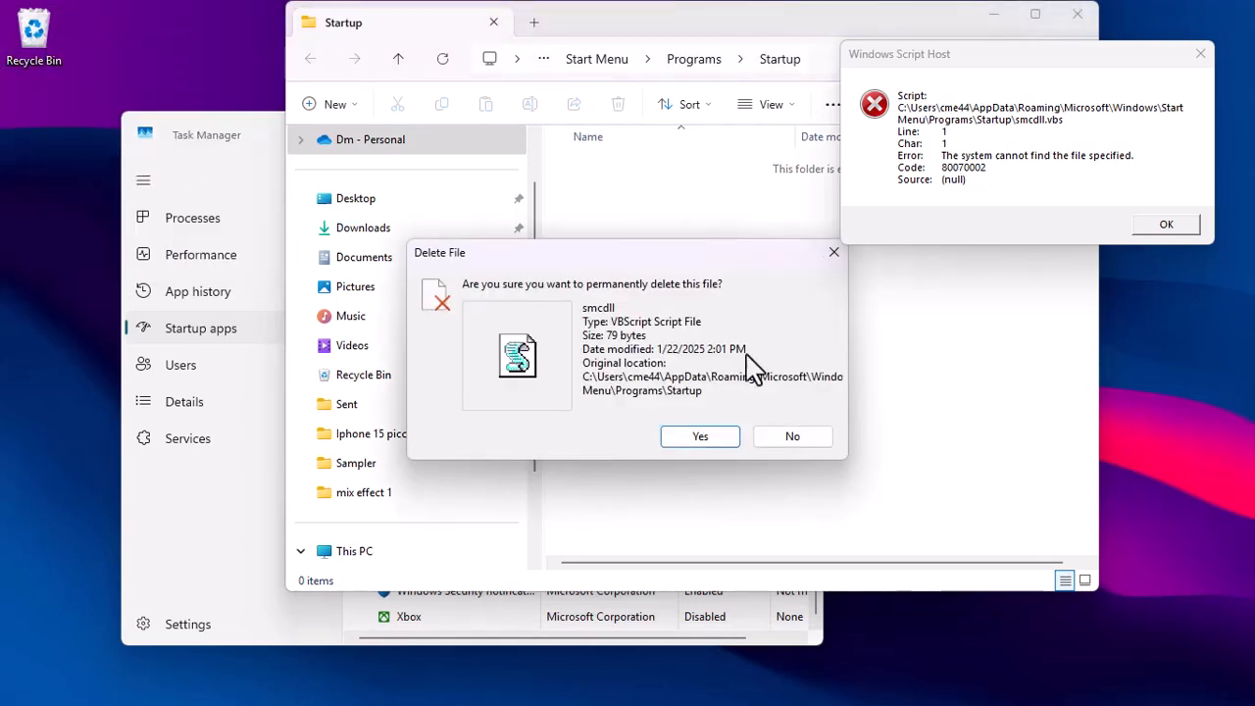
{"action": "left_click", "coordinate": [700, 436]}
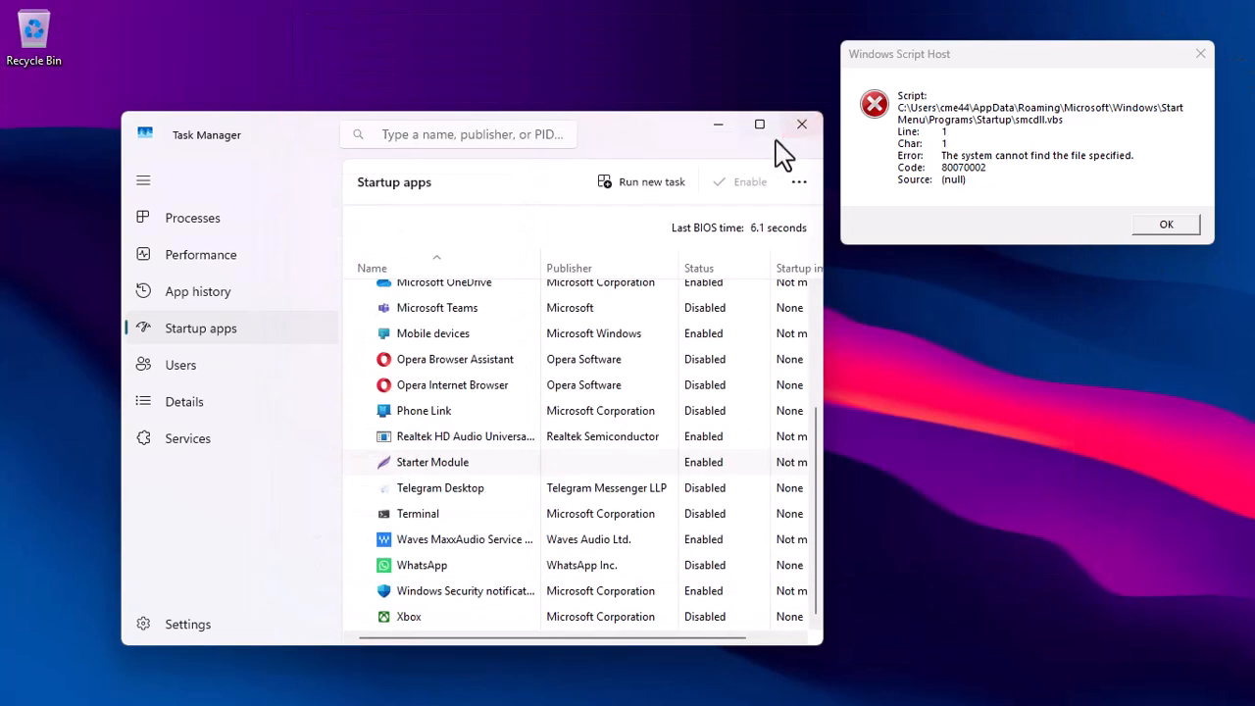
{"action": "left_click", "coordinate": [801, 124]}
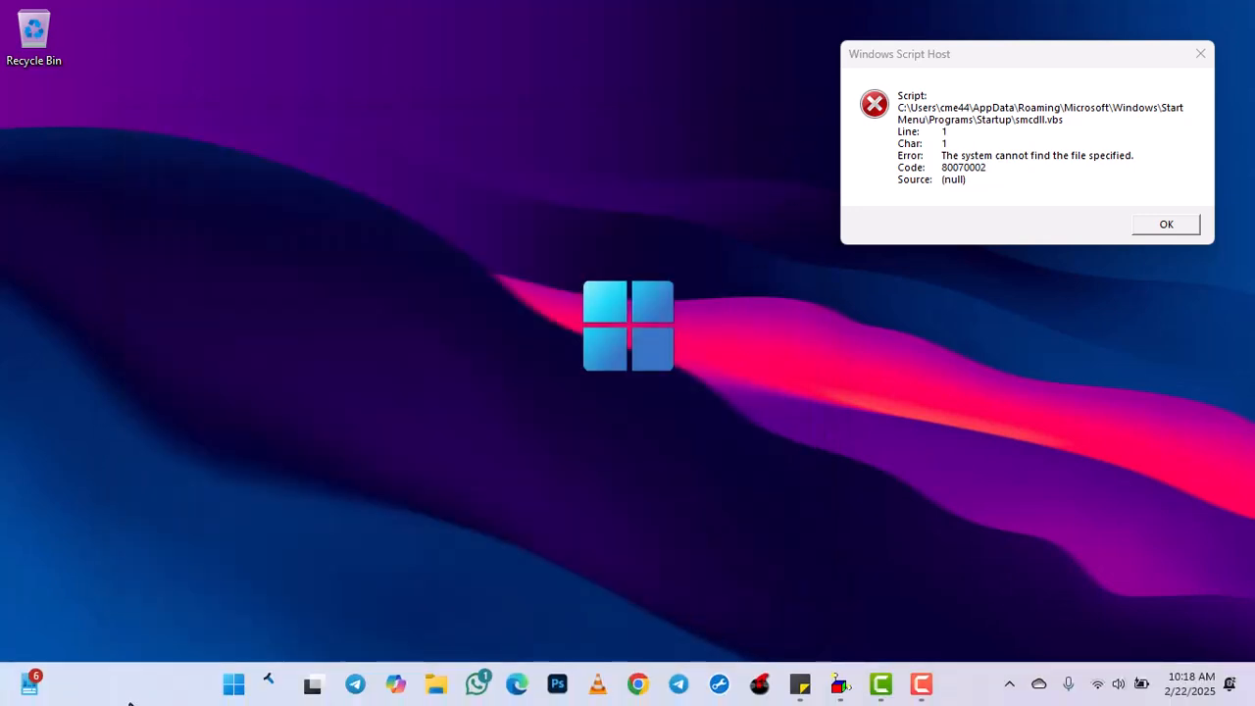
- Restart the computer from the Start menu's Power options
{"action": "left_click", "coordinate": [233, 683]}
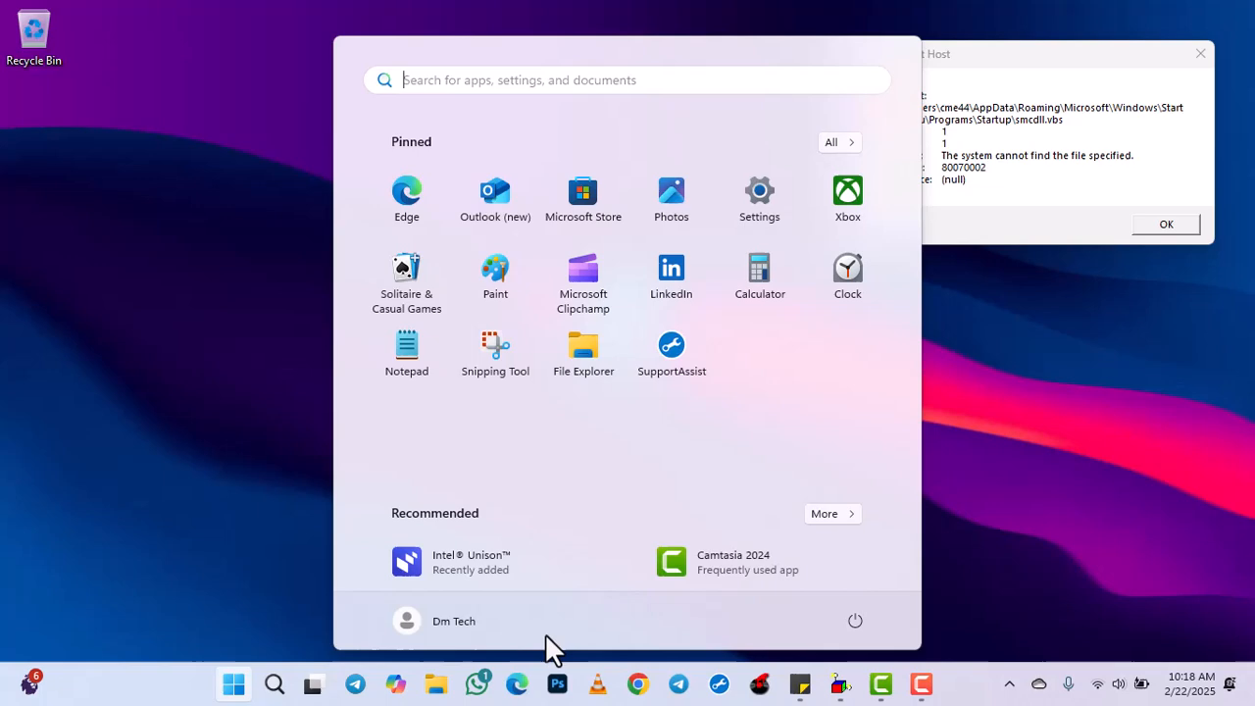
{"action": "left_click", "coordinate": [855, 620]}
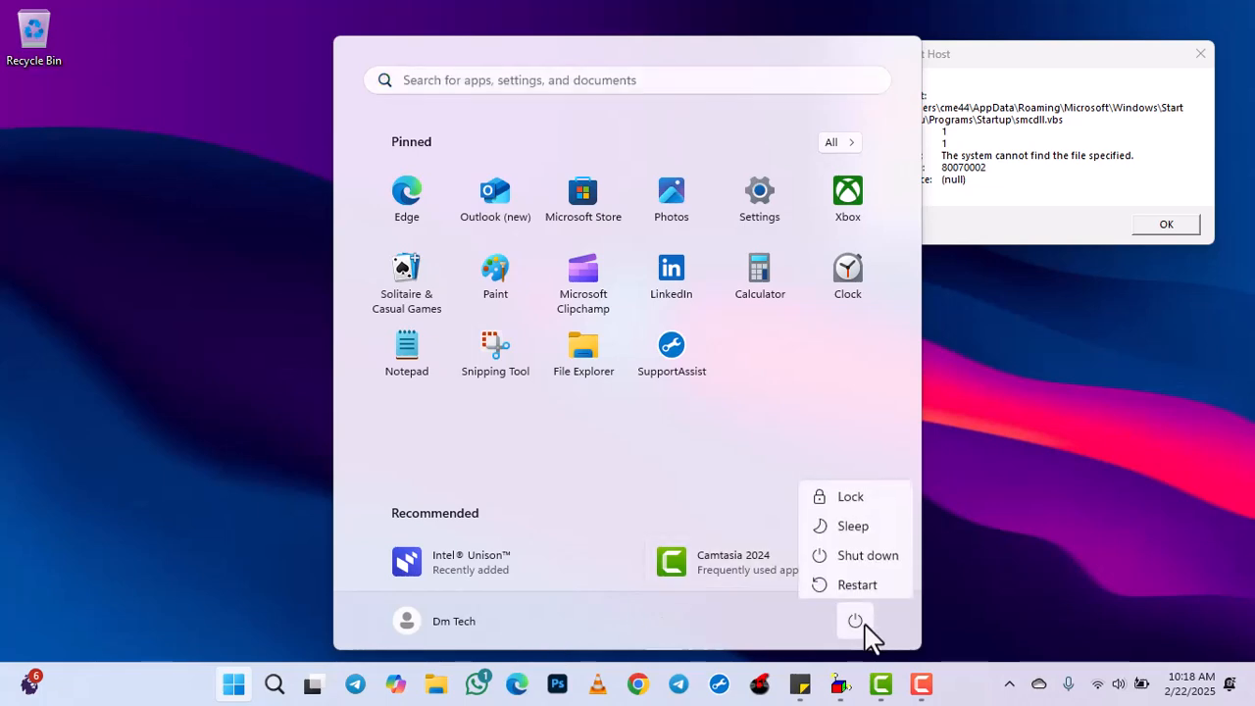
{"action": "mouse_move", "coordinate": [855, 580]}
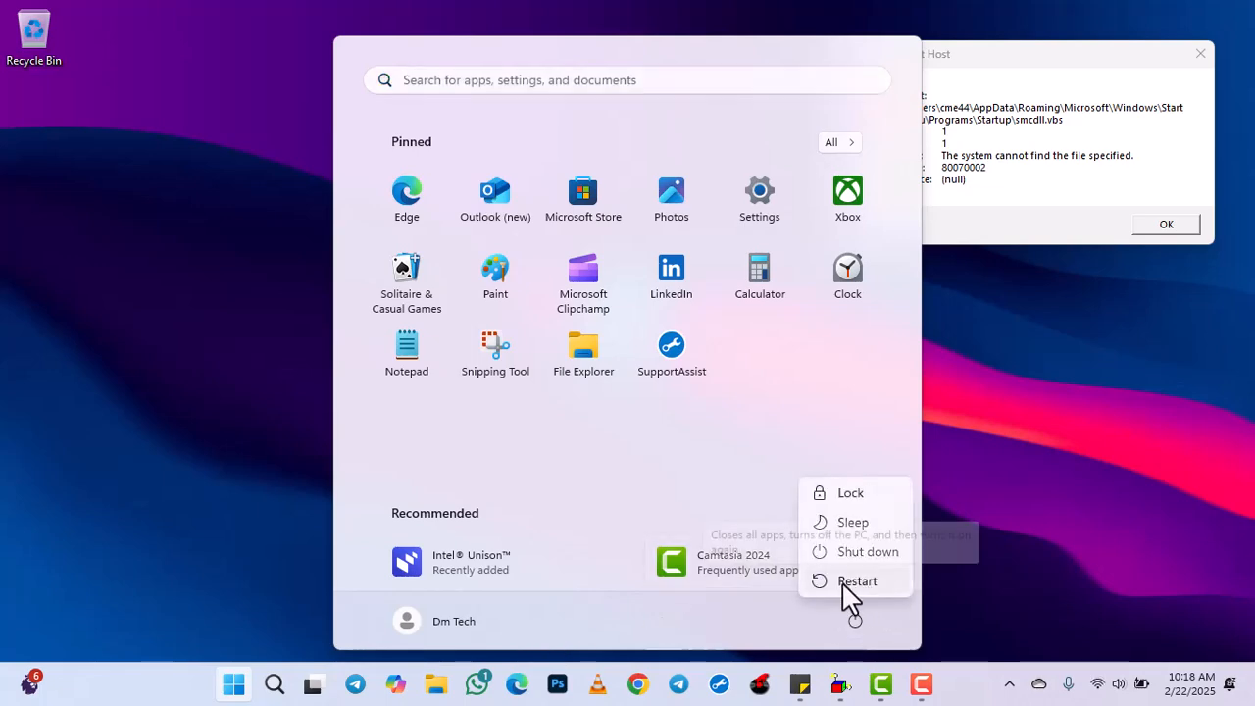
{"action": "left_click", "coordinate": [857, 580]}
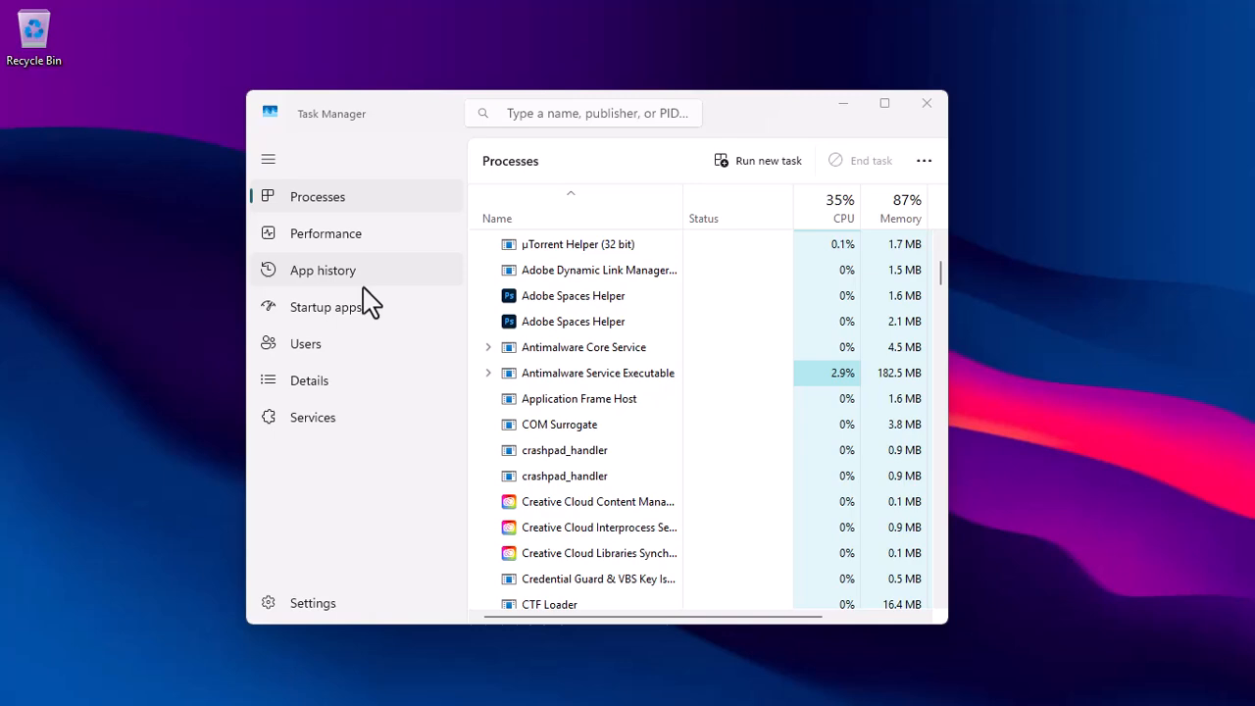
- Scroll Task Manager's Startup apps list to verify smcdll is no longer listed
{"action": "left_click", "coordinate": [326, 305]}
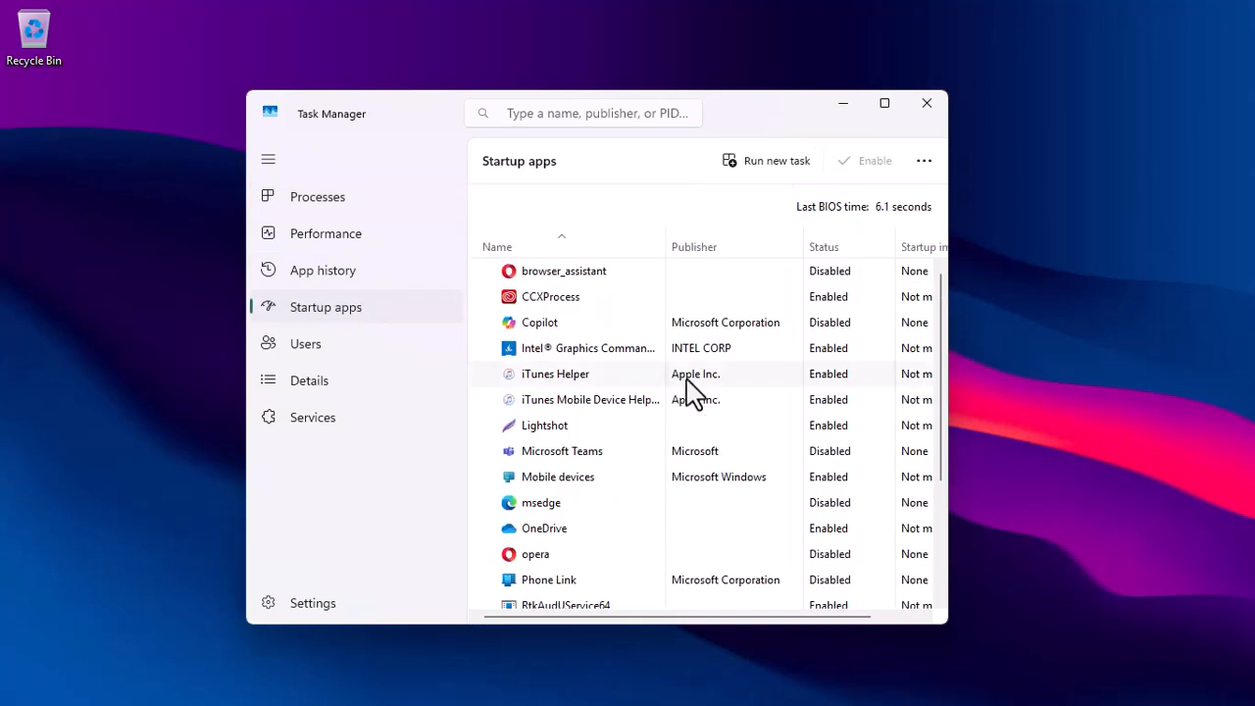
{"action": "scroll", "scroll_direction": "down", "scroll_amount": 3}
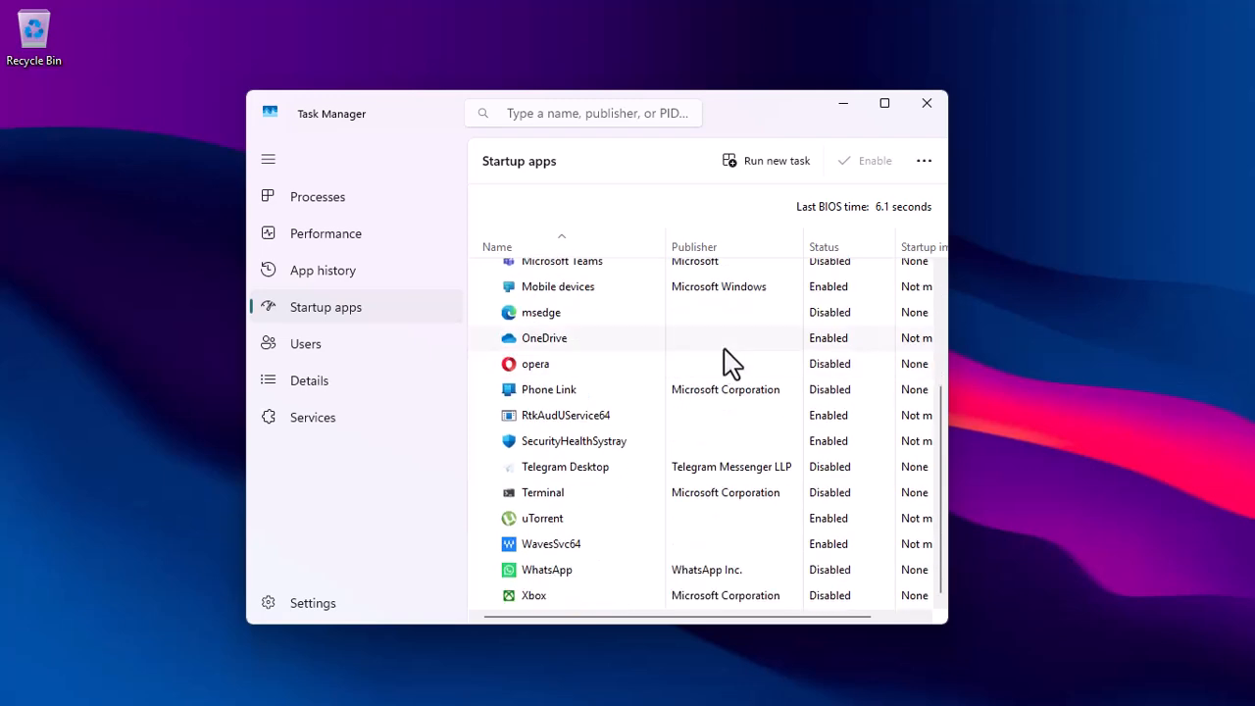
{"action": "left_click", "coordinate": [925, 103]}
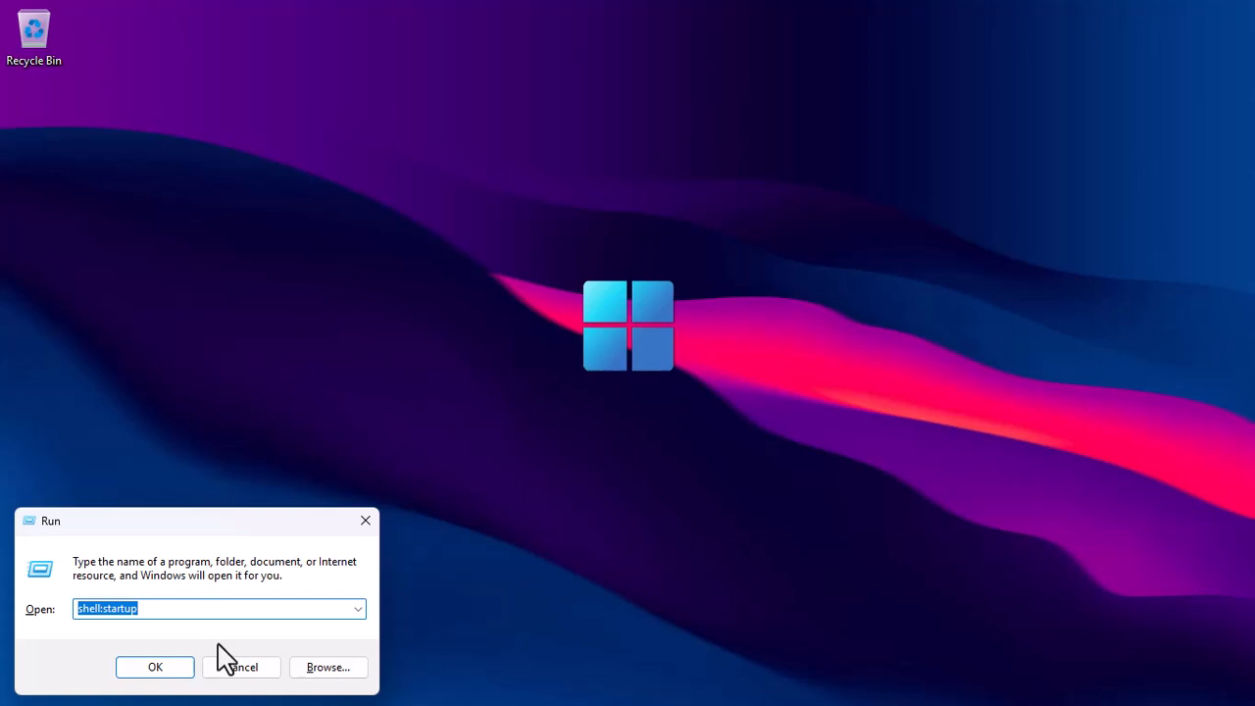
- Run shell:startup to show the now-empty Startup folder
{"action": "left_click", "coordinate": [155, 667]}
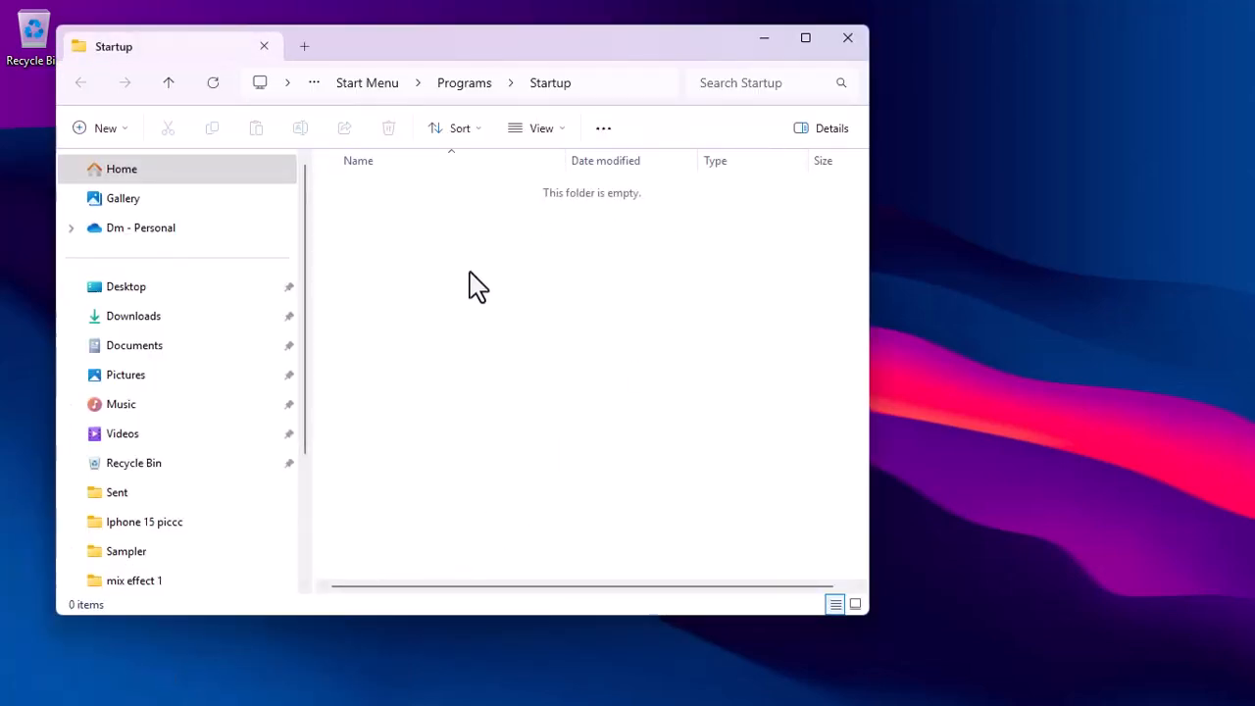
{"action": "mouse_move", "coordinate": [495, 371]}
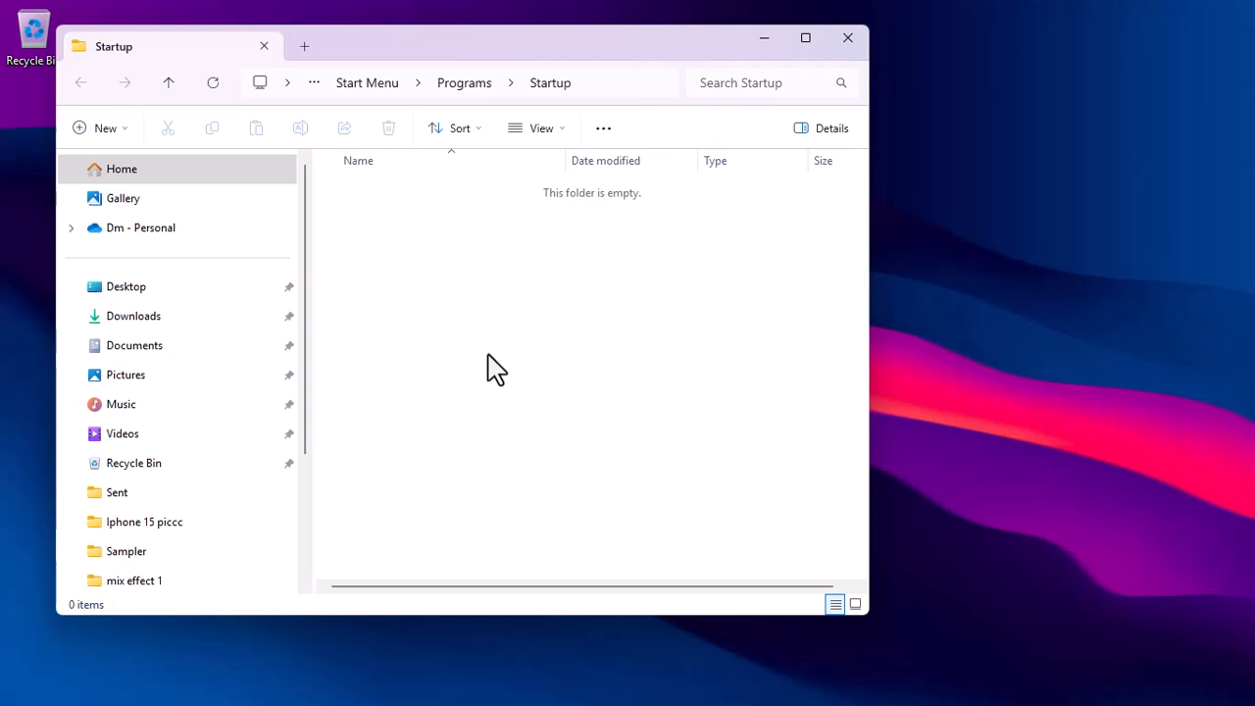